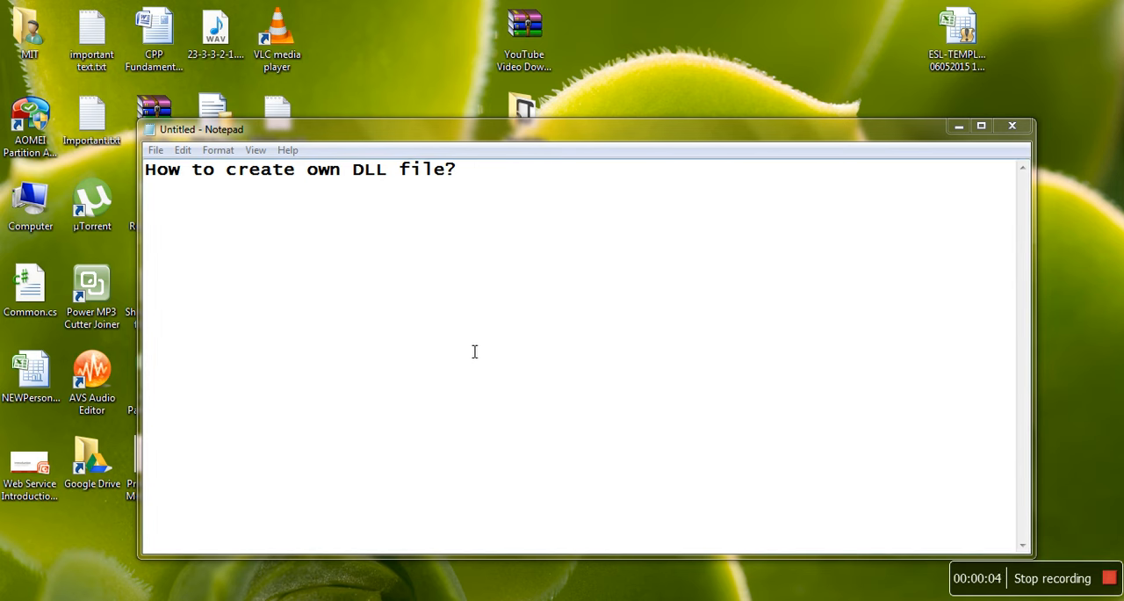
pyautogui.moveTo(861, 408)
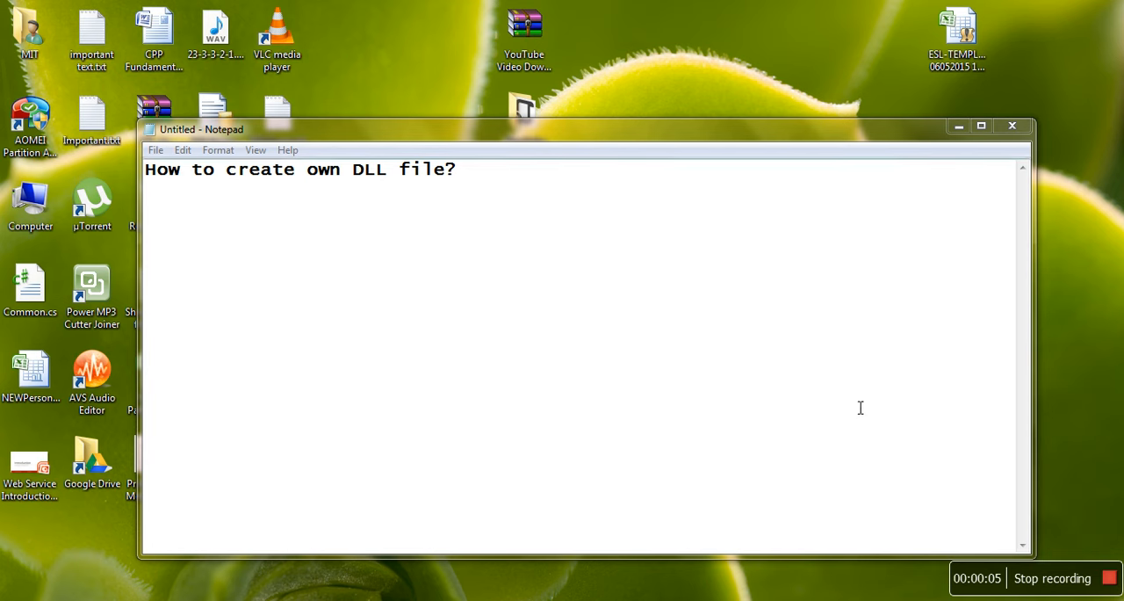
pyautogui.moveTo(394, 253)
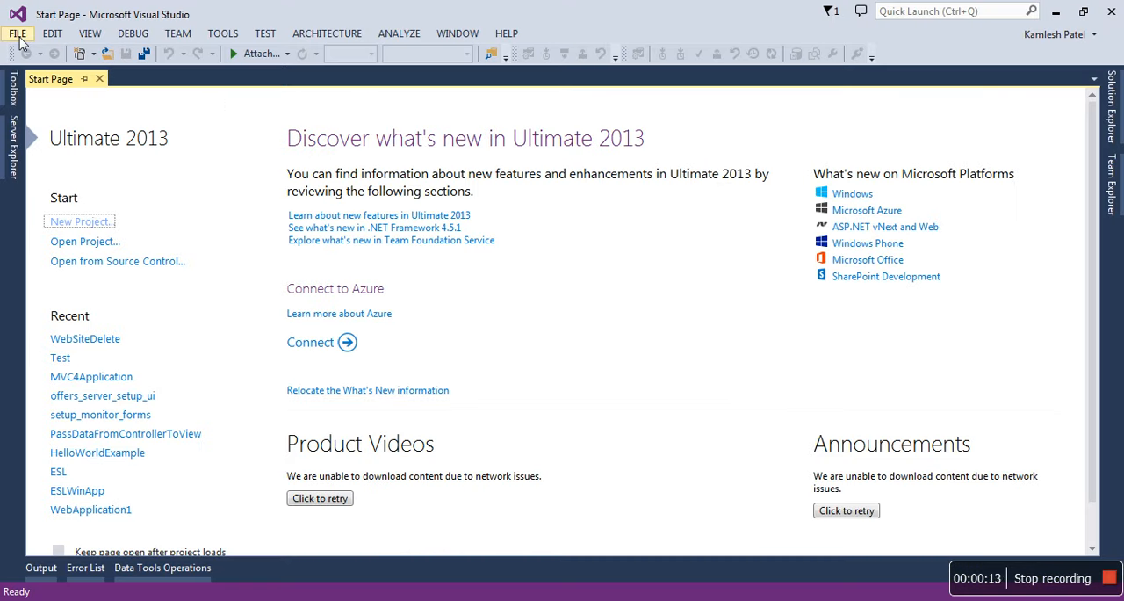
# Start a new Visual C# Class Library project and name it MyDLL.
pyautogui.click(18, 33)
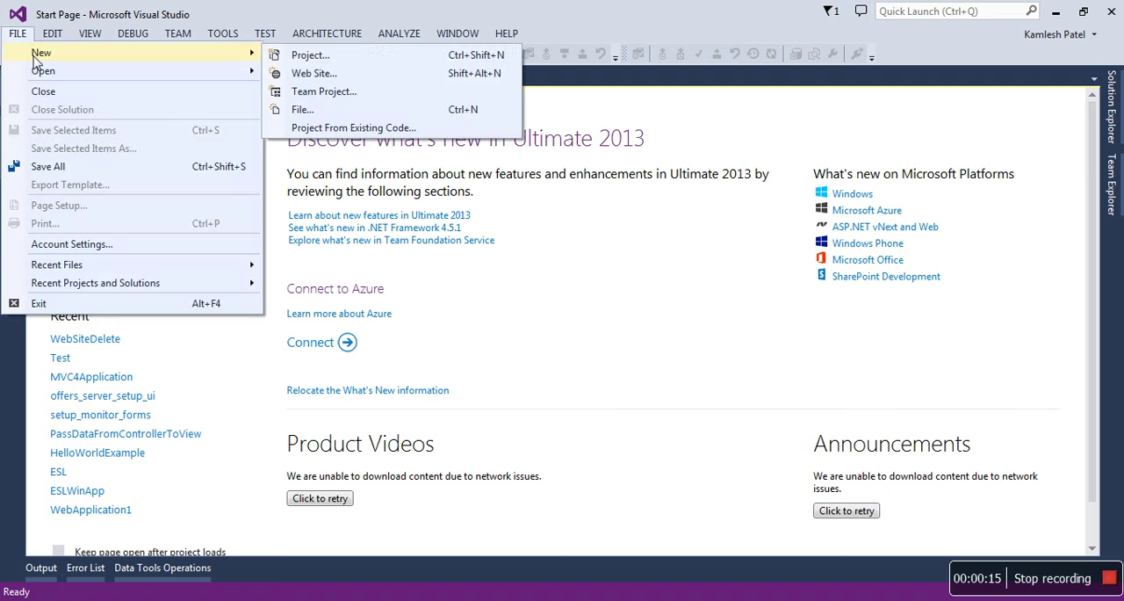
pyautogui.moveTo(305, 50)
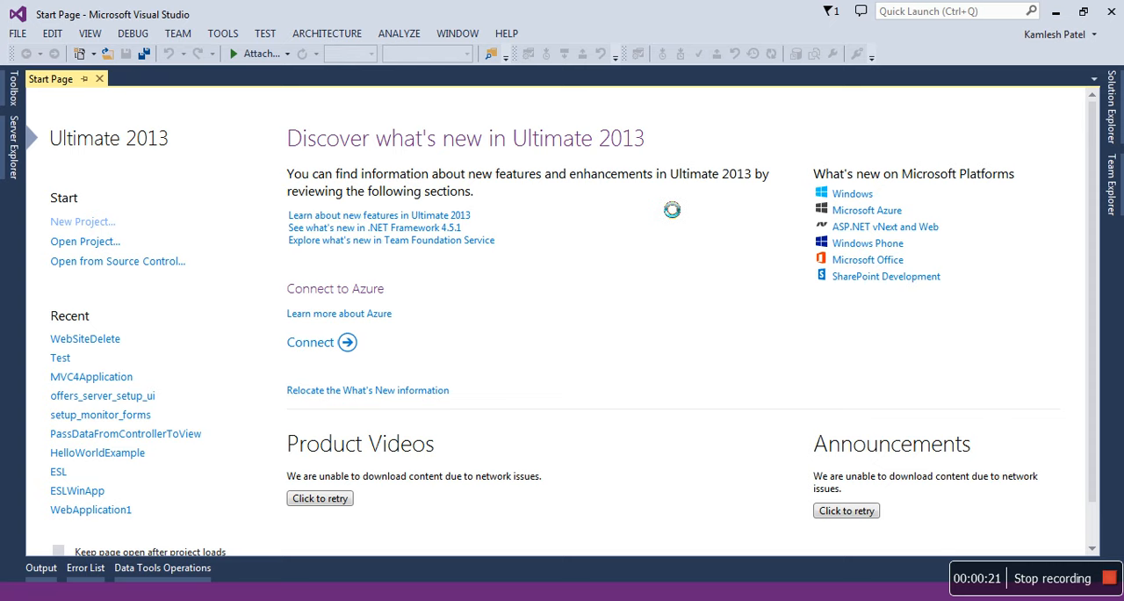
pyautogui.click(81, 221)
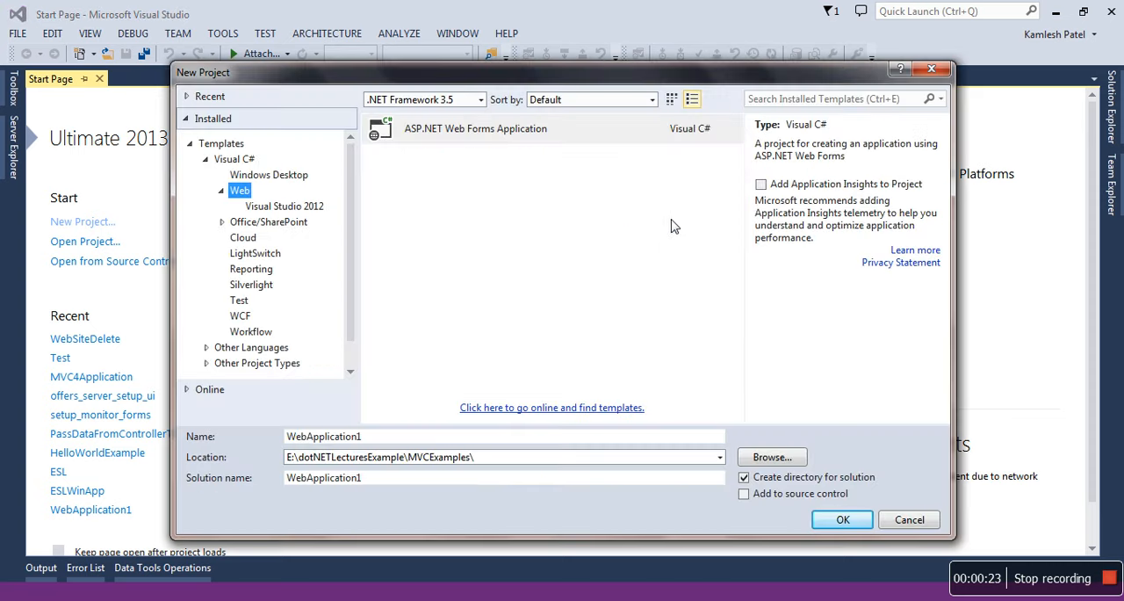
pyautogui.moveTo(144, 250)
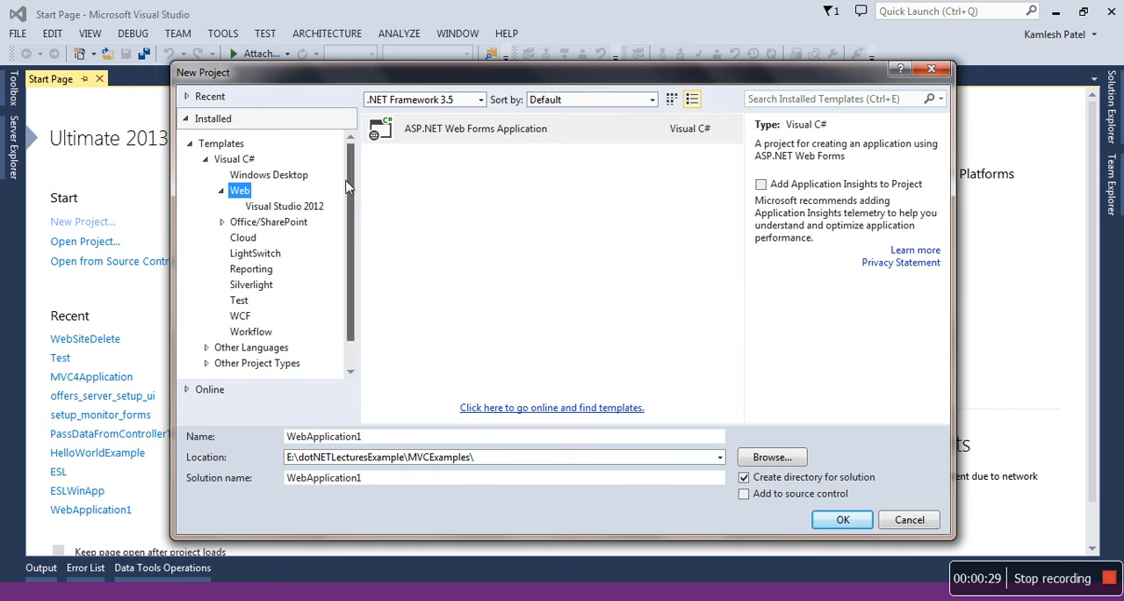
pyautogui.click(221, 191)
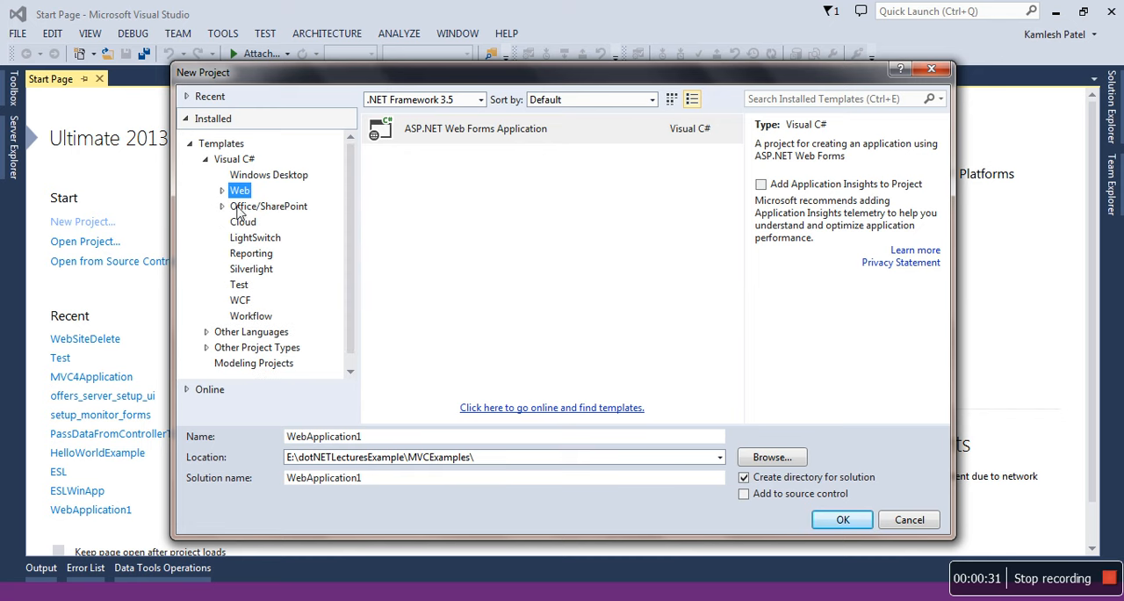
pyautogui.click(234, 160)
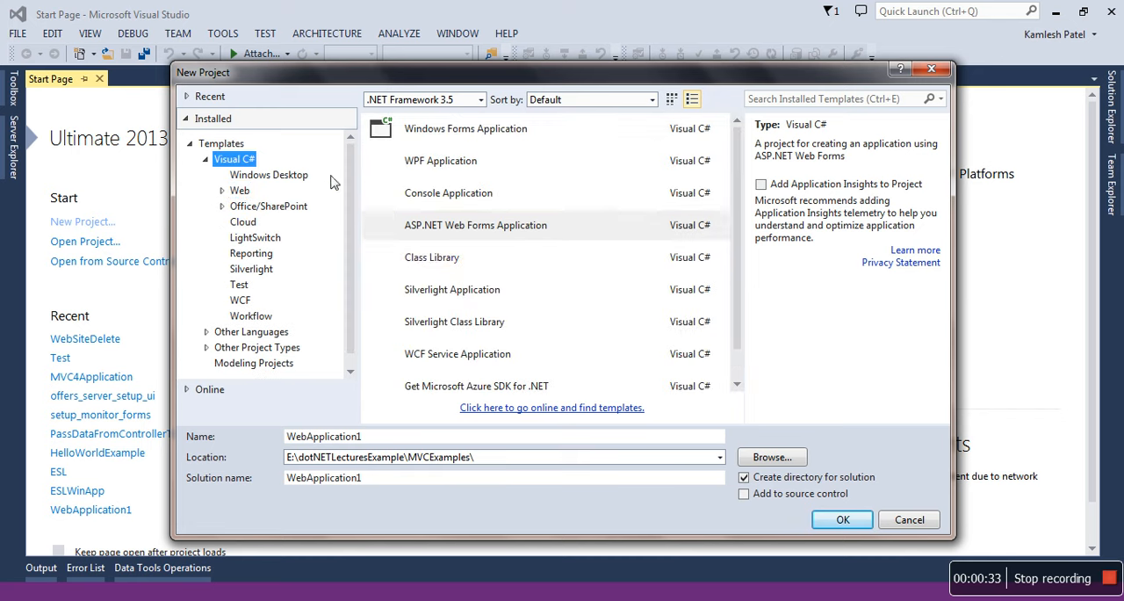
pyautogui.click(433, 256)
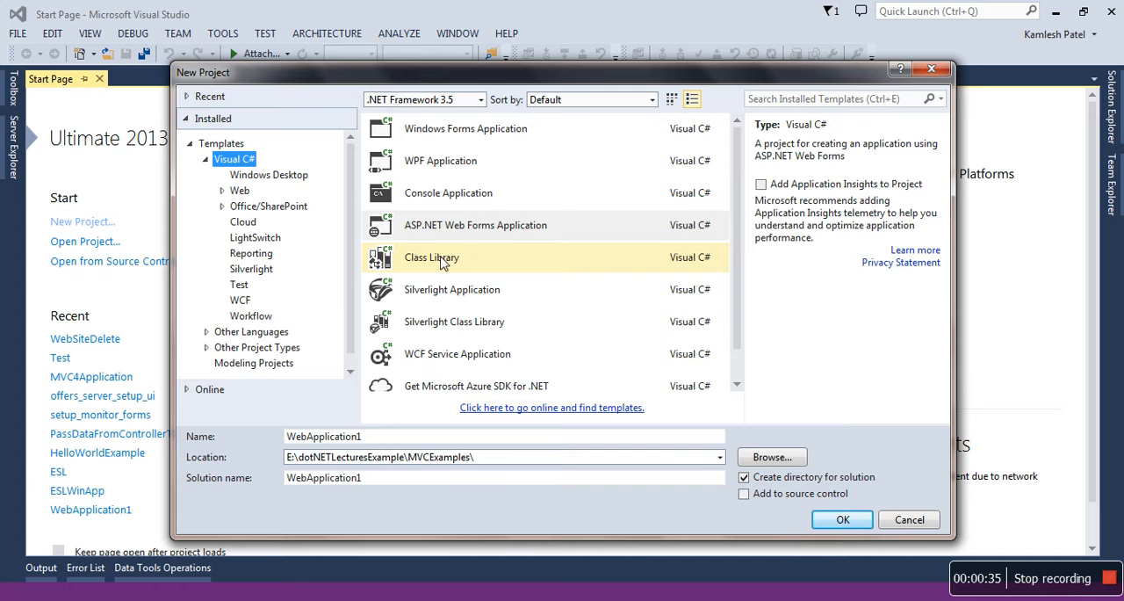
pyautogui.click(432, 257)
pyautogui.write('My')
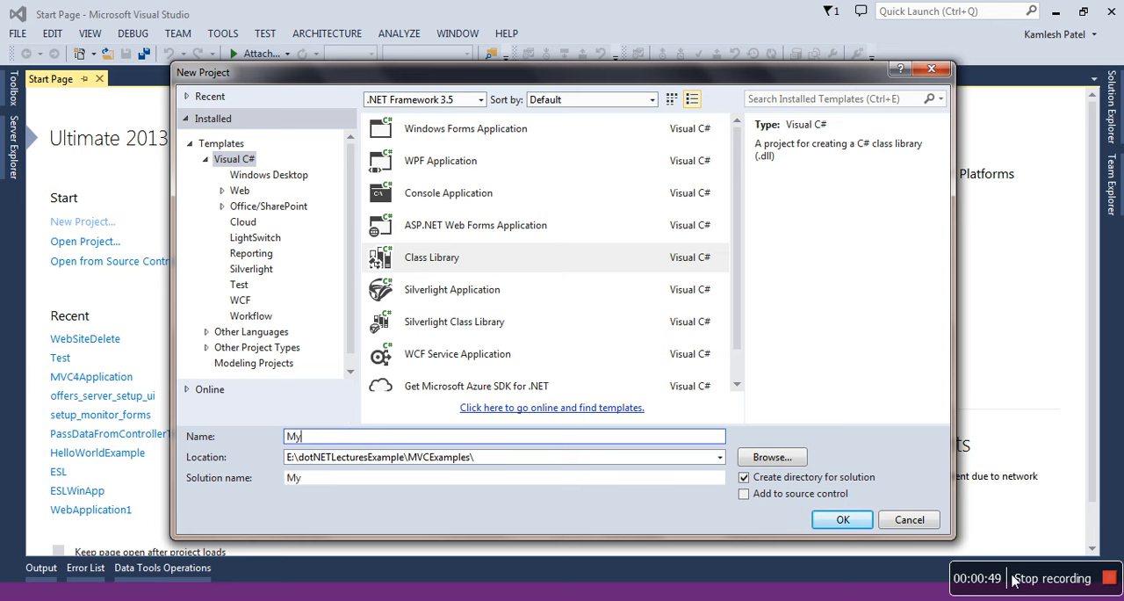
pyautogui.write('DKK')
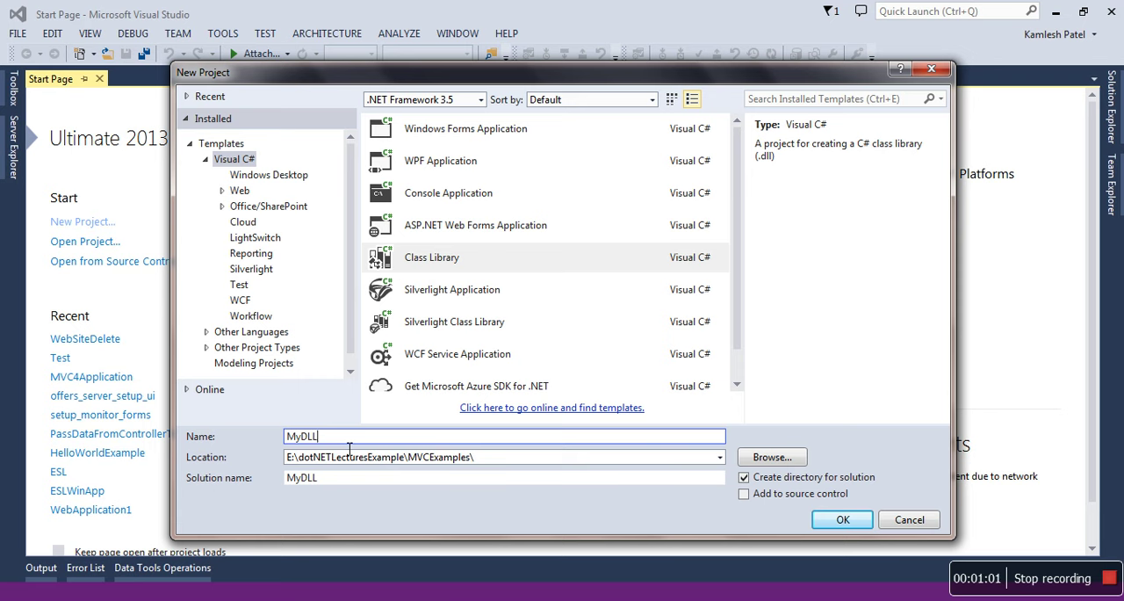
pyautogui.moveTo(851, 534)
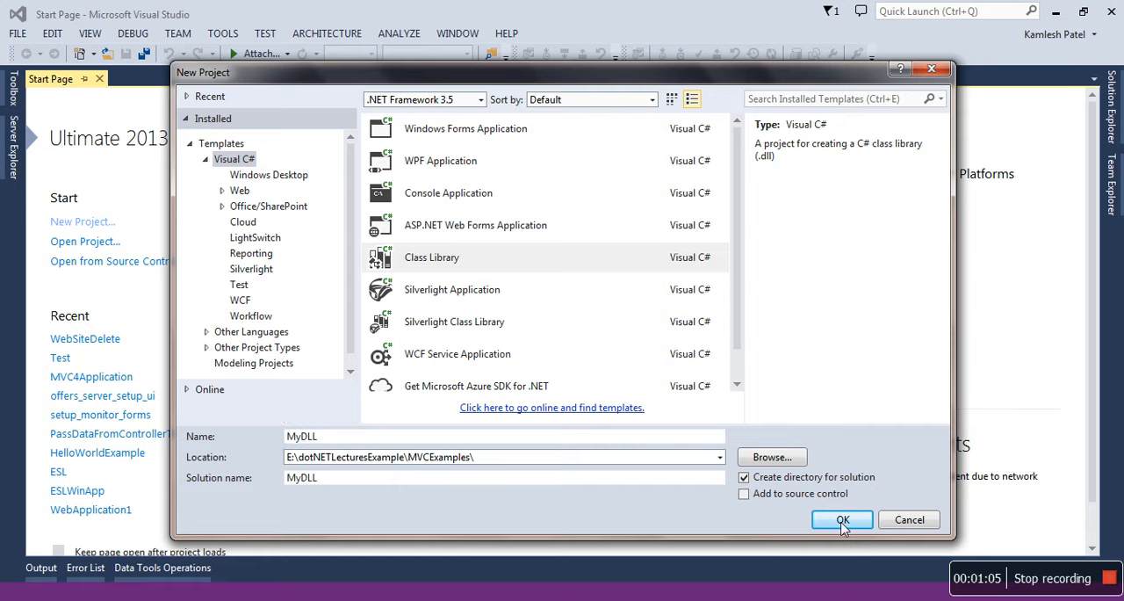
# Create the MyDLL project, then permanently delete its default Class1.cs from Solution Explorer.
pyautogui.click(841, 520)
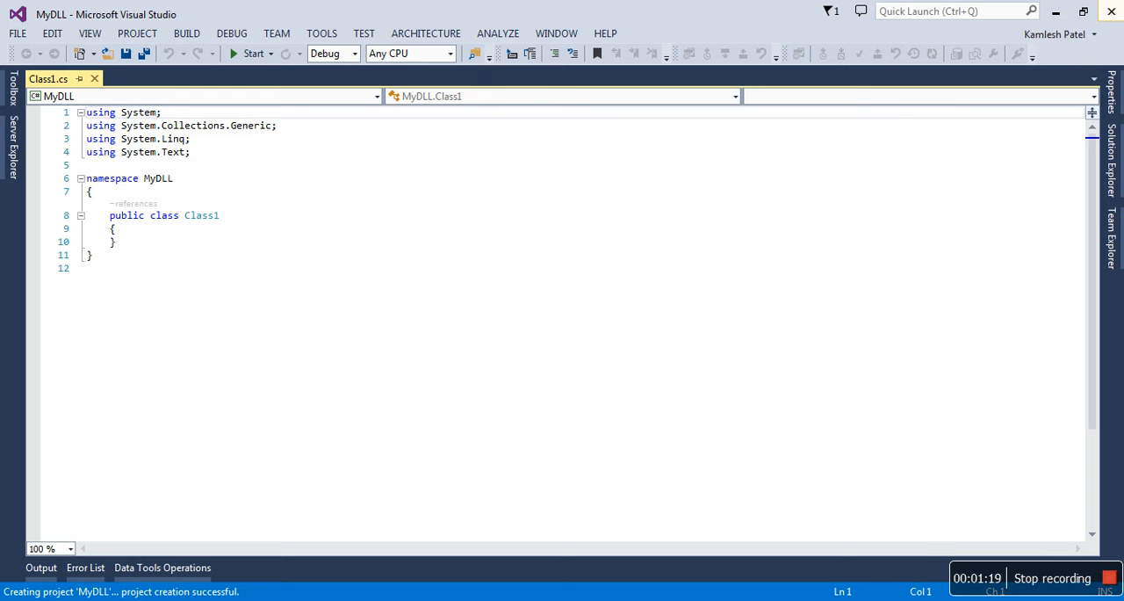
pyautogui.moveTo(336, 310)
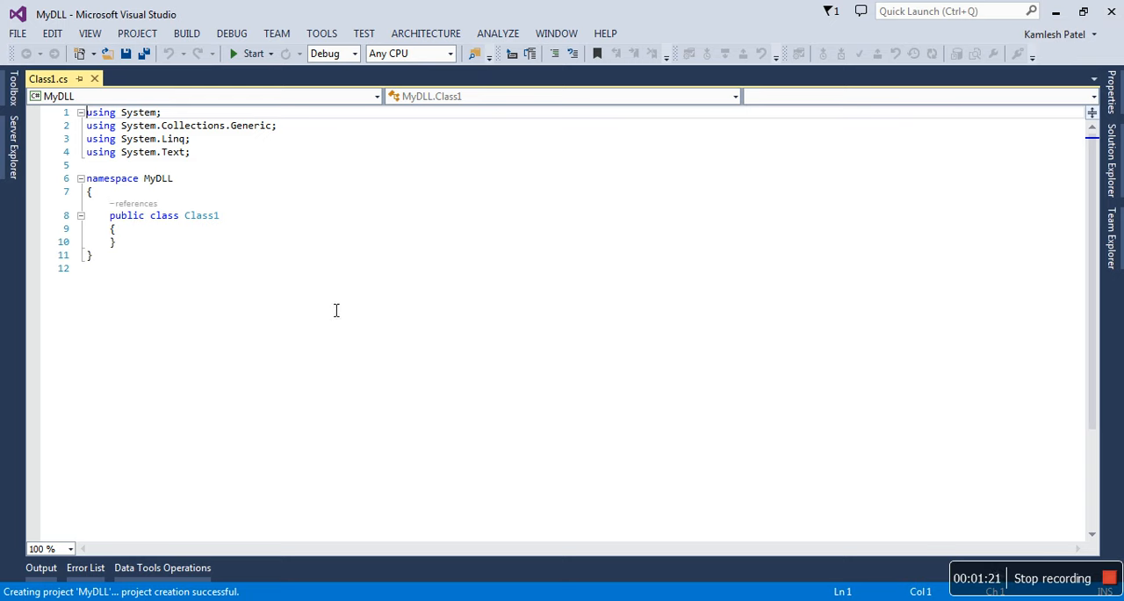
pyautogui.moveTo(369, 343)
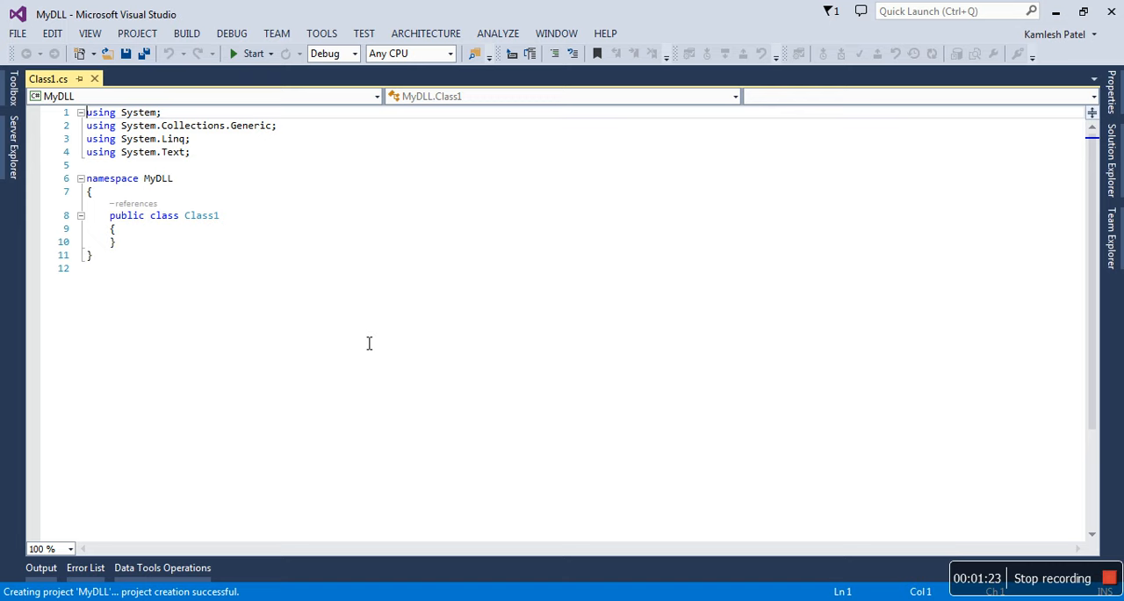
pyautogui.moveTo(95, 95)
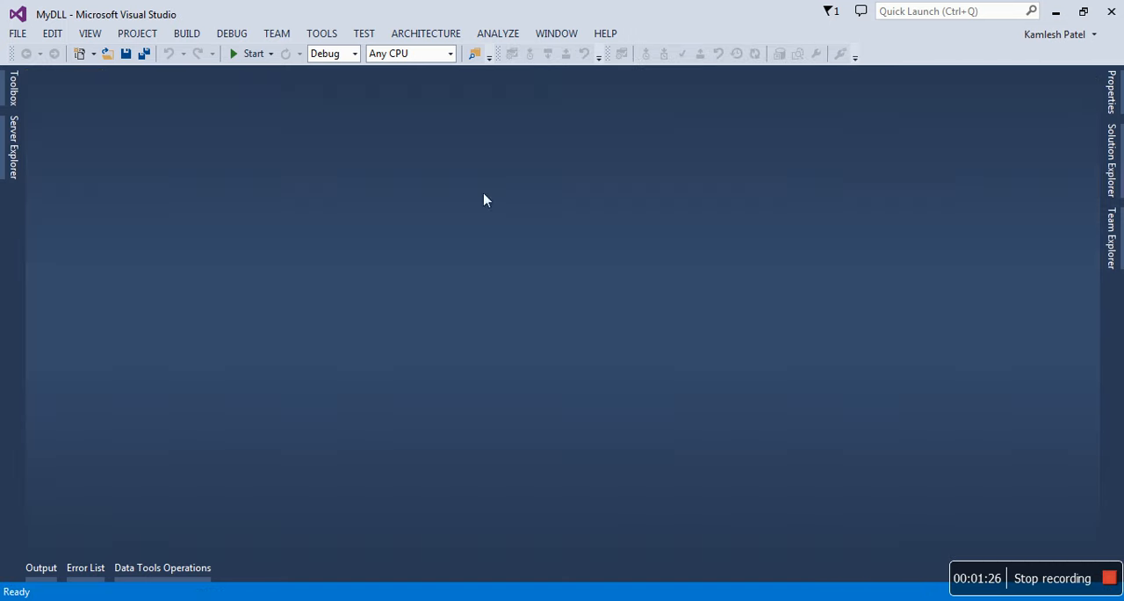
pyautogui.moveTo(1082, 211)
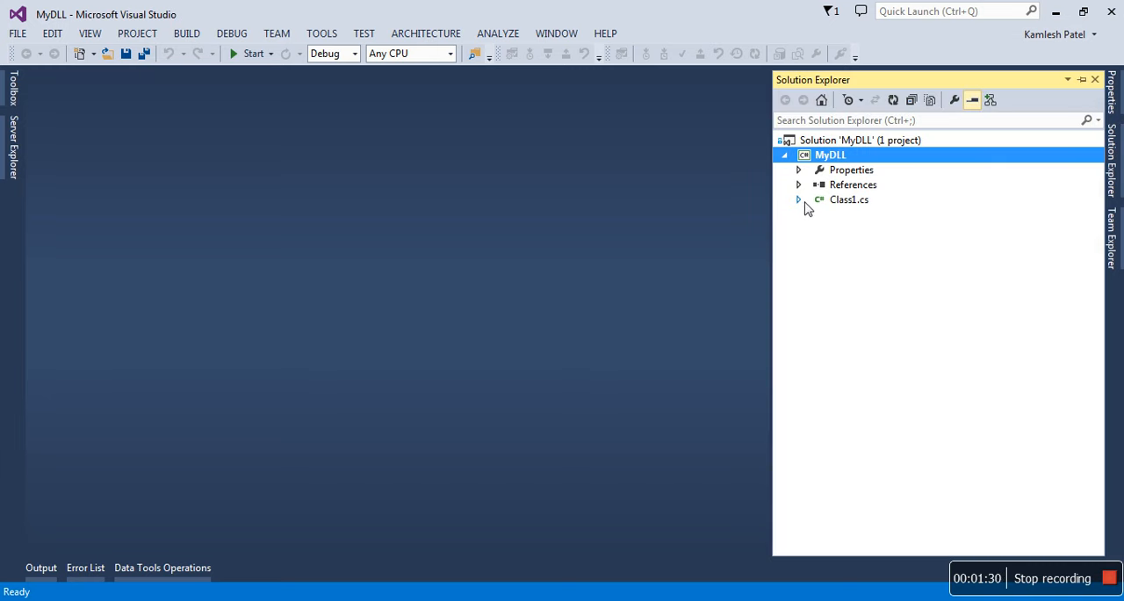
pyautogui.rightClick(849, 200)
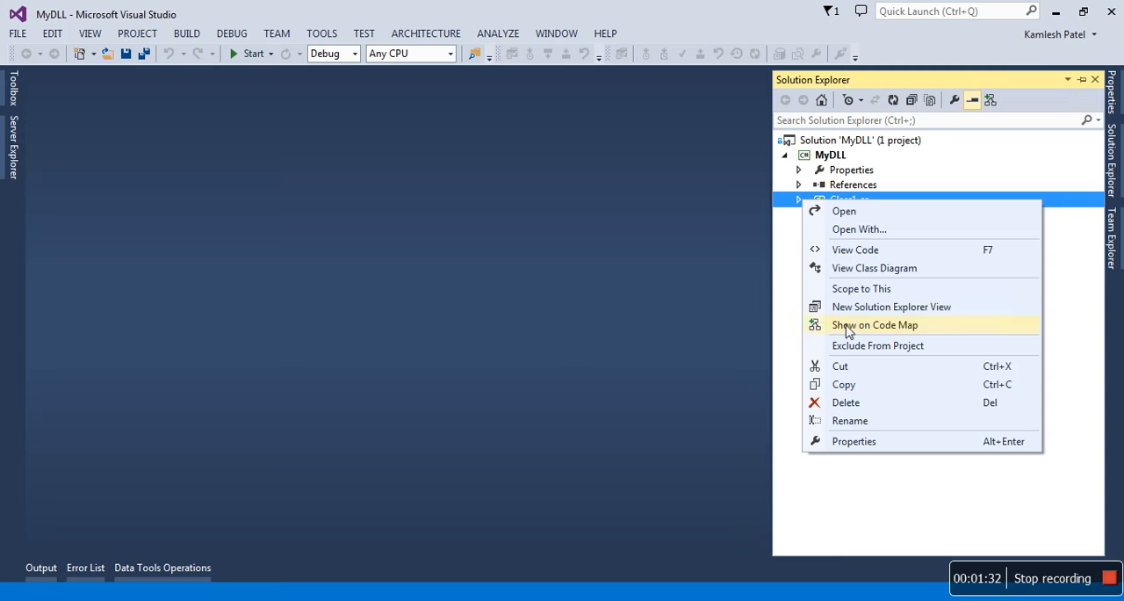
pyautogui.click(847, 403)
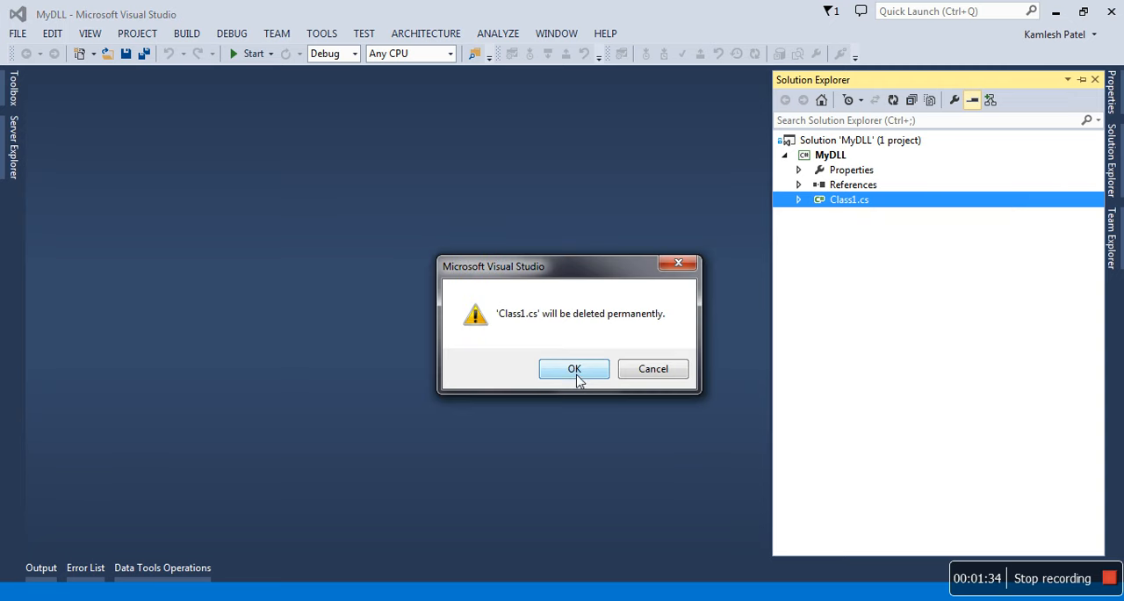
pyautogui.click(575, 369)
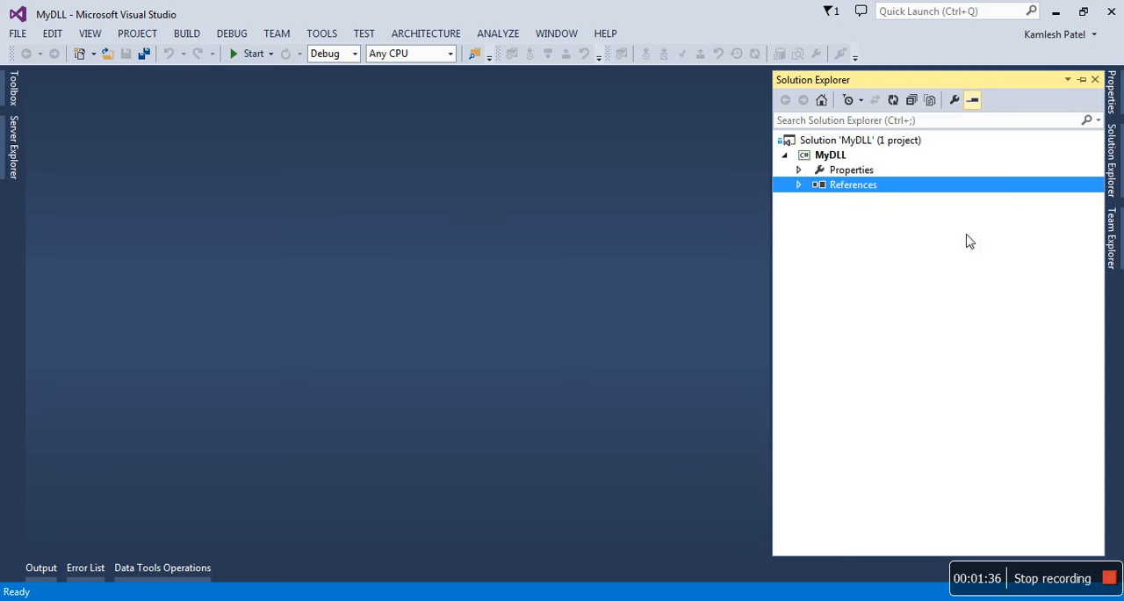
# Add a new class file MyLib.cs to the MyDLL project and place the cursor in the MyLib class.
pyautogui.rightClick(829, 155)
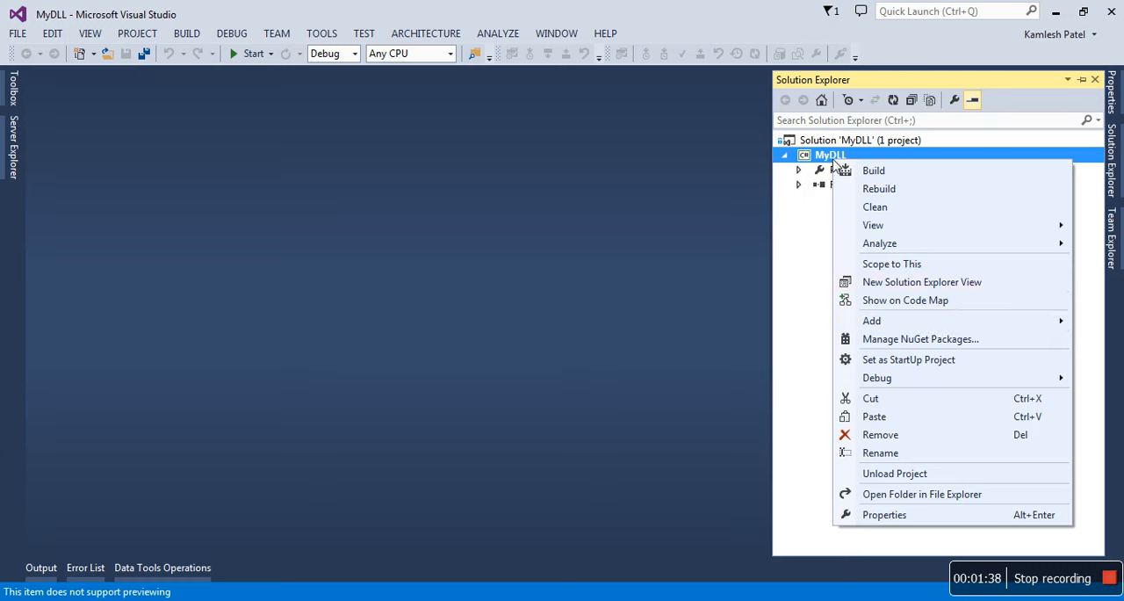
pyautogui.moveTo(935, 319)
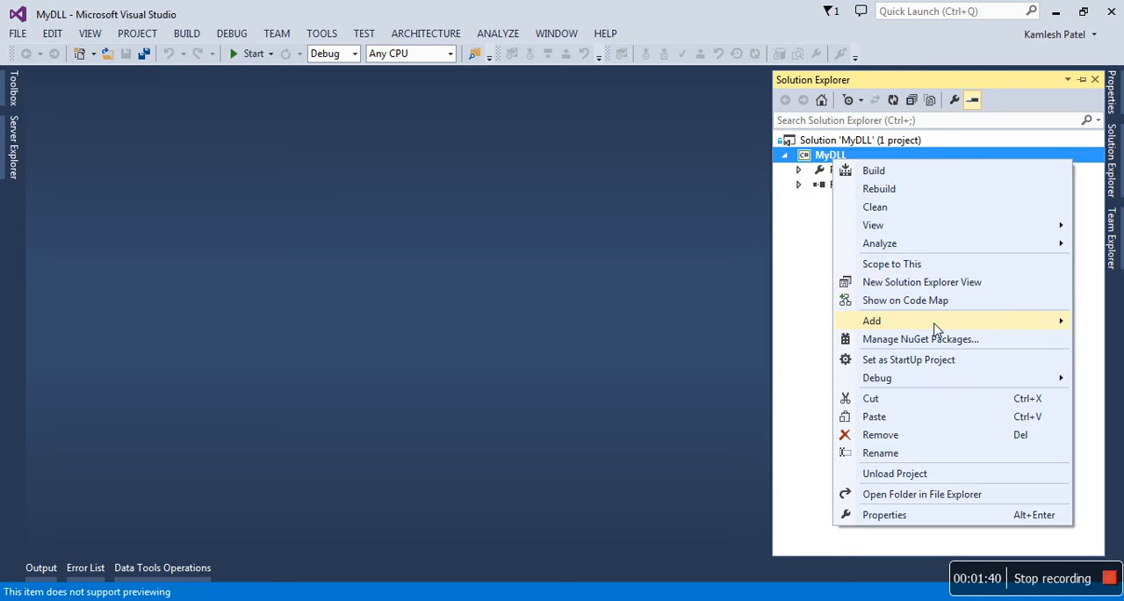
pyautogui.click(872, 320)
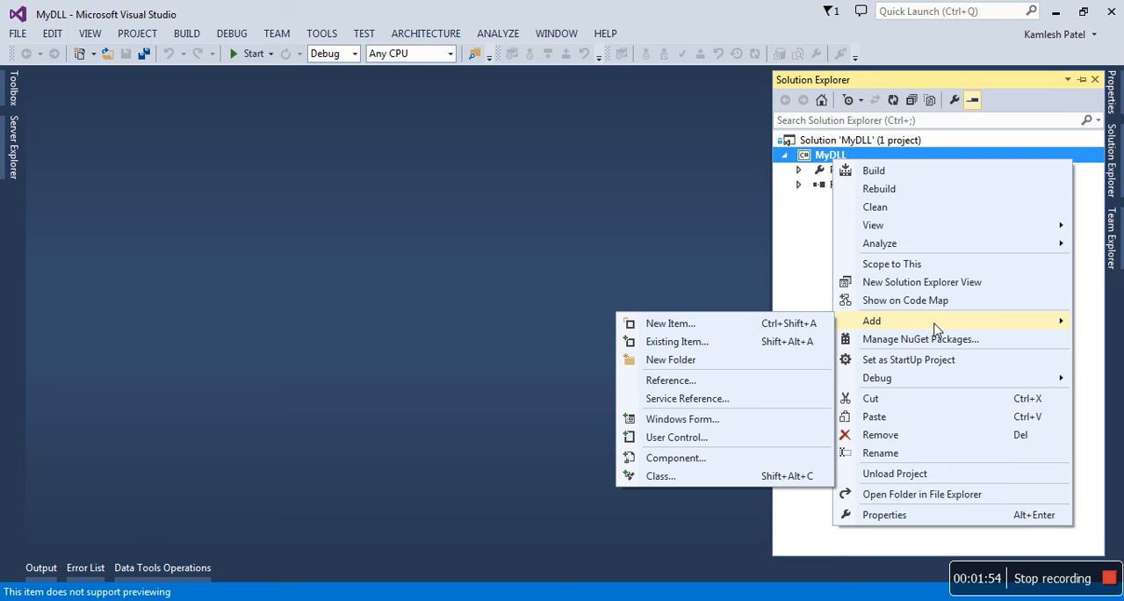
pyautogui.moveTo(900, 319)
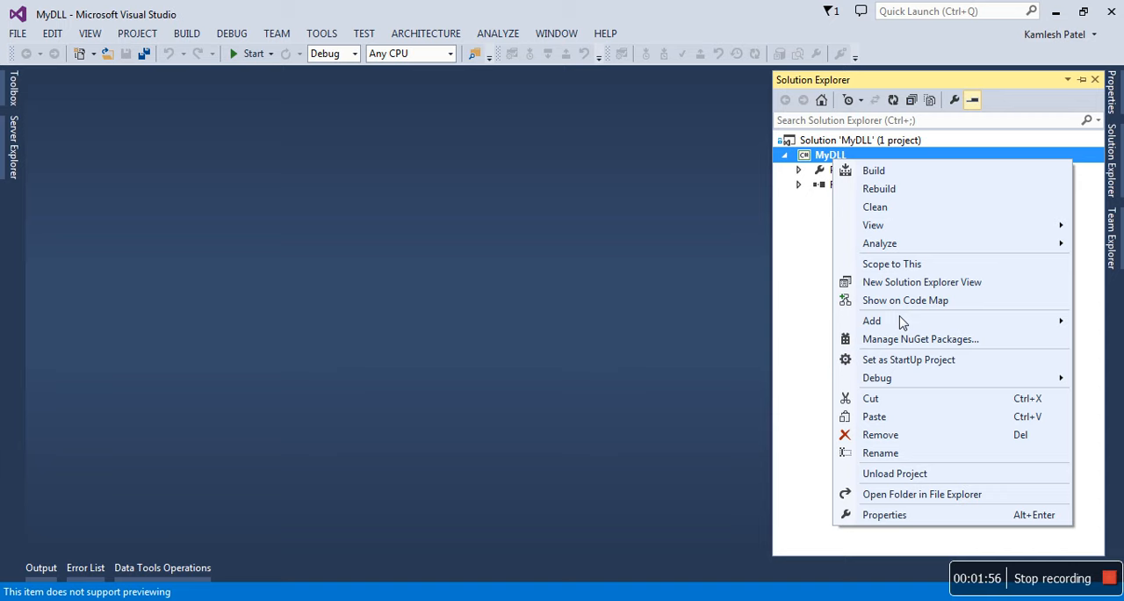
pyautogui.click(871, 320)
pyautogui.write('My')
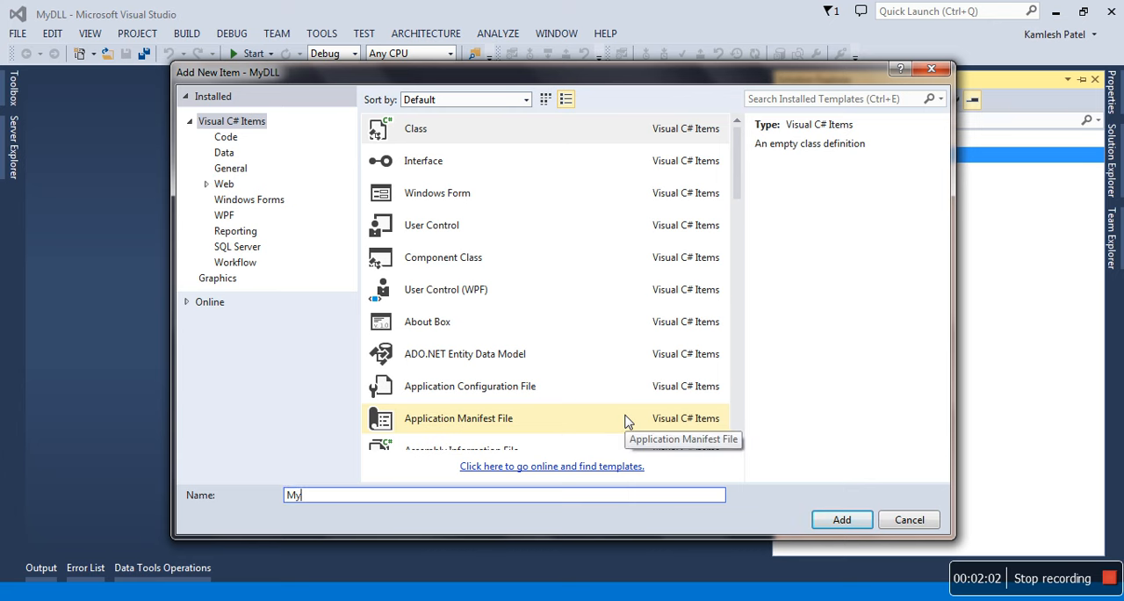
pyautogui.write('Lib')
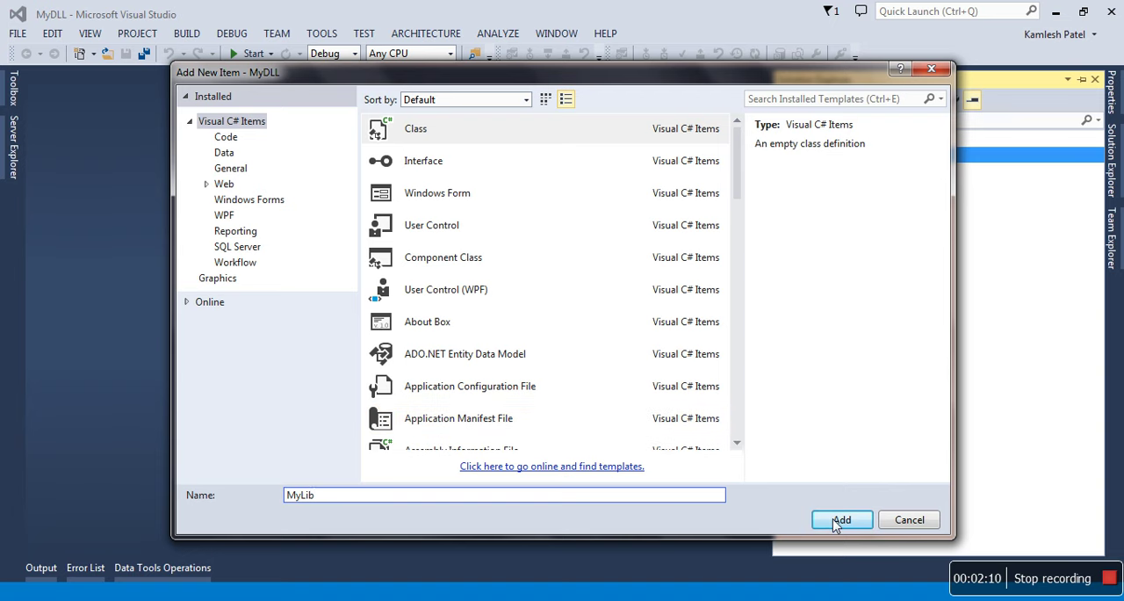
pyautogui.click(842, 520)
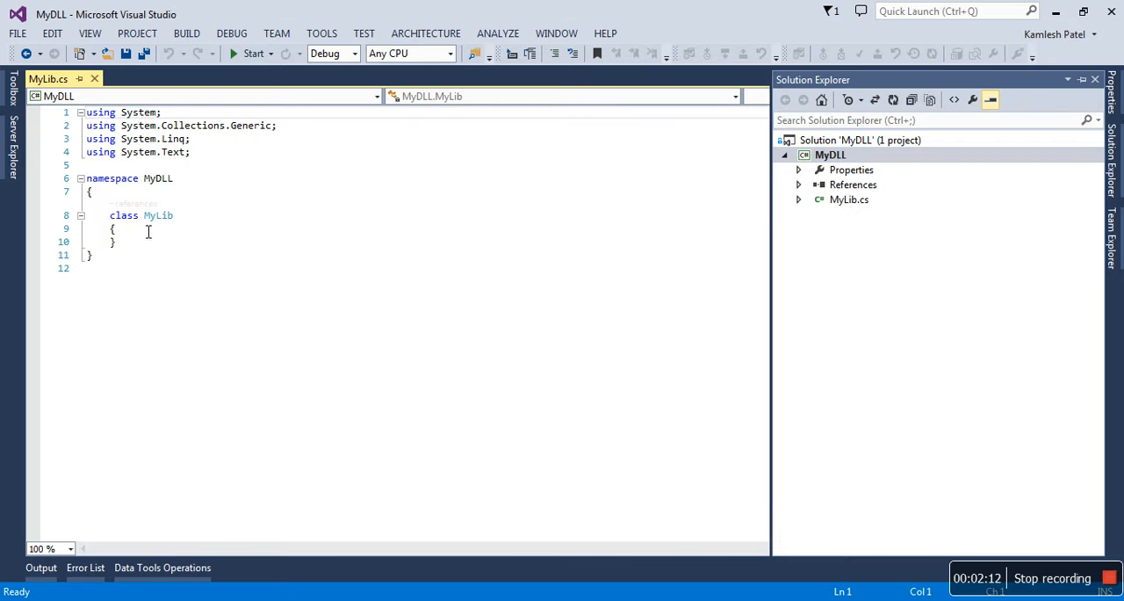
# Add a blank line in the MyLib class body and begin declaring the class public.
pyautogui.doubleClick(155, 178)
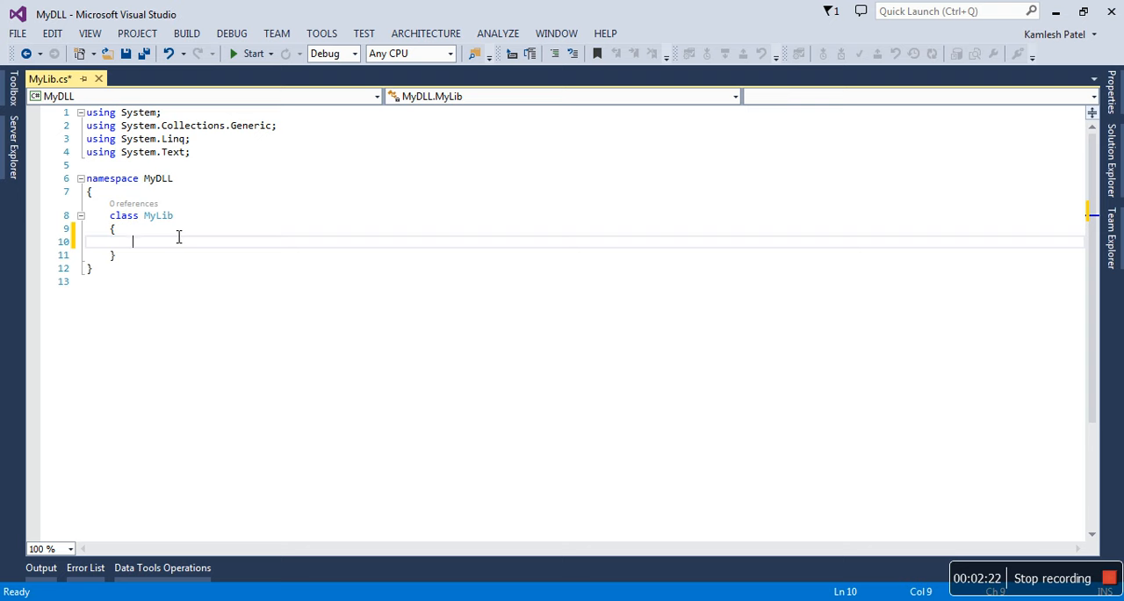
pyautogui.write('p')
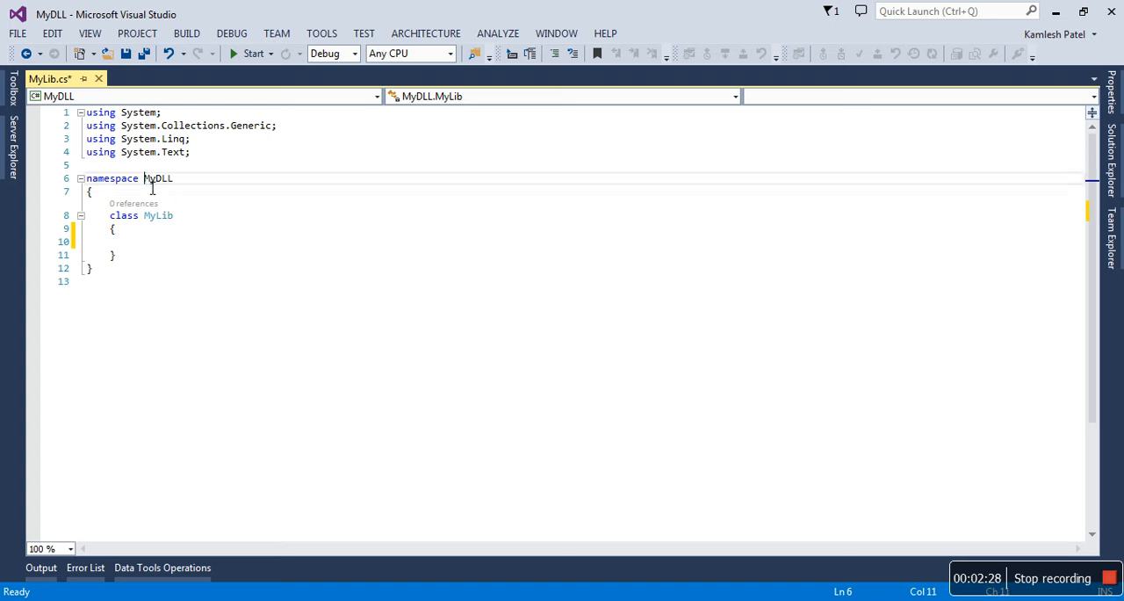
pyautogui.doubleClick(158, 179)
pyautogui.write('public ')
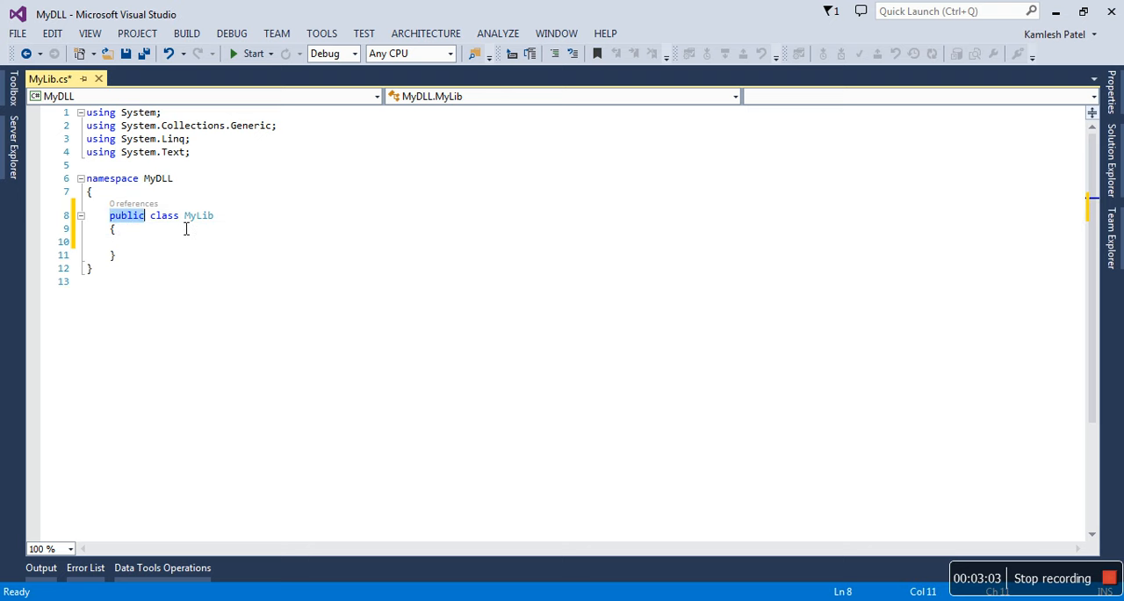
pyautogui.moveTo(246, 297)
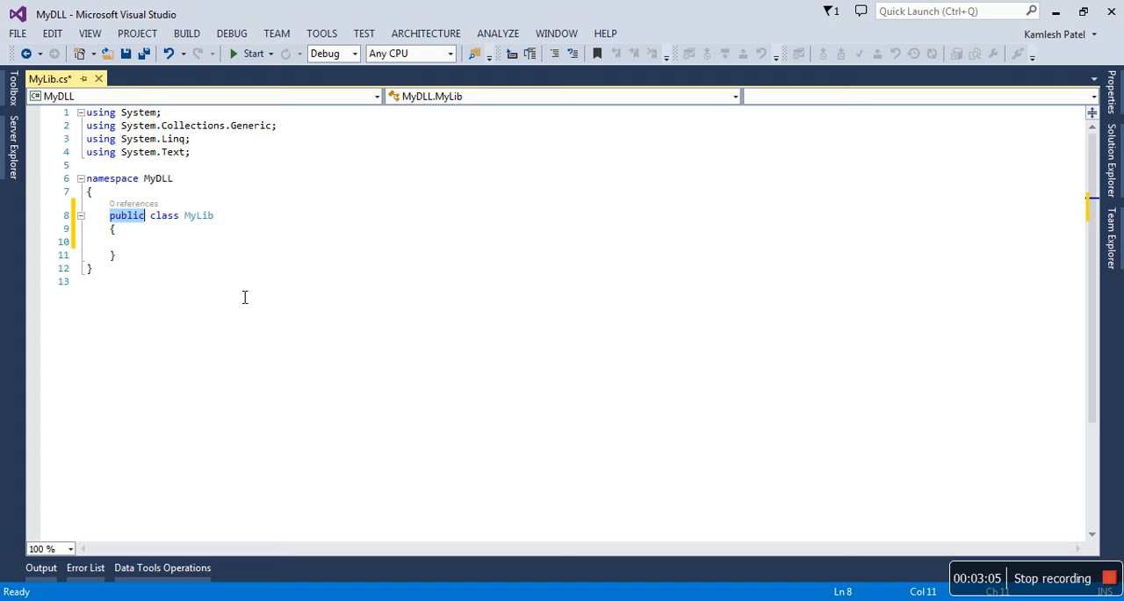
# Write the signature public static int max(int a, int b) and start its body.
pyautogui.write('p')
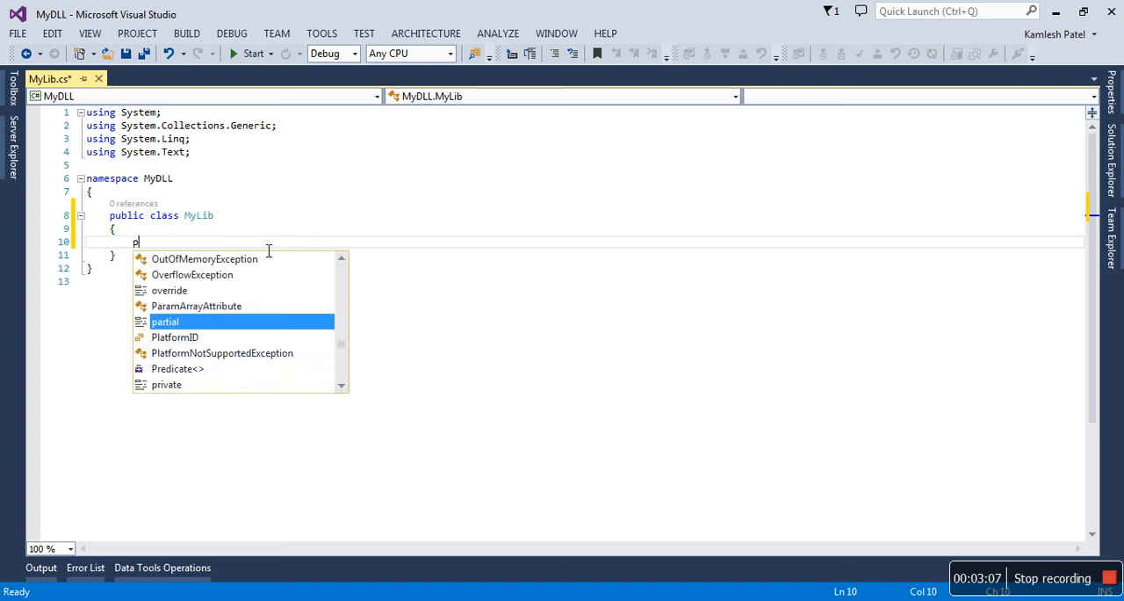
pyautogui.write('ublic')
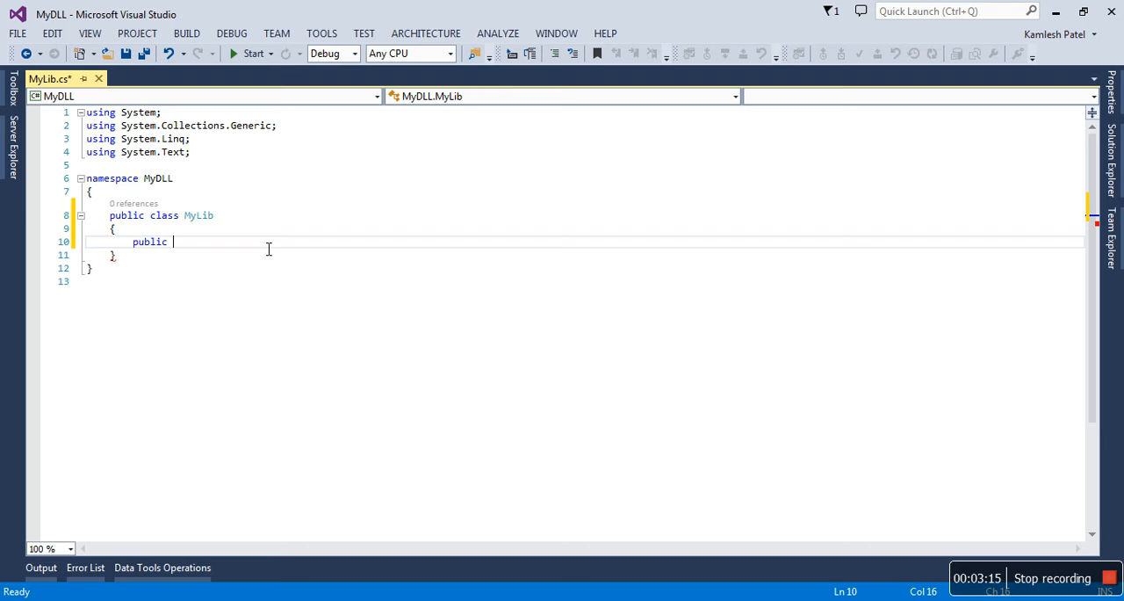
pyautogui.write('sta')
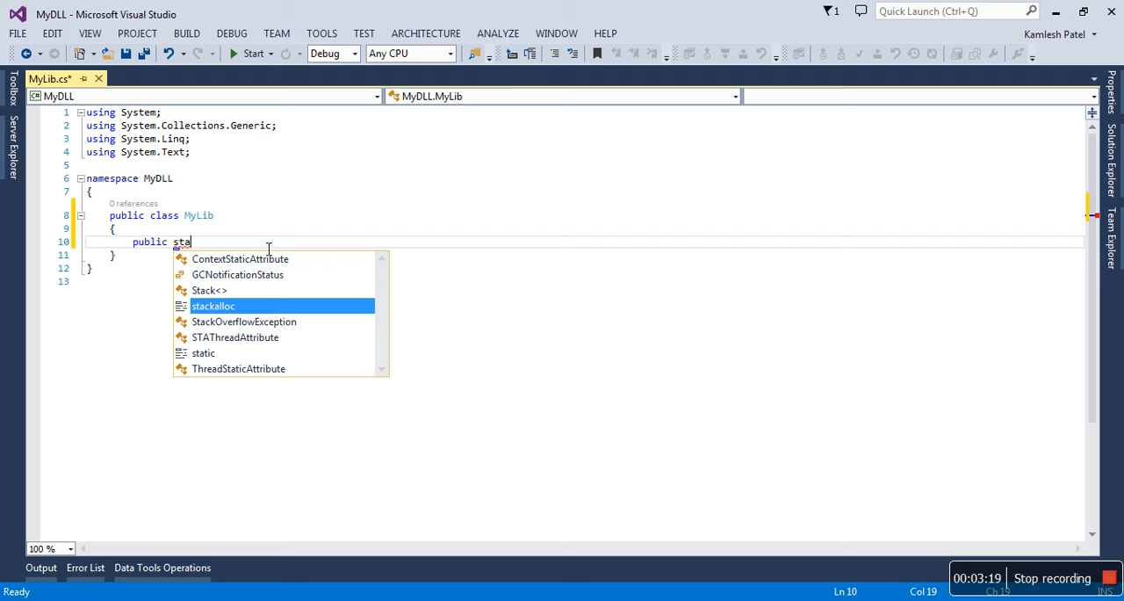
pyautogui.write('tic')
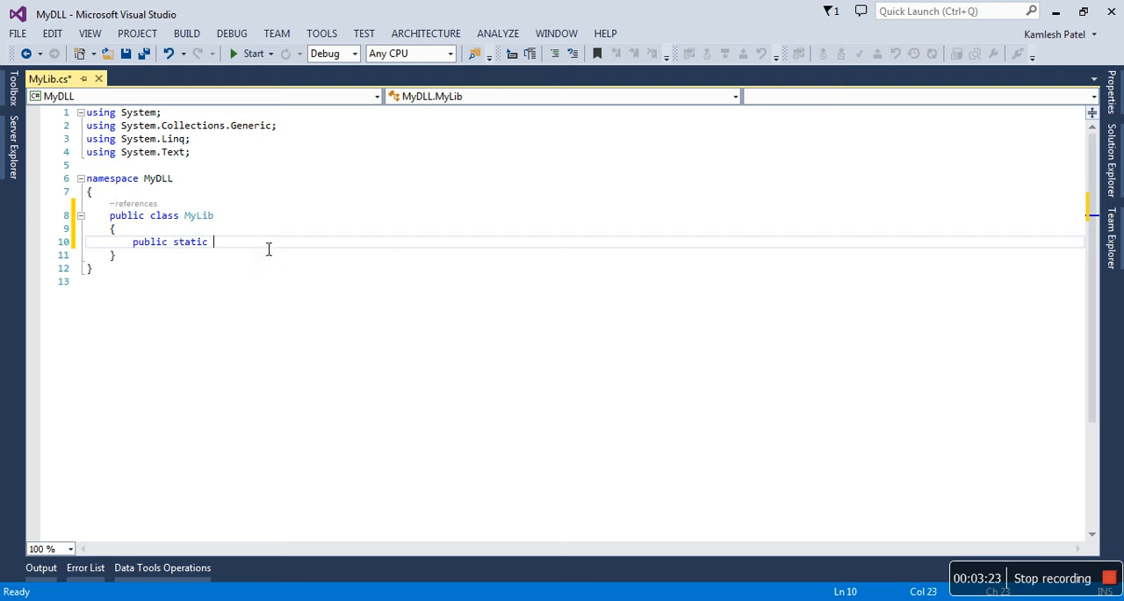
pyautogui.write('int max')
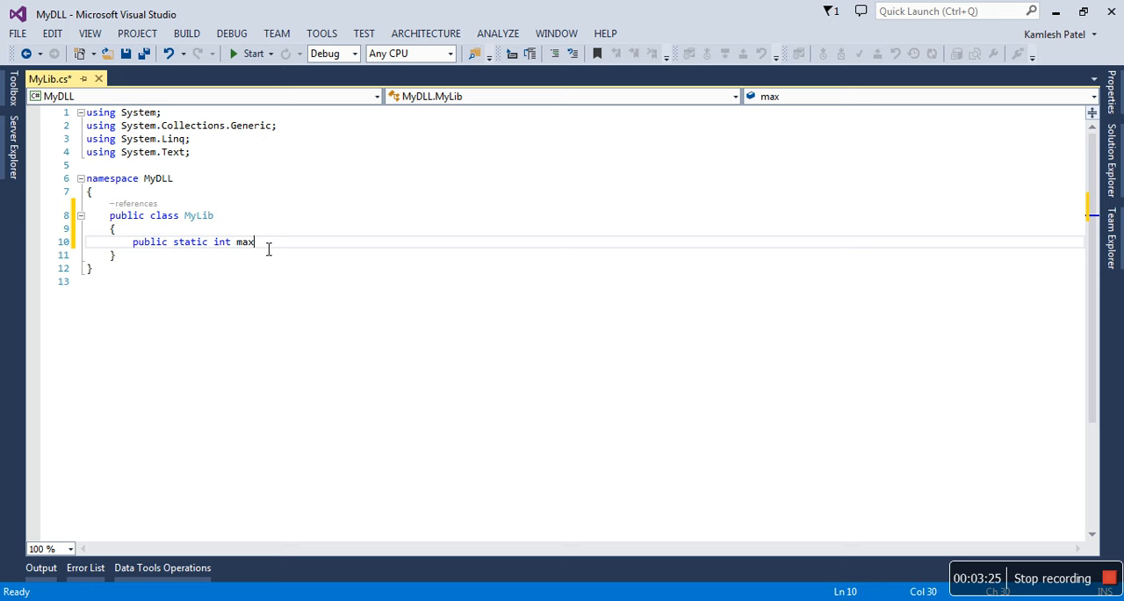
pyautogui.write('(int a, int b')
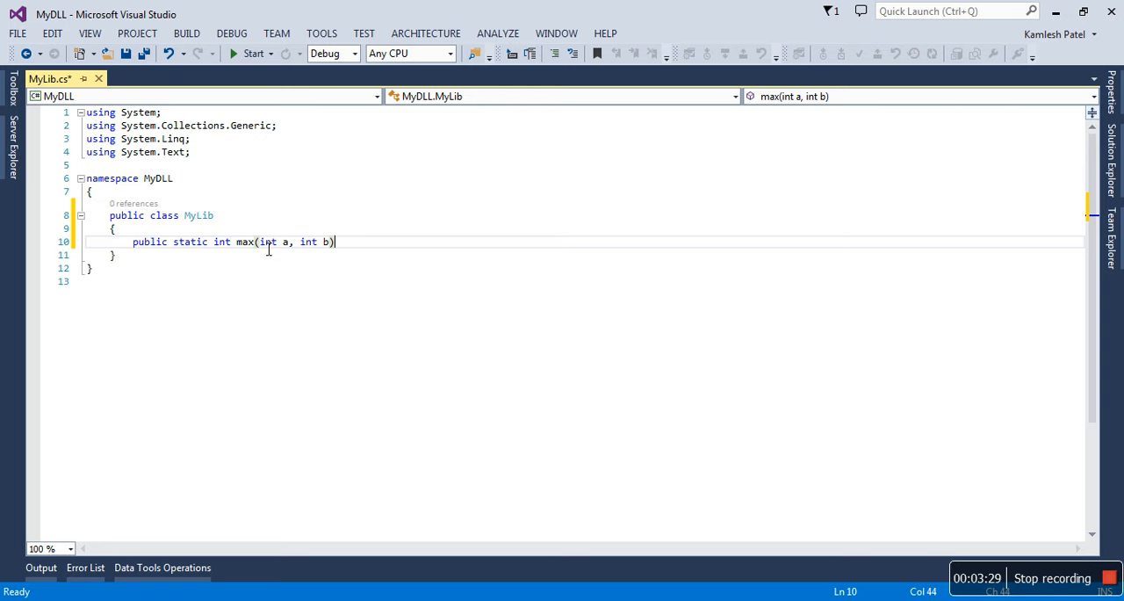
pyautogui.press('Return')
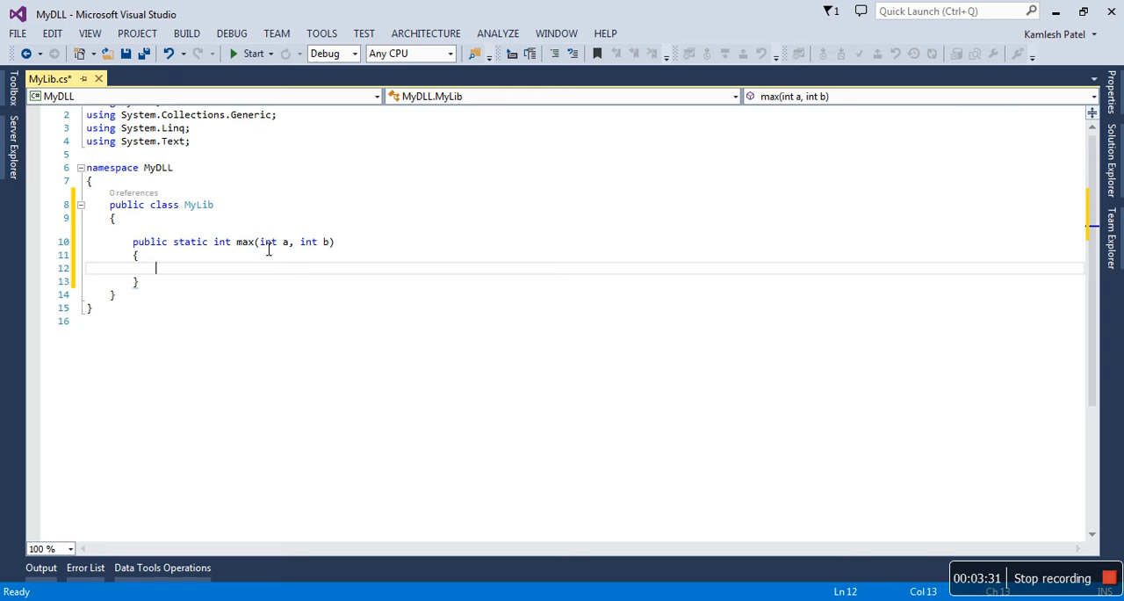
# Write the body: if (a > b) return a; else return b;.
pyautogui.write('if')
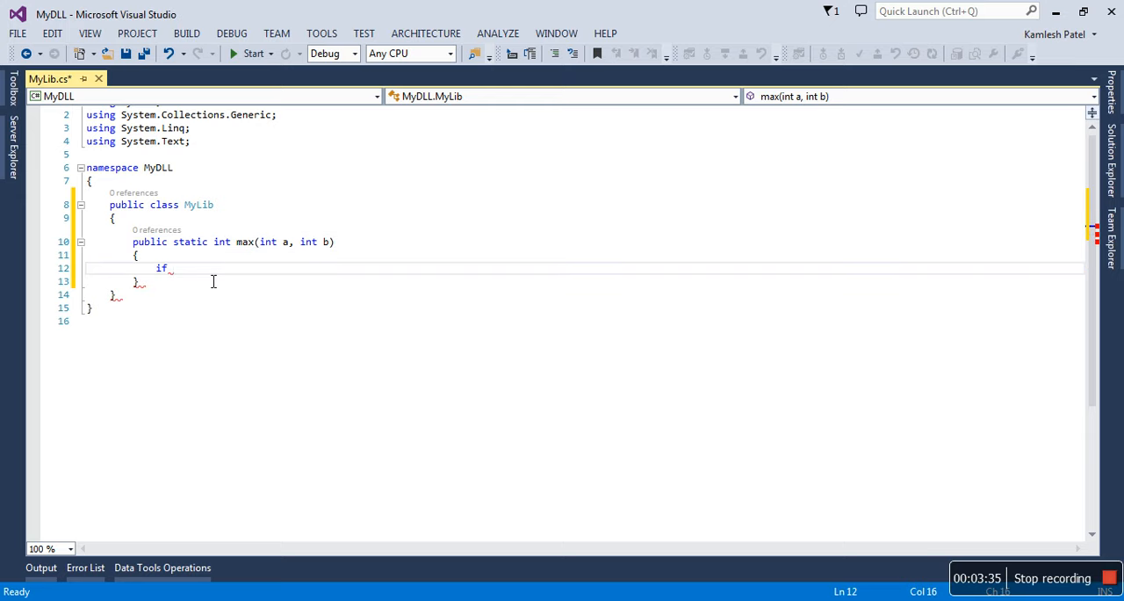
pyautogui.write('()')
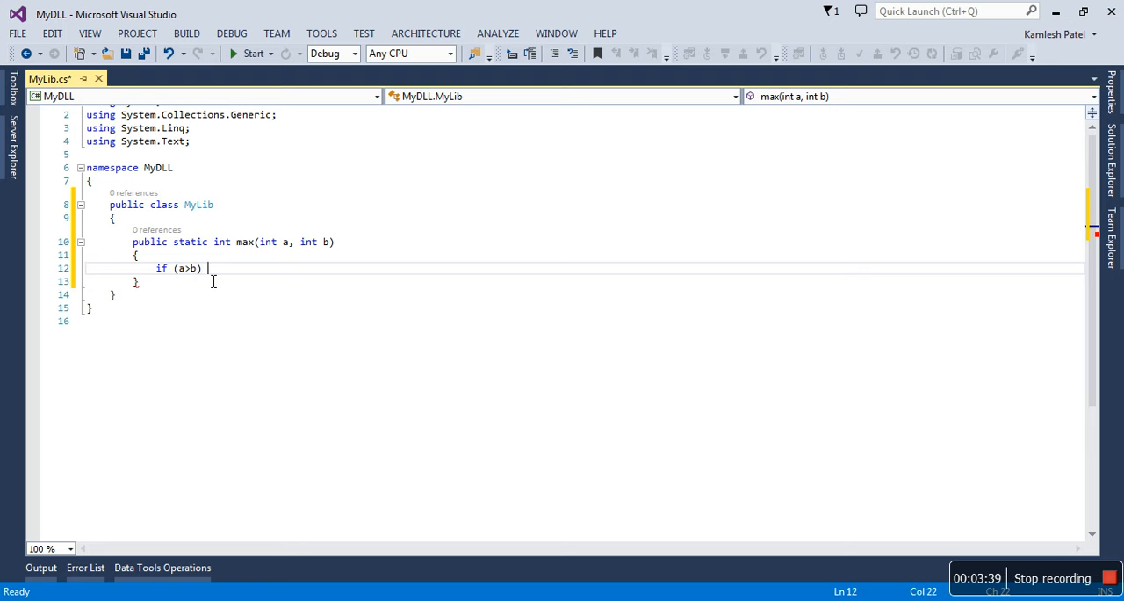
pyautogui.write('return a;')
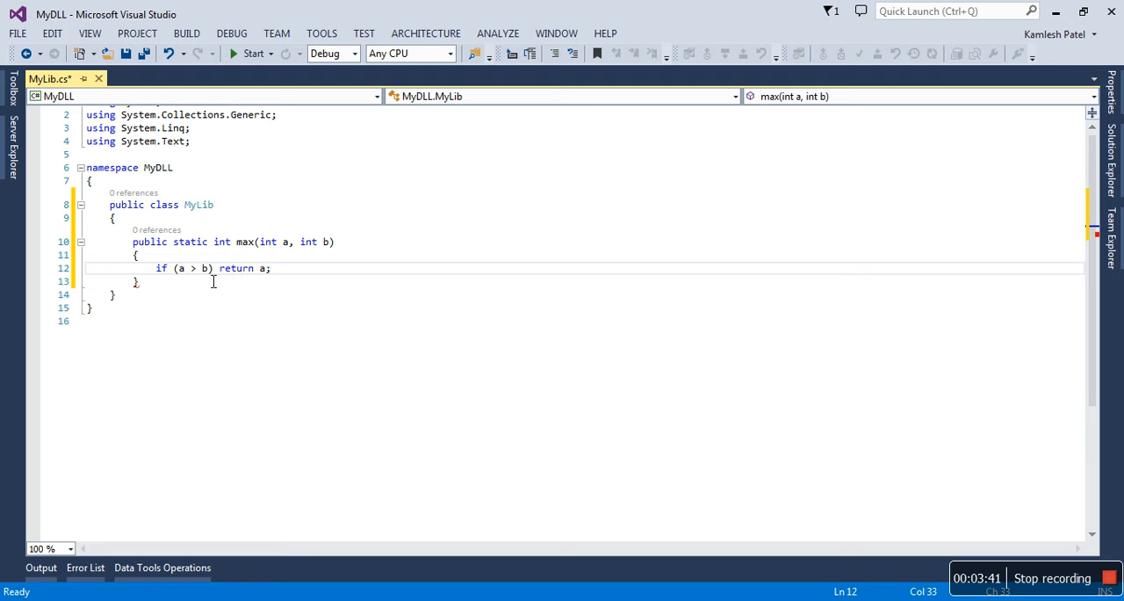
pyautogui.write('else return b;')
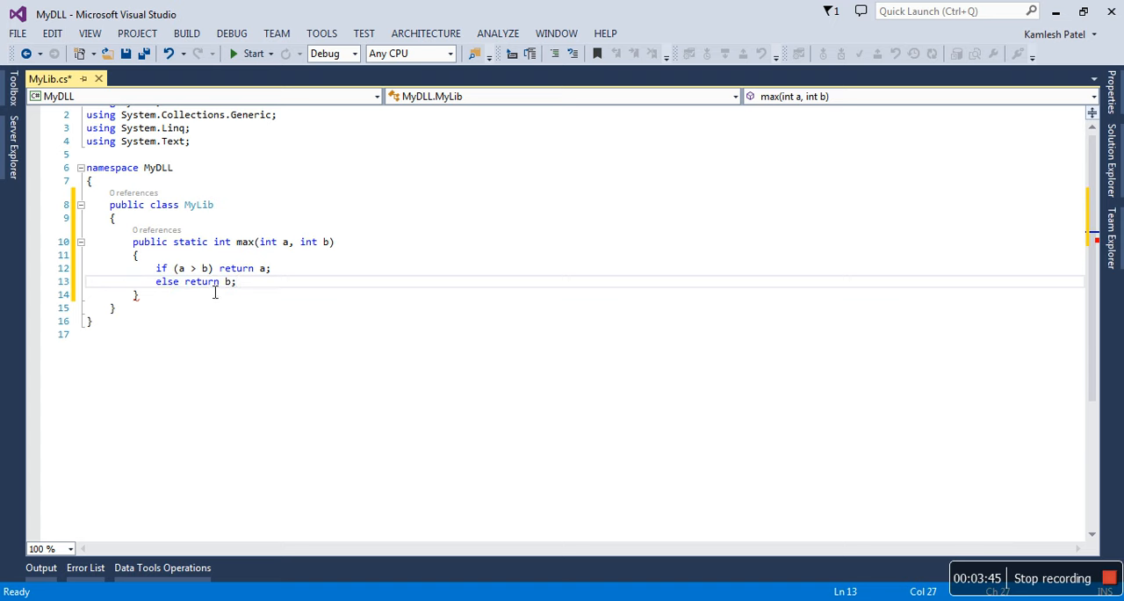
pyautogui.press('enter')
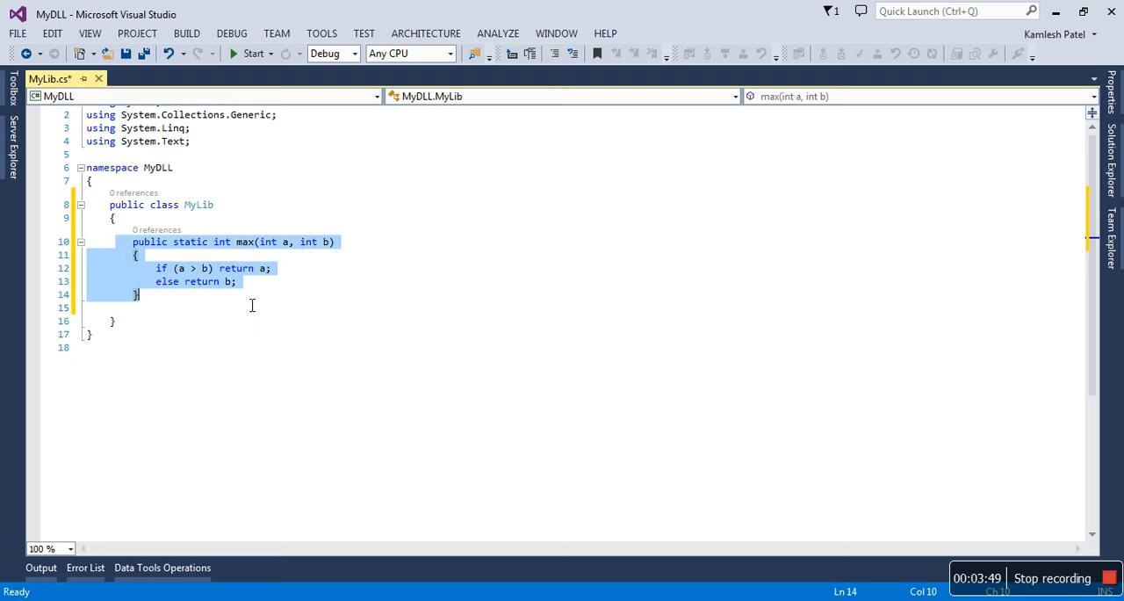
# Paste a copy of max, add a third parameter int c and extend the first test with && a > c.
pyautogui.click(264, 295)
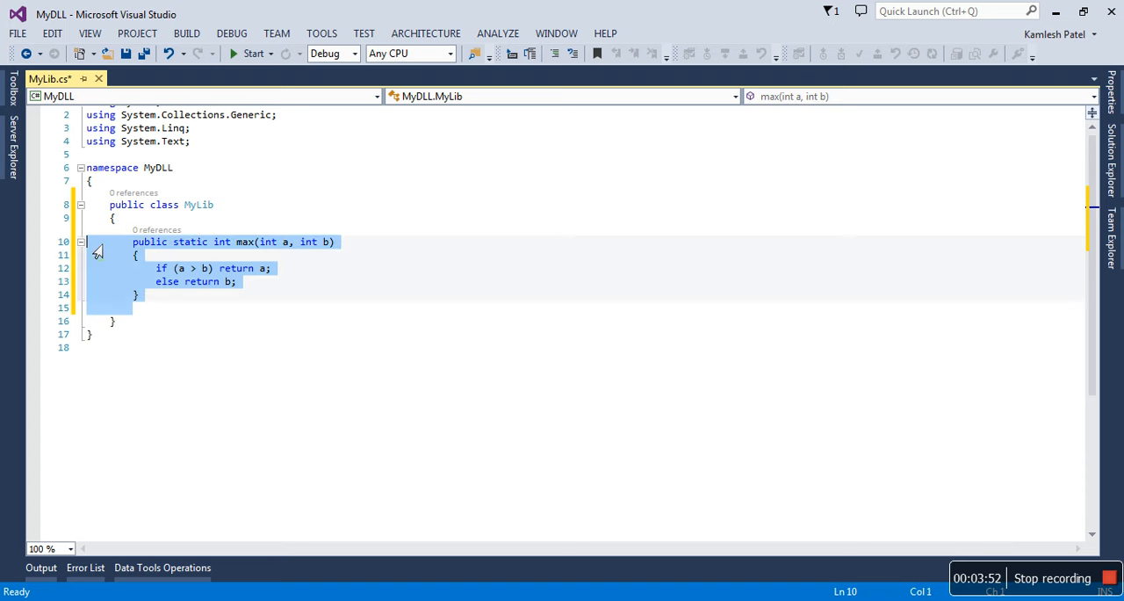
pyautogui.press('ctrl+v')
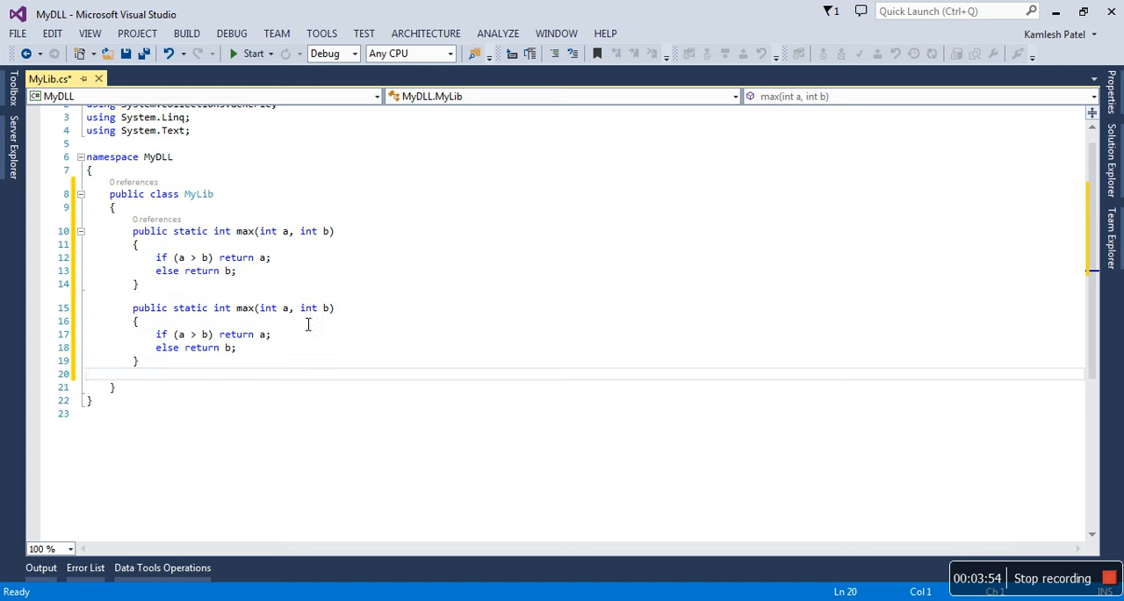
pyautogui.click(334, 308)
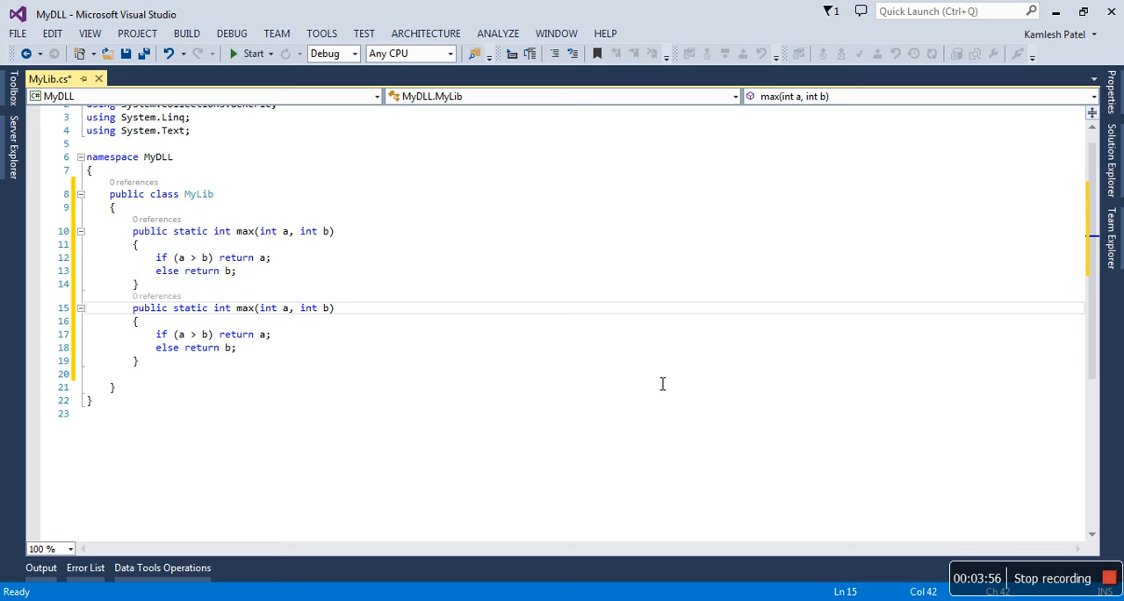
pyautogui.write(', int c')
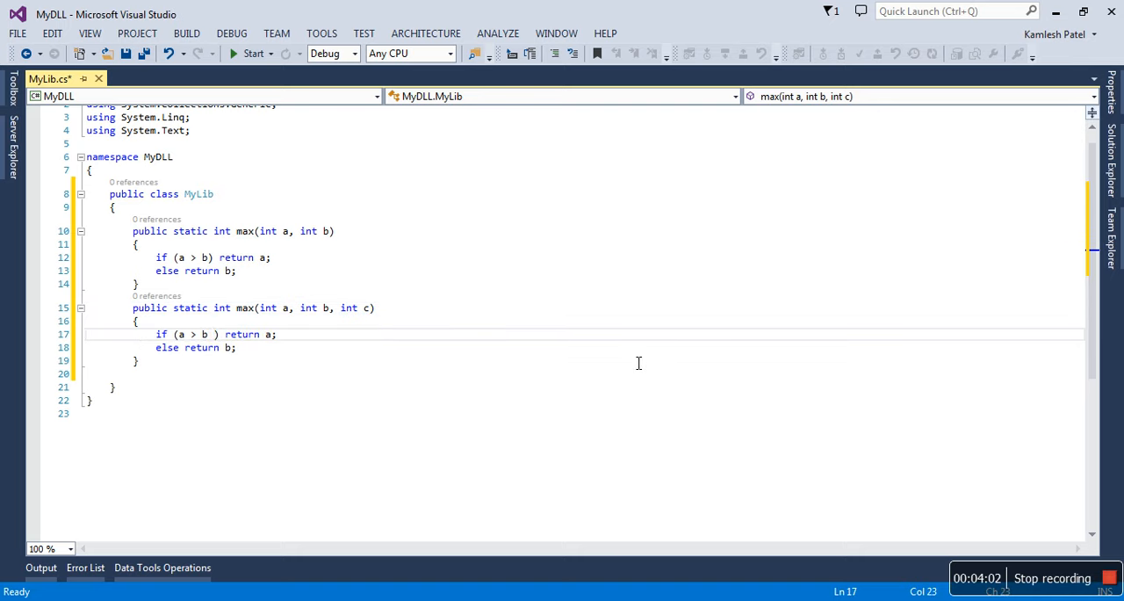
pyautogui.write('&& a>c')
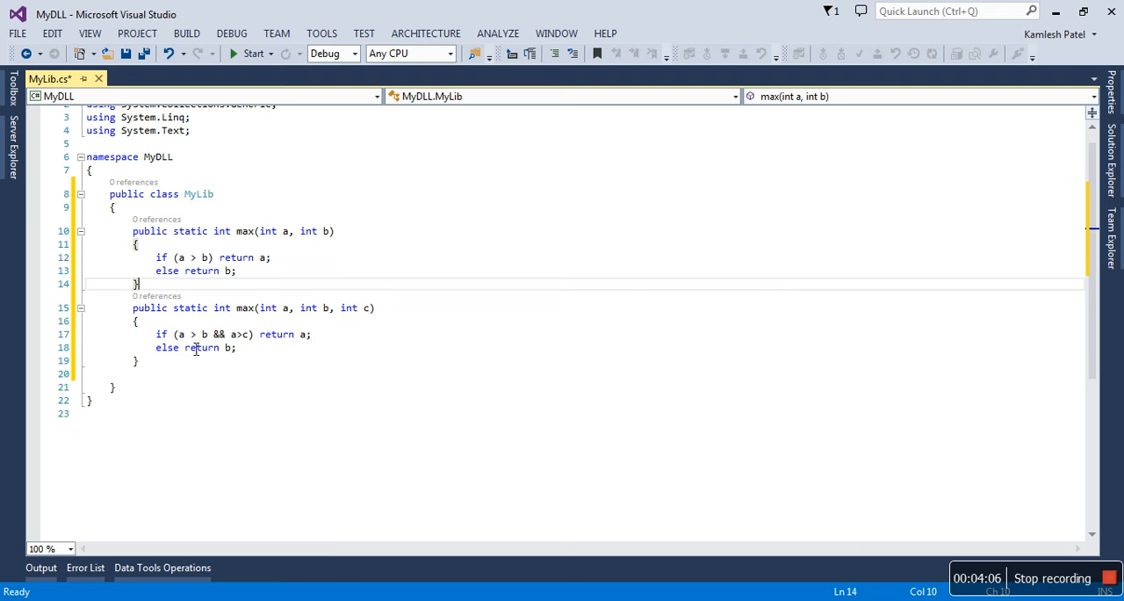
# Finish the overload with if (b > c) return b; else return c; and save the file.
pyautogui.write('if')
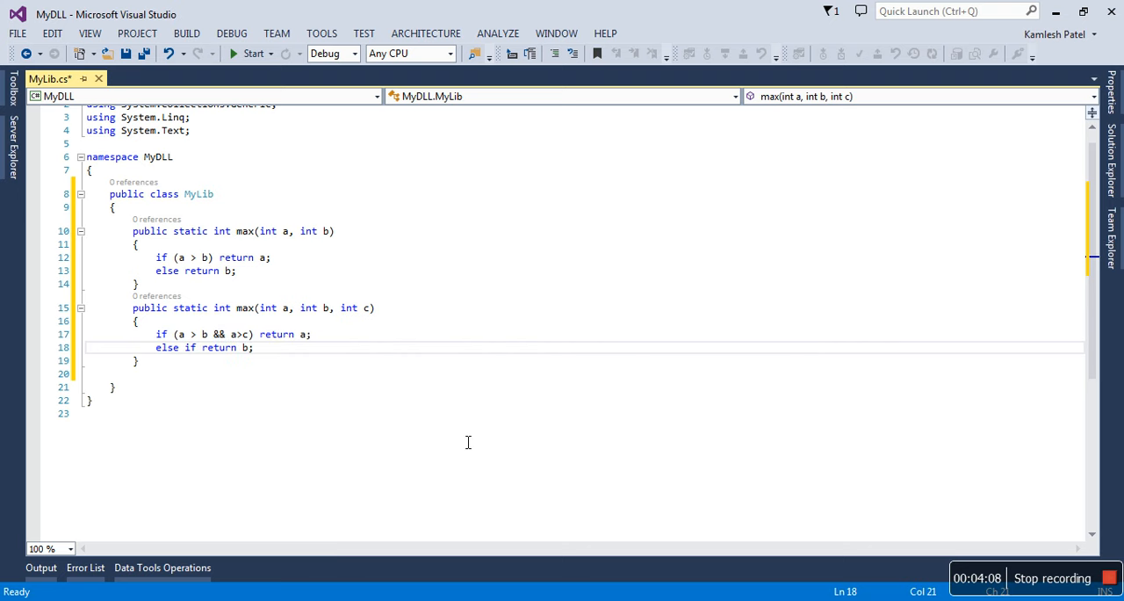
pyautogui.write('(b>c)')
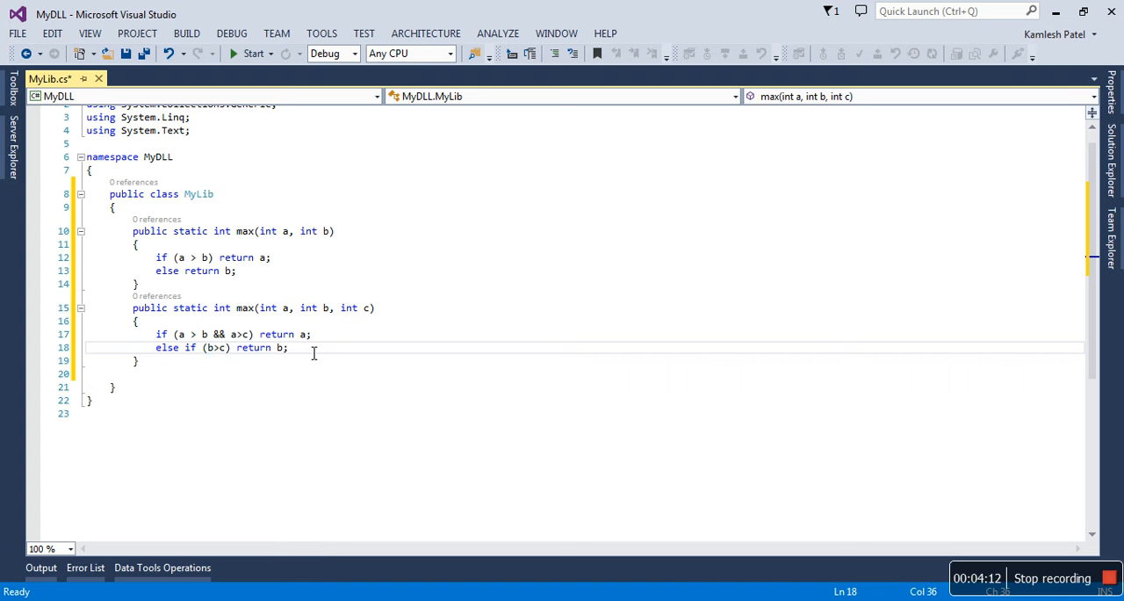
pyautogui.write('else return')
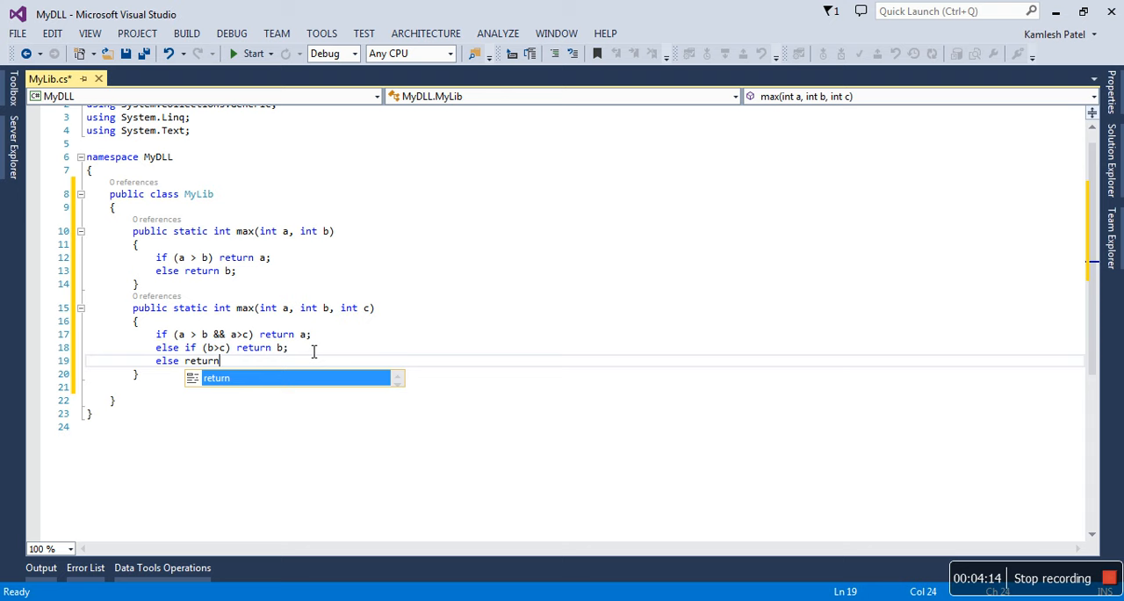
pyautogui.write('c;')
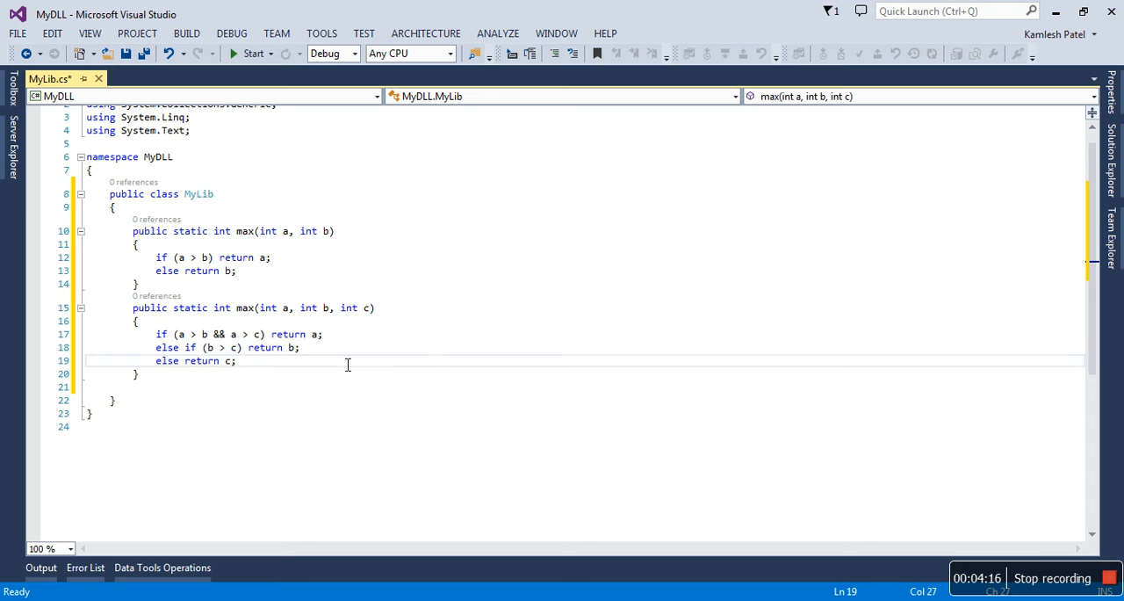
pyautogui.moveTo(279, 307)
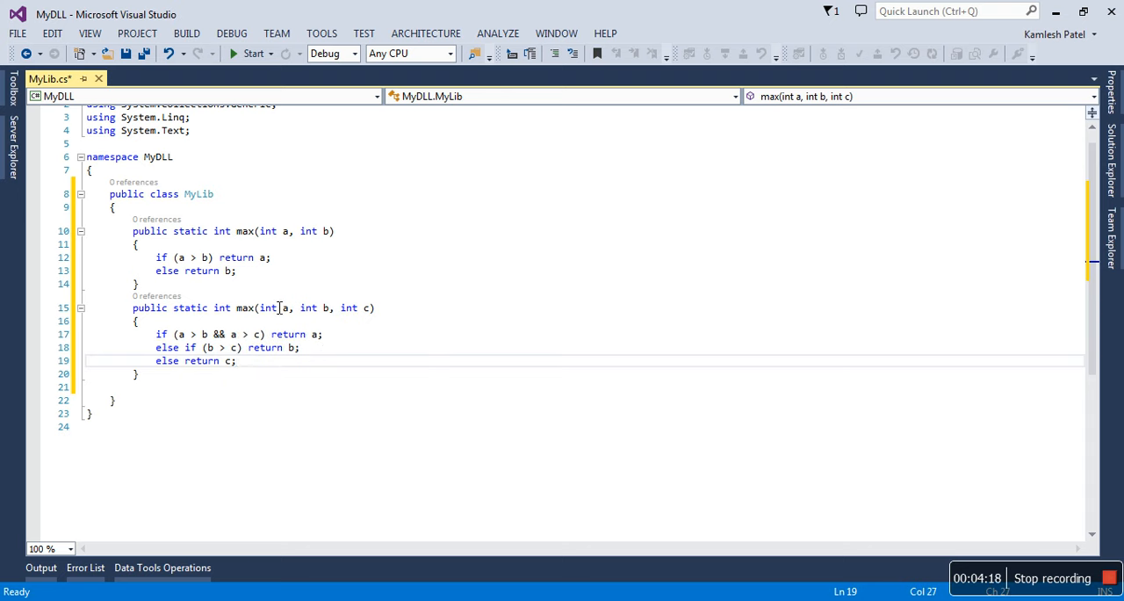
pyautogui.moveTo(341, 264)
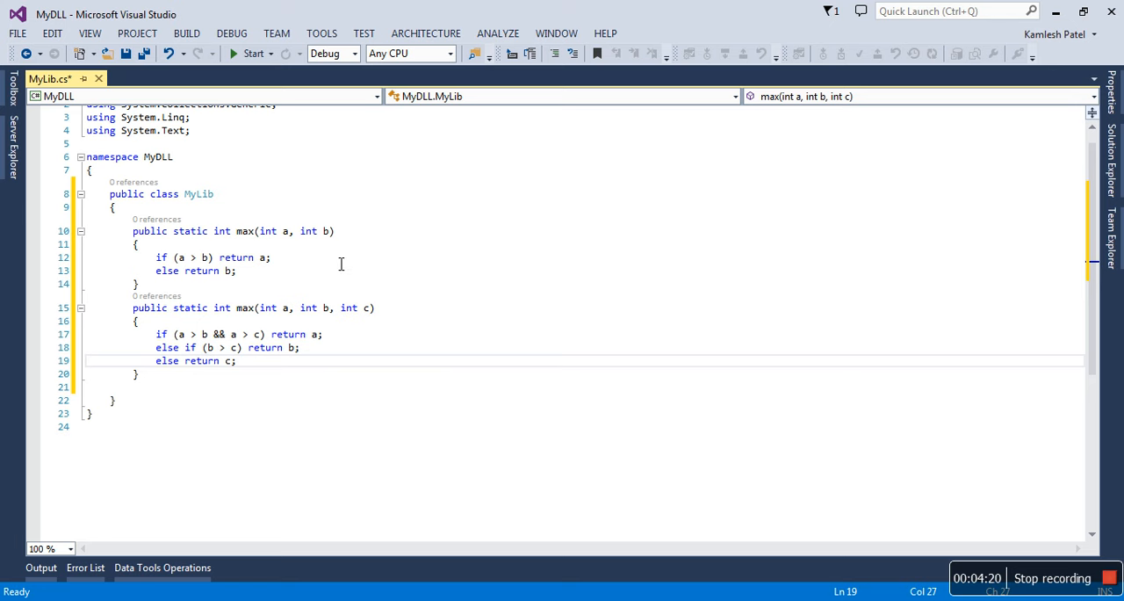
pyautogui.click(127, 53)
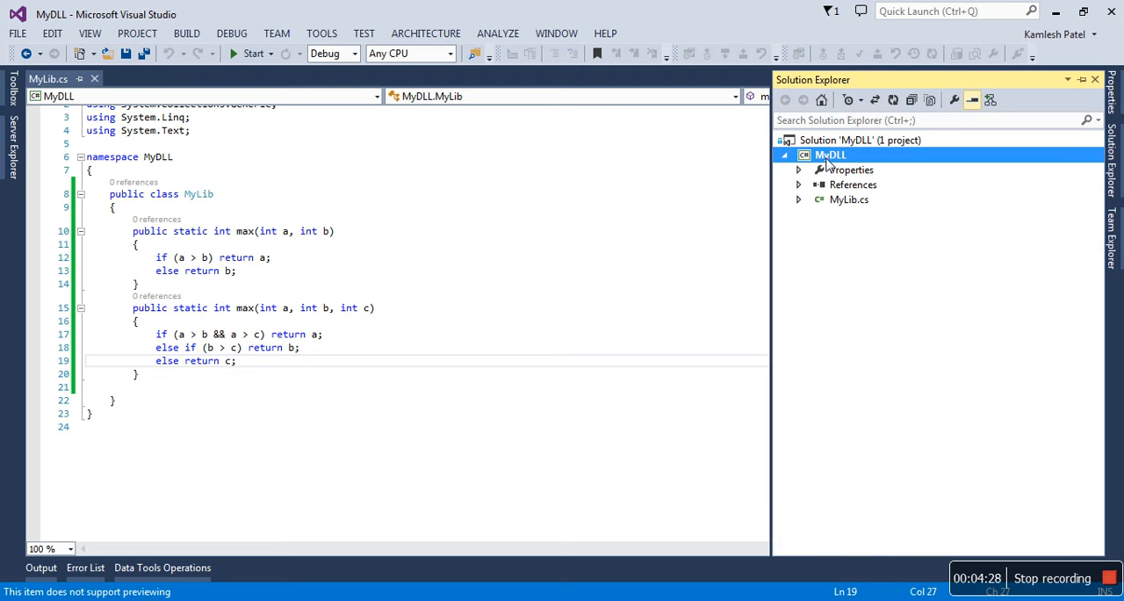
pyautogui.rightClick(829, 154)
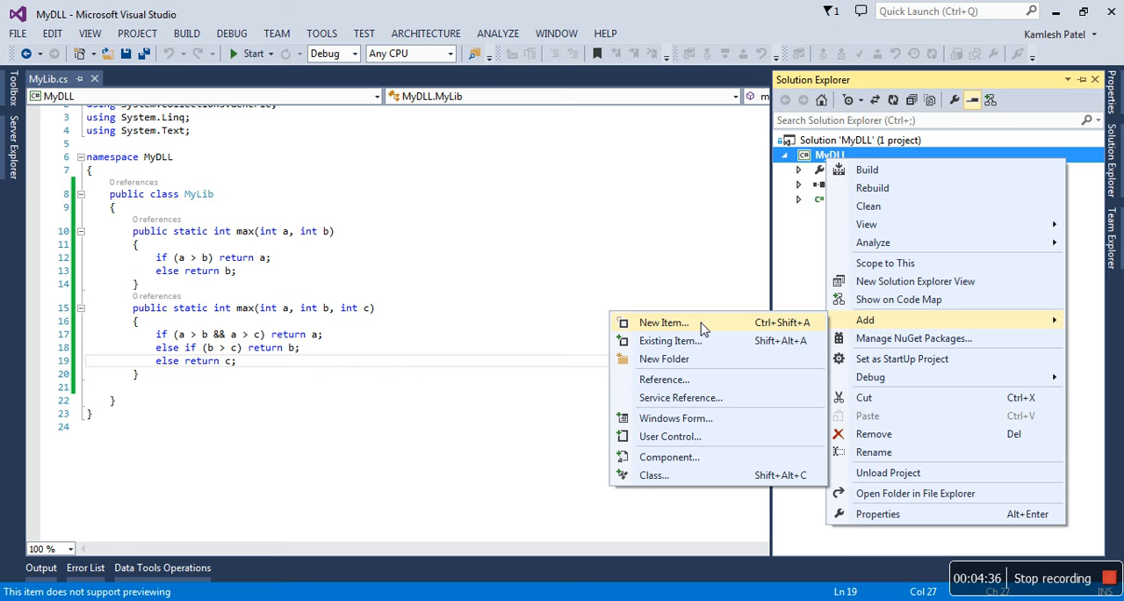
pyautogui.moveTo(654, 475)
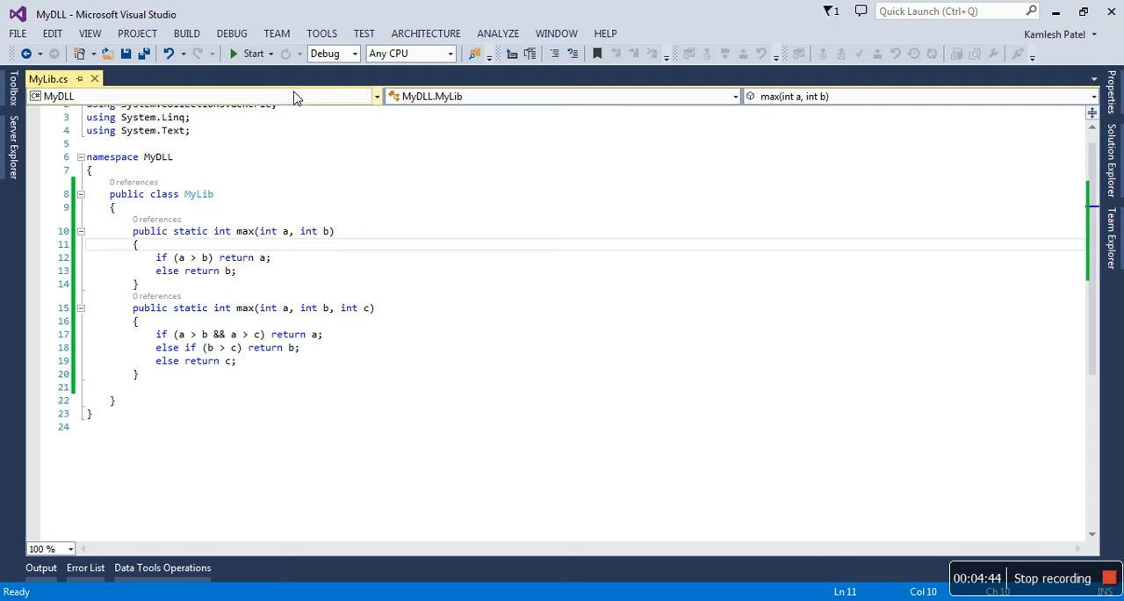
# Build the whole MyDLL solution.
pyautogui.click(186, 33)
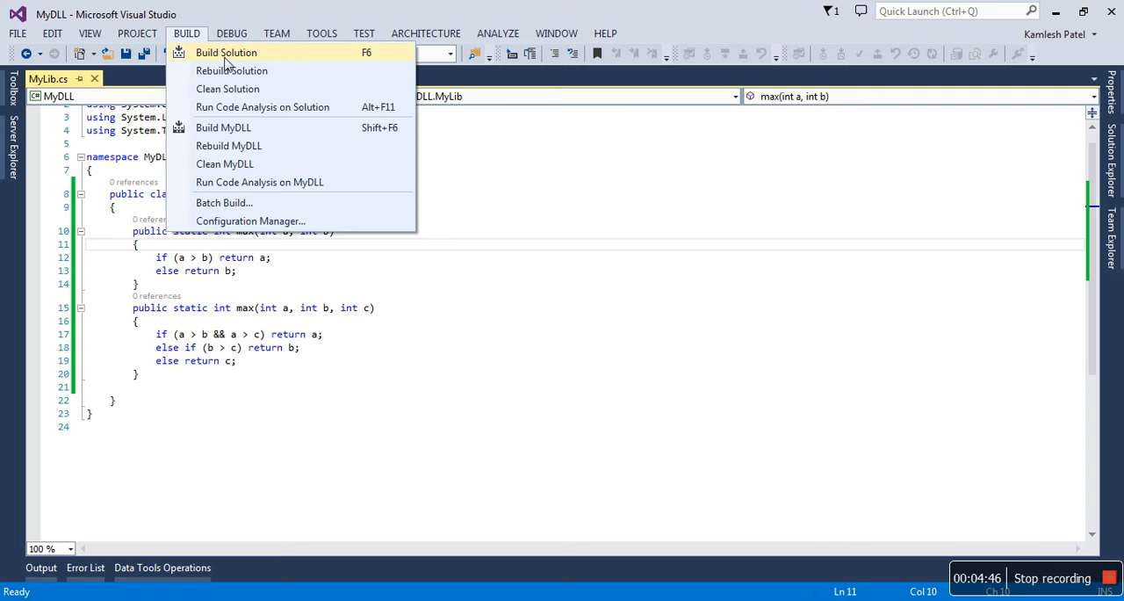
pyautogui.click(225, 53)
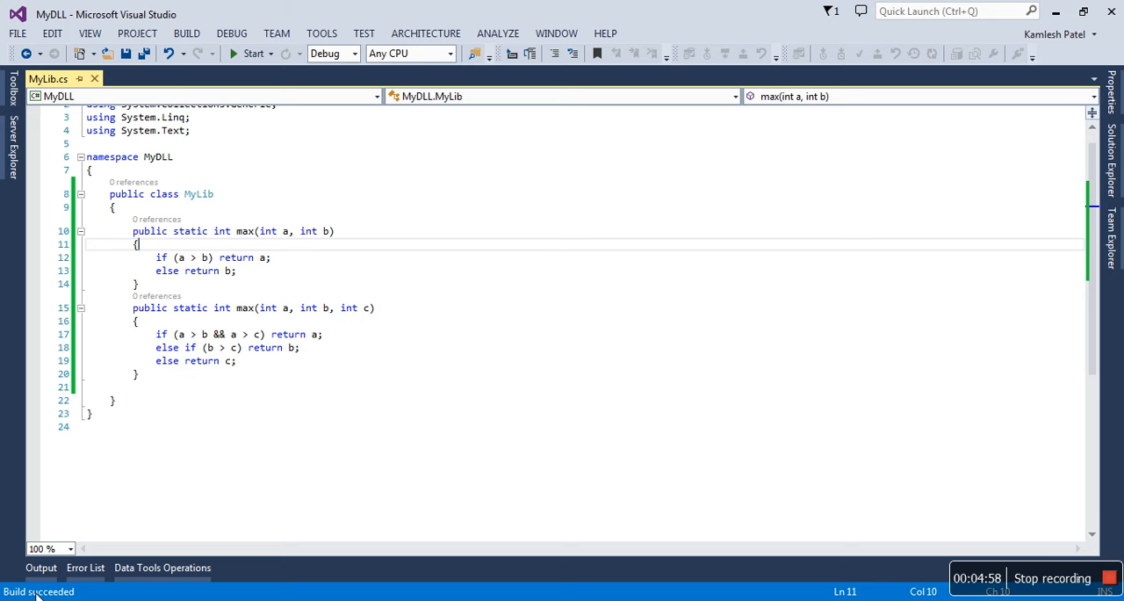
pyautogui.moveTo(738, 302)
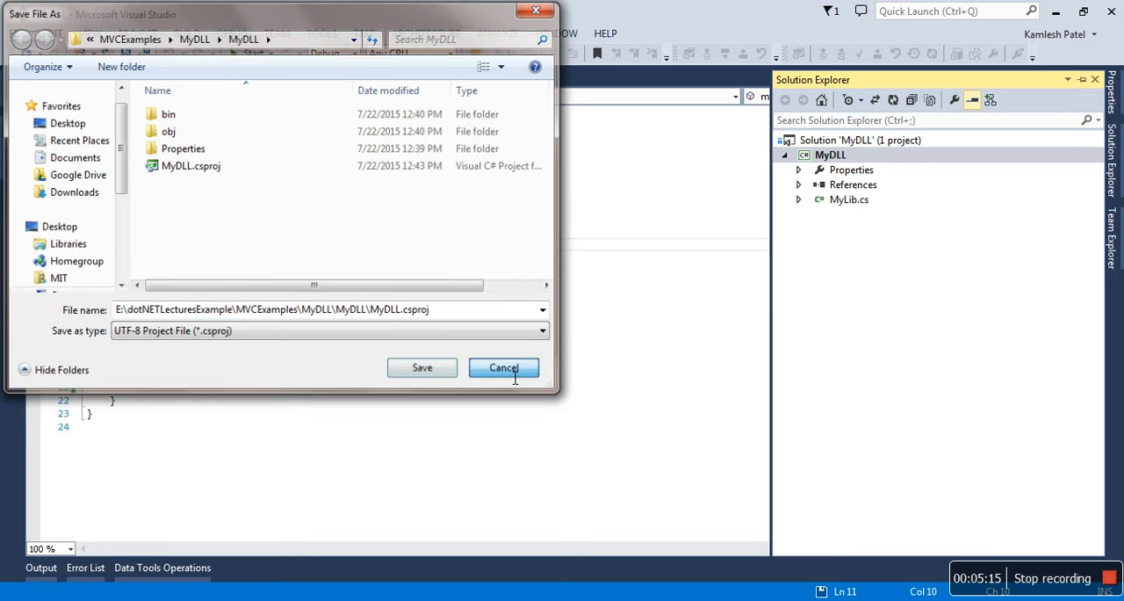
# Cancel the Save File As dialog for MyDLL.csproj without saving.
pyautogui.click(502, 368)
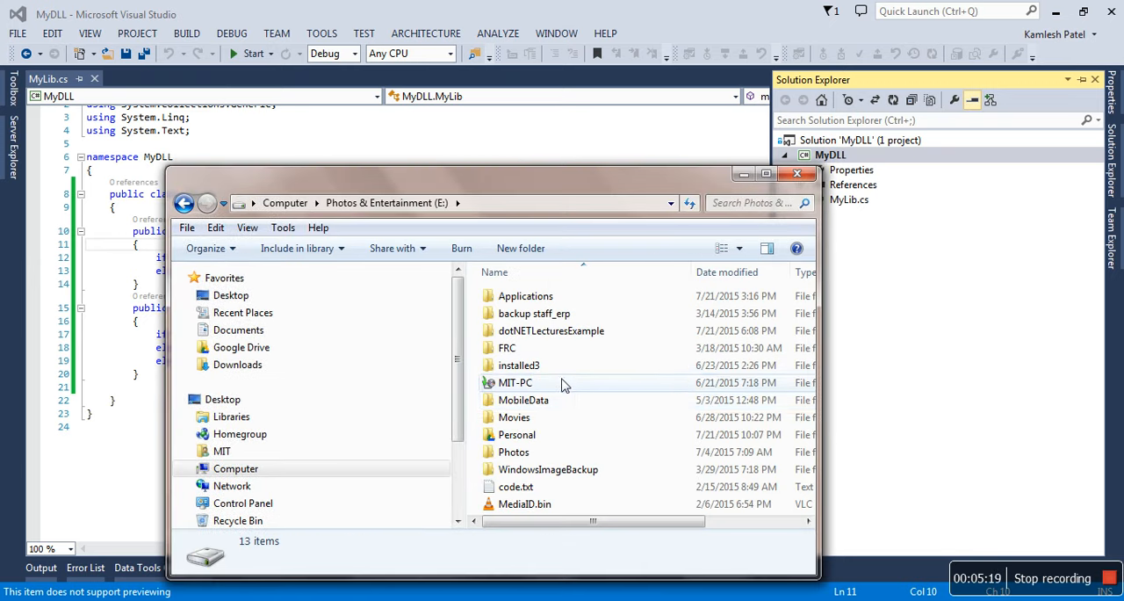
# Browse to MyDLL\MyDLL\bin\Debug, send MyDLL.dll to the desktop and return to Visual Studio.
pyautogui.doubleClick(552, 330)
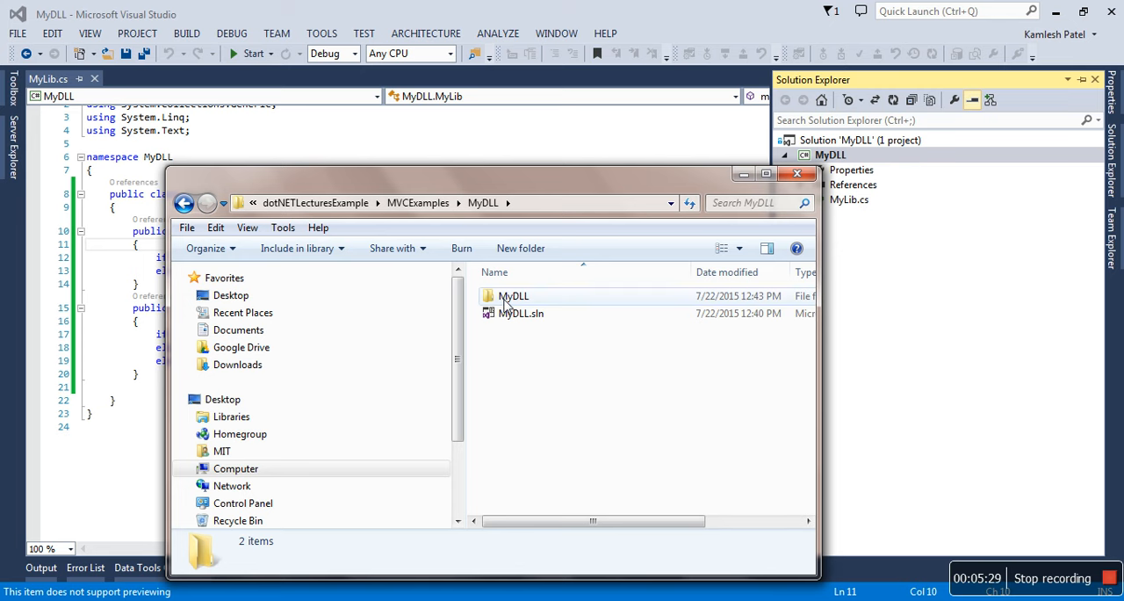
pyautogui.doubleClick(513, 295)
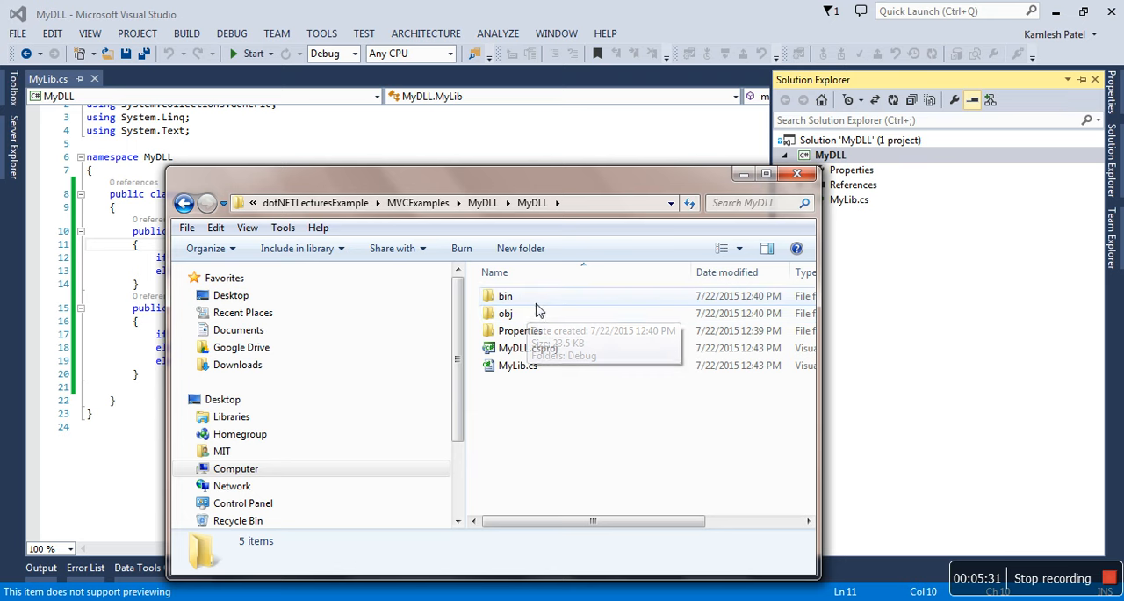
pyautogui.doubleClick(506, 295)
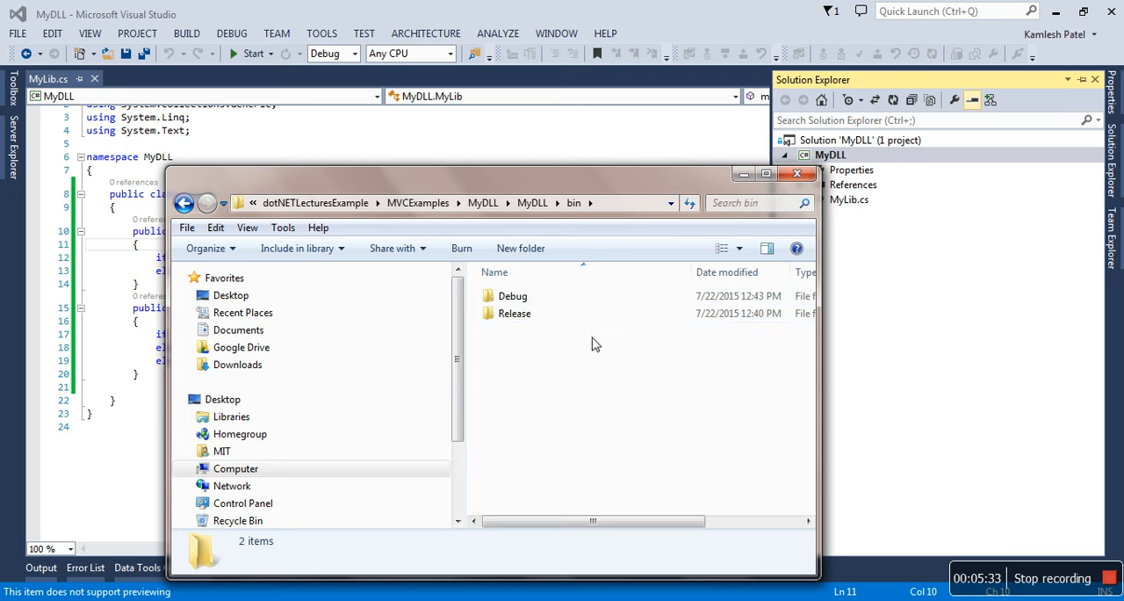
pyautogui.doubleClick(513, 295)
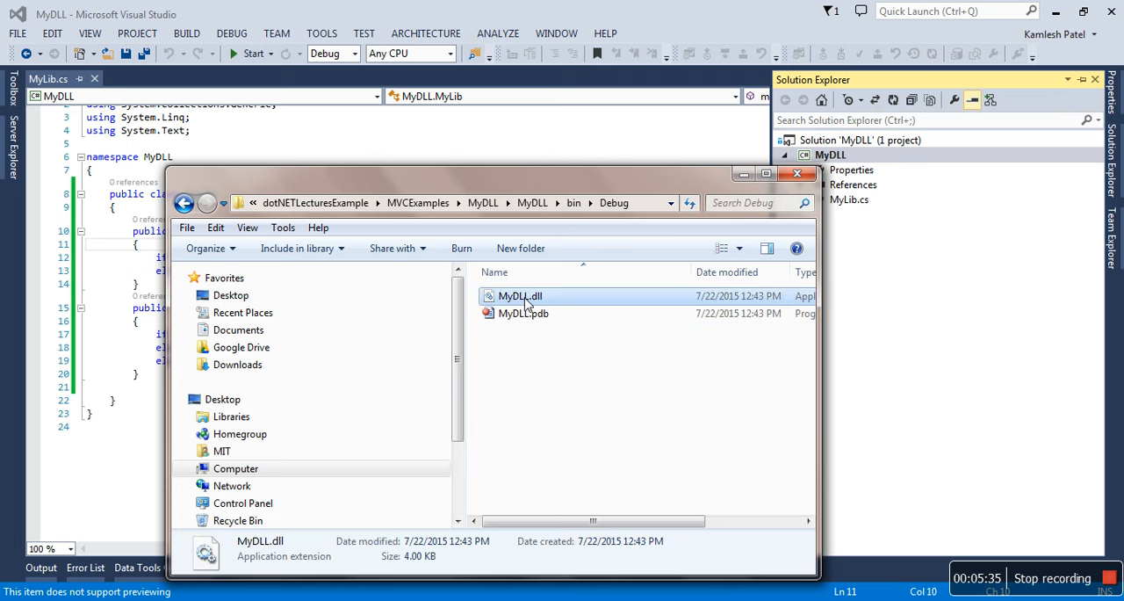
pyautogui.click(520, 295)
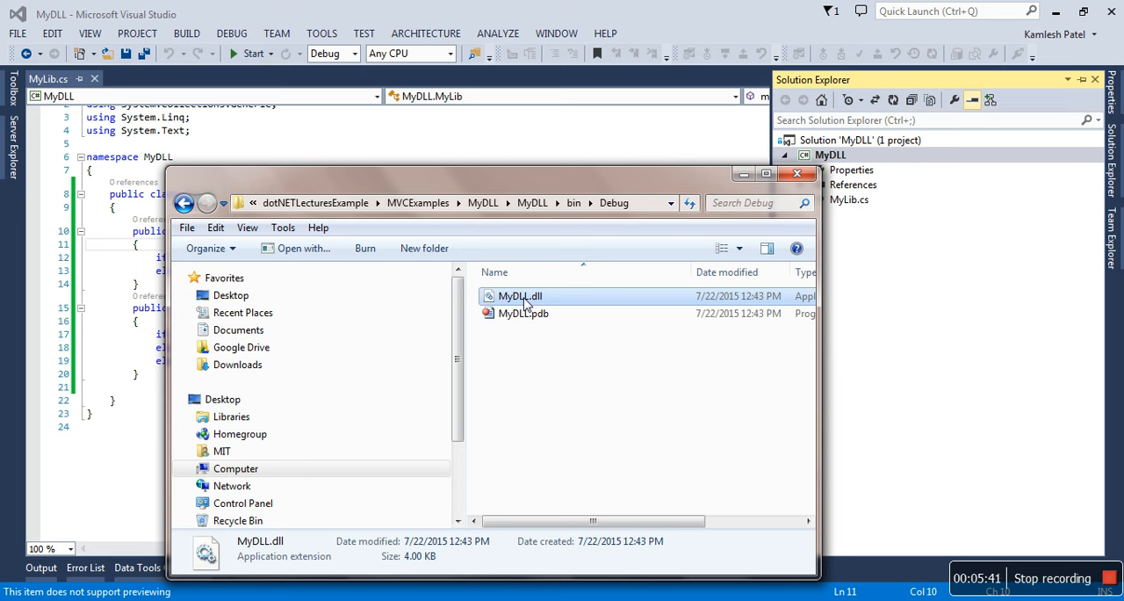
pyautogui.rightClick(520, 296)
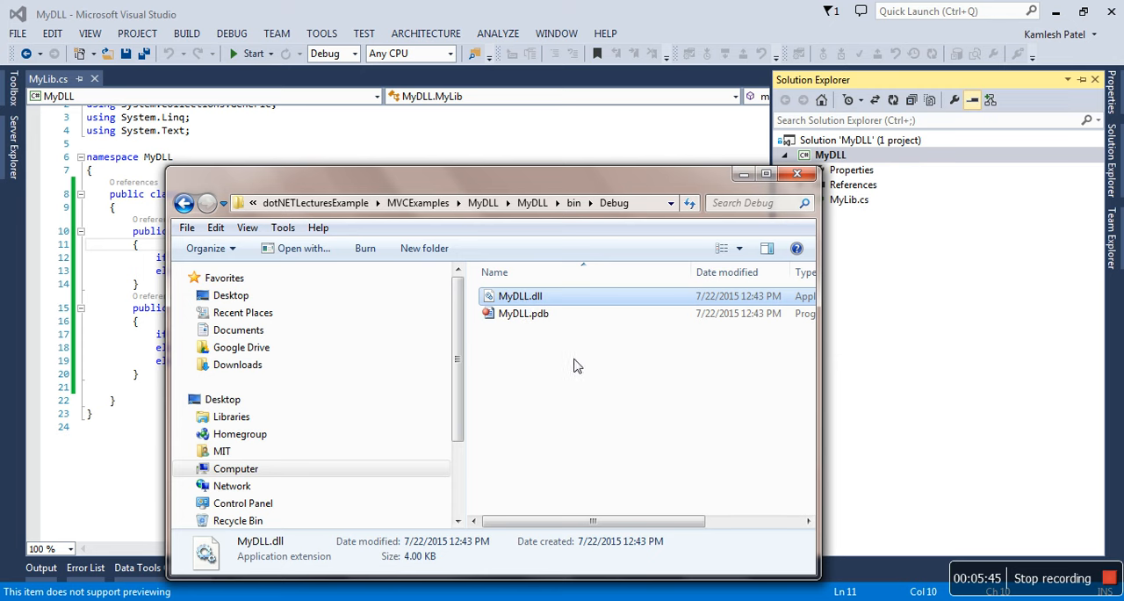
pyautogui.moveTo(559, 359)
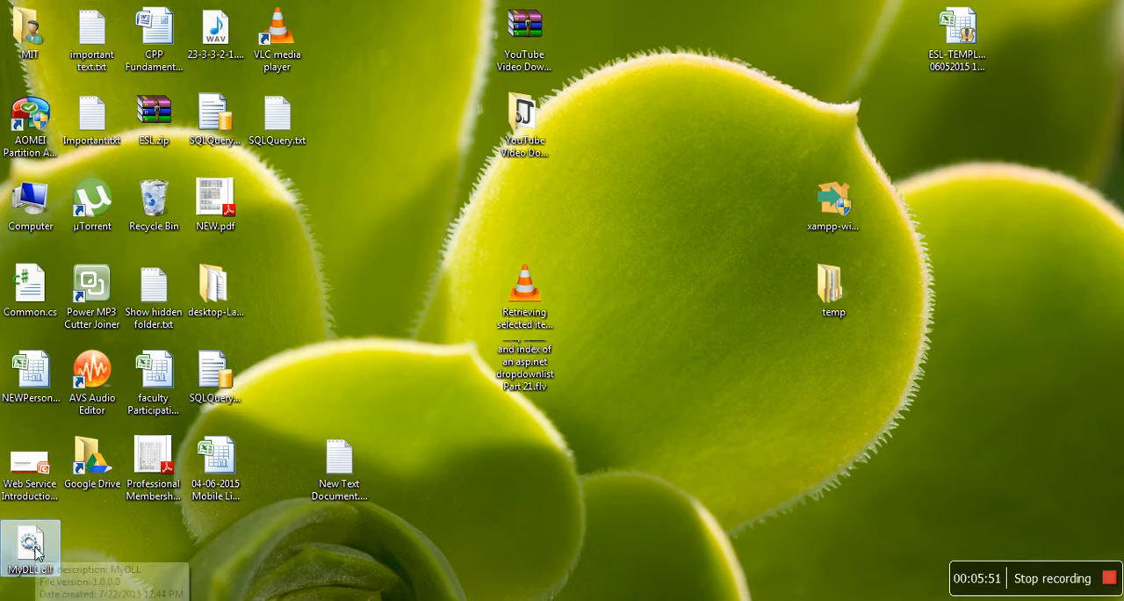
pyautogui.doubleClick(30, 541)
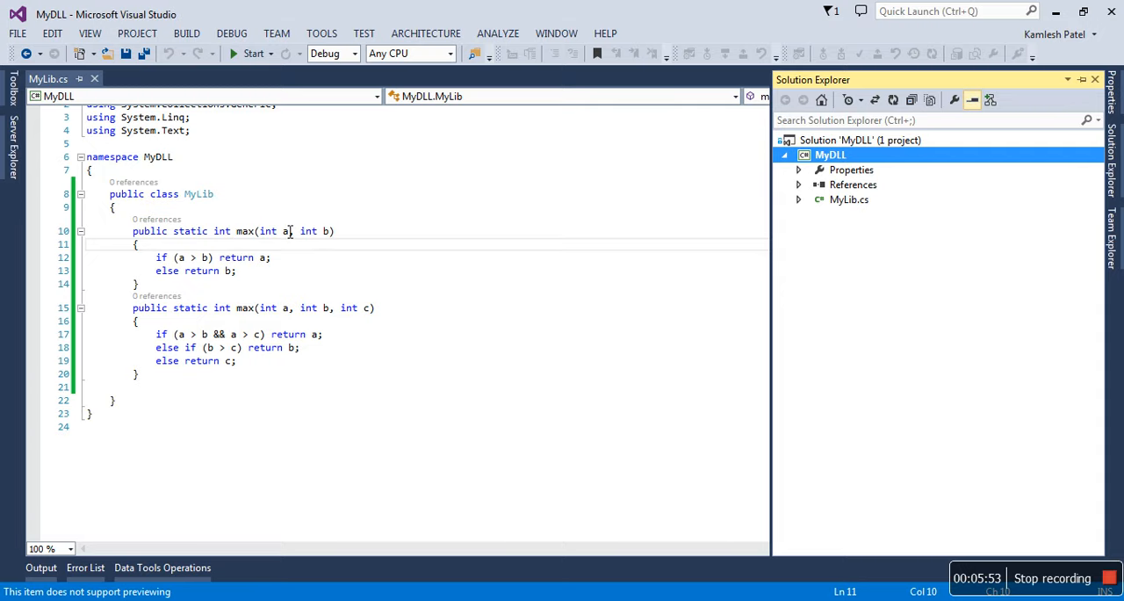
# Create a new Windows Forms Application project, WindowsFormsApplication1, and show its file tree.
pyautogui.click(18, 33)
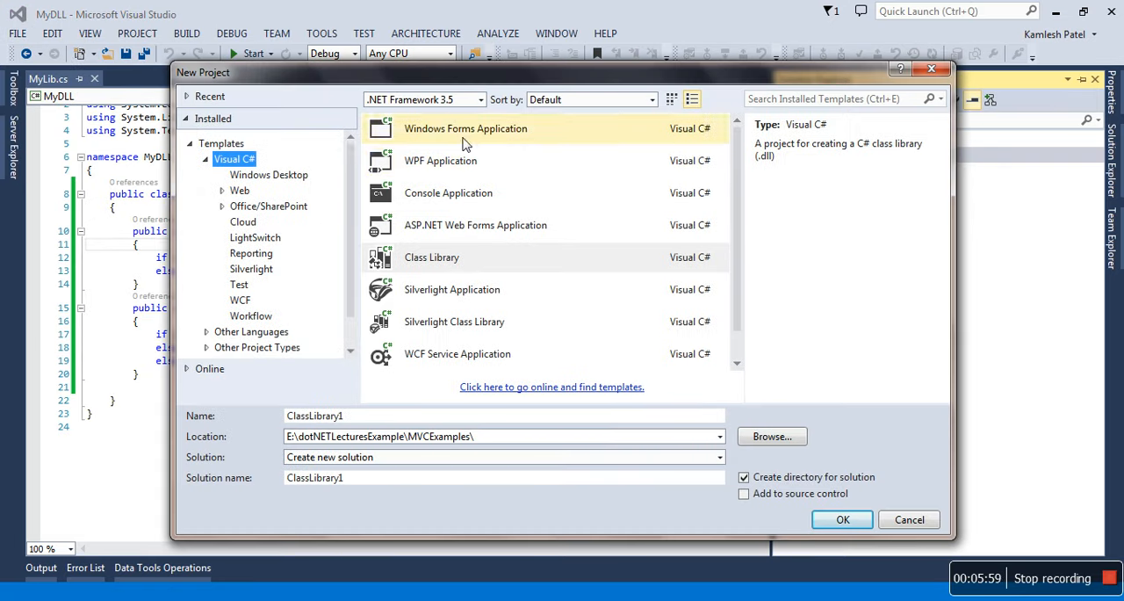
pyautogui.click(466, 129)
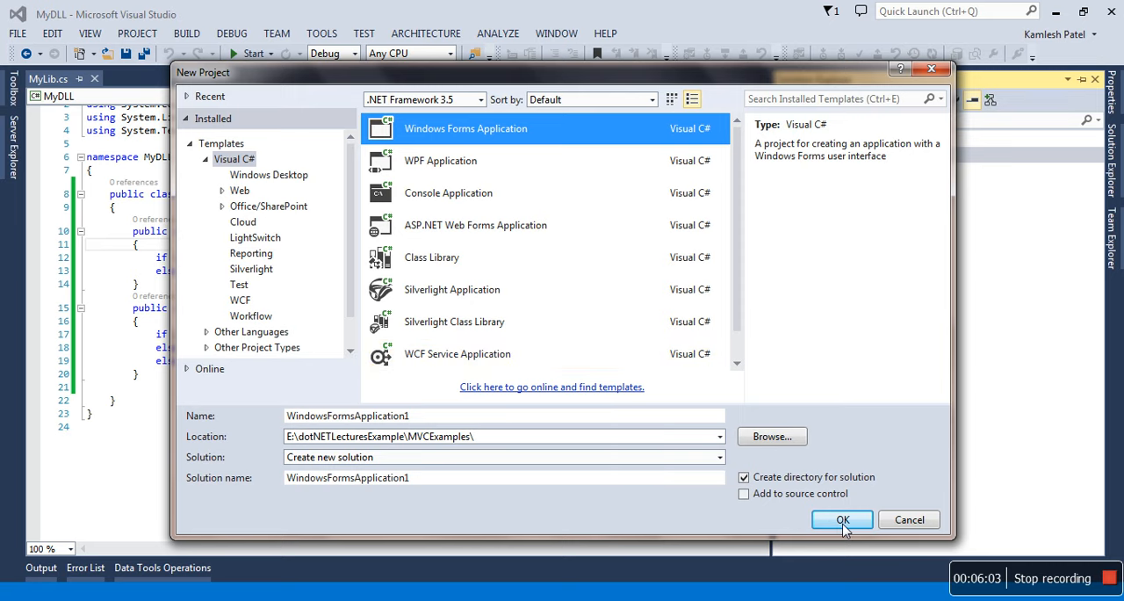
pyautogui.click(841, 520)
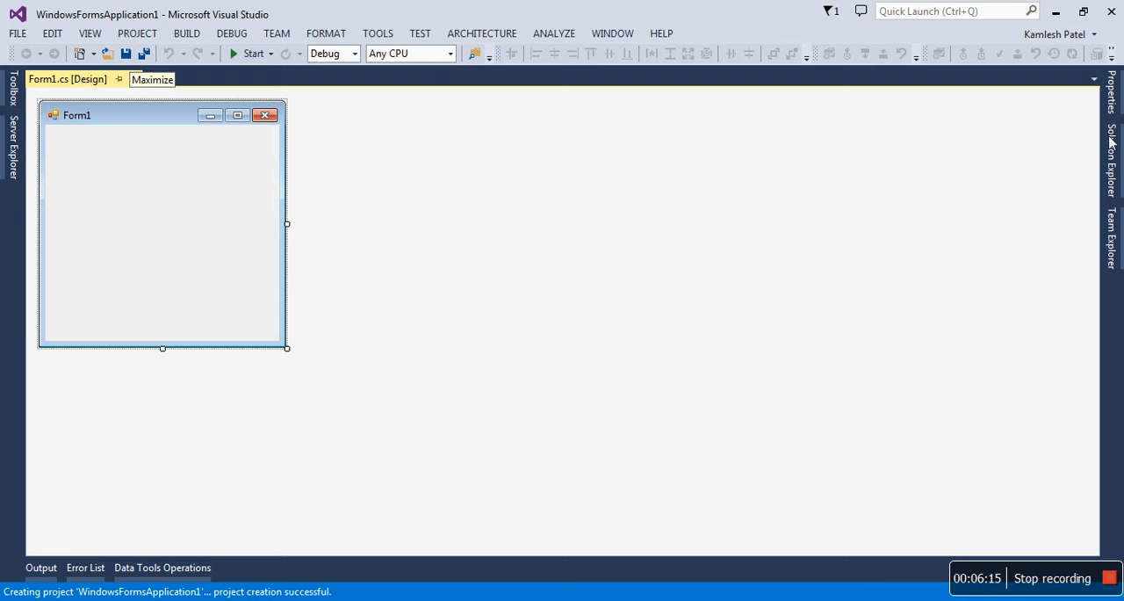
pyautogui.click(1110, 164)
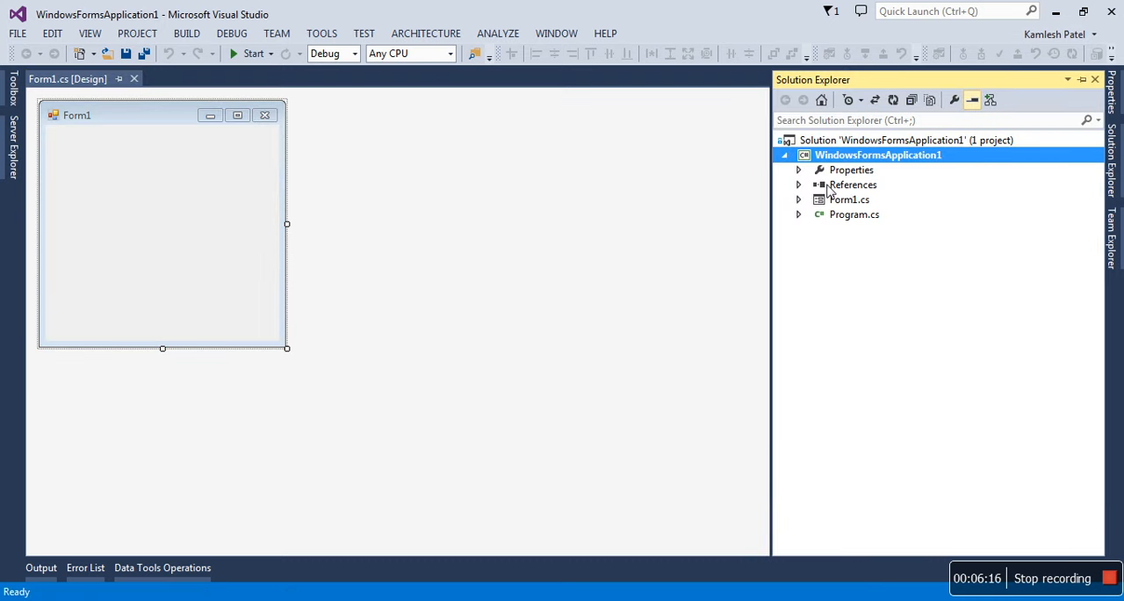
# Add a reference to MyDLL.dll from the Desktop and confirm it appears under References.
pyautogui.rightClick(854, 185)
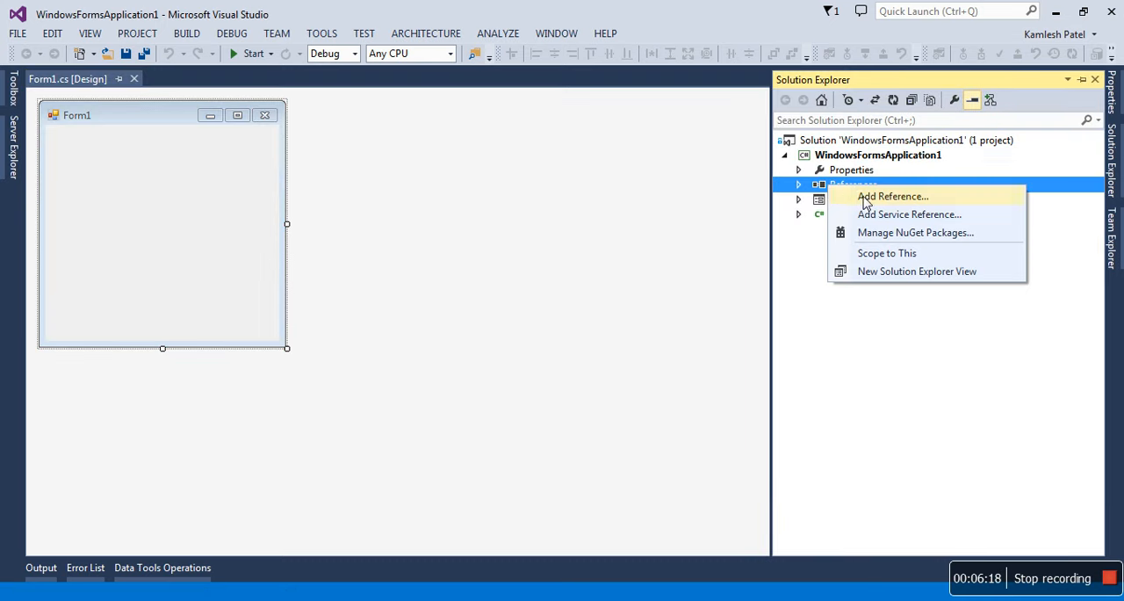
pyautogui.click(892, 196)
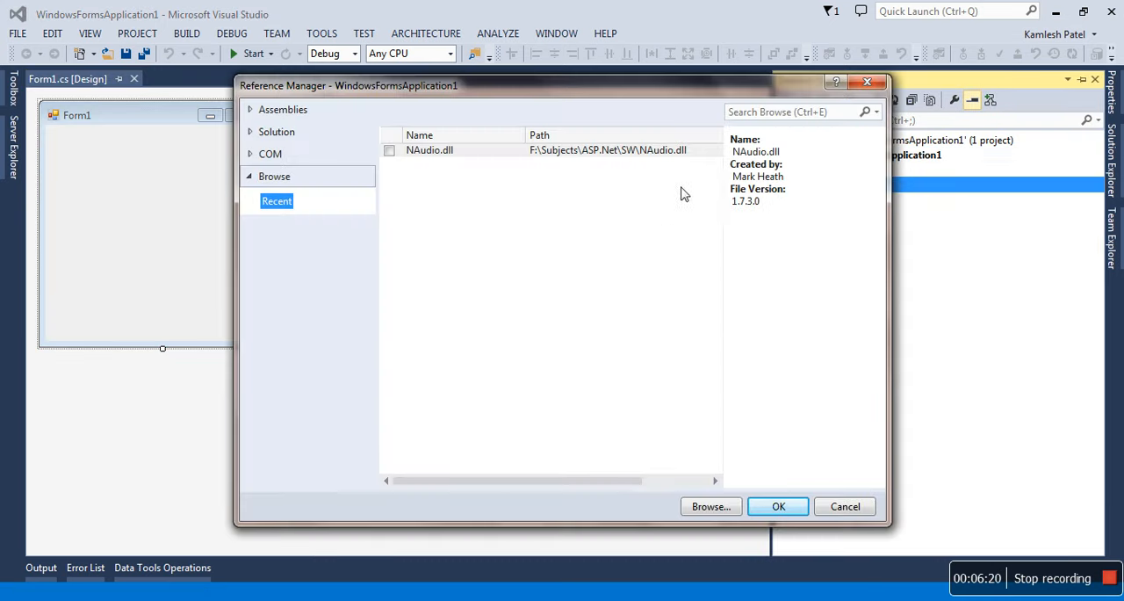
pyautogui.moveTo(654, 207)
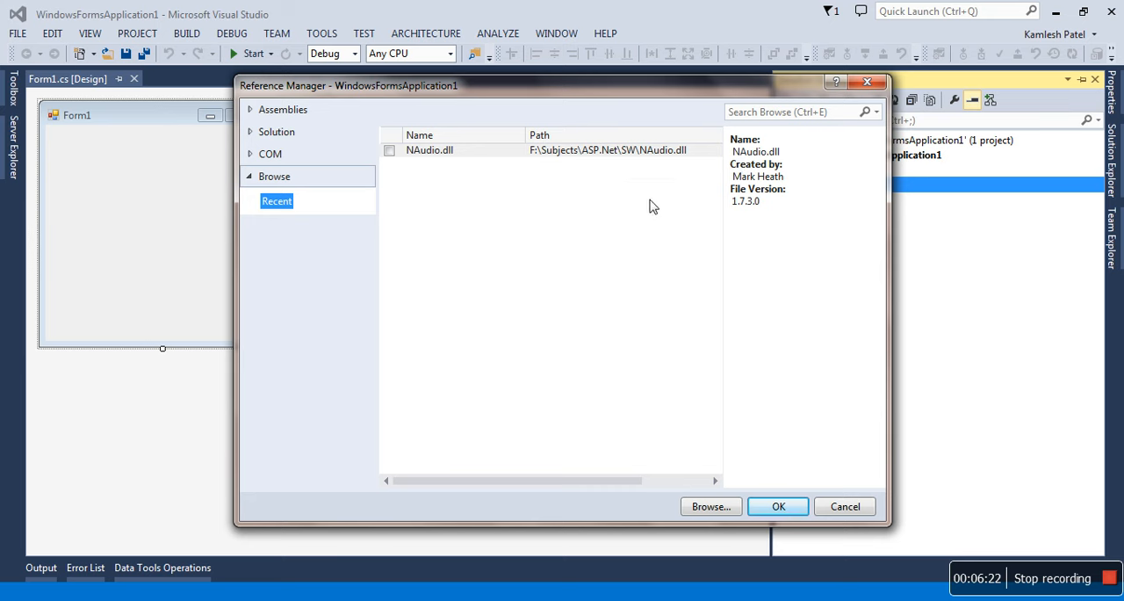
pyautogui.moveTo(692, 503)
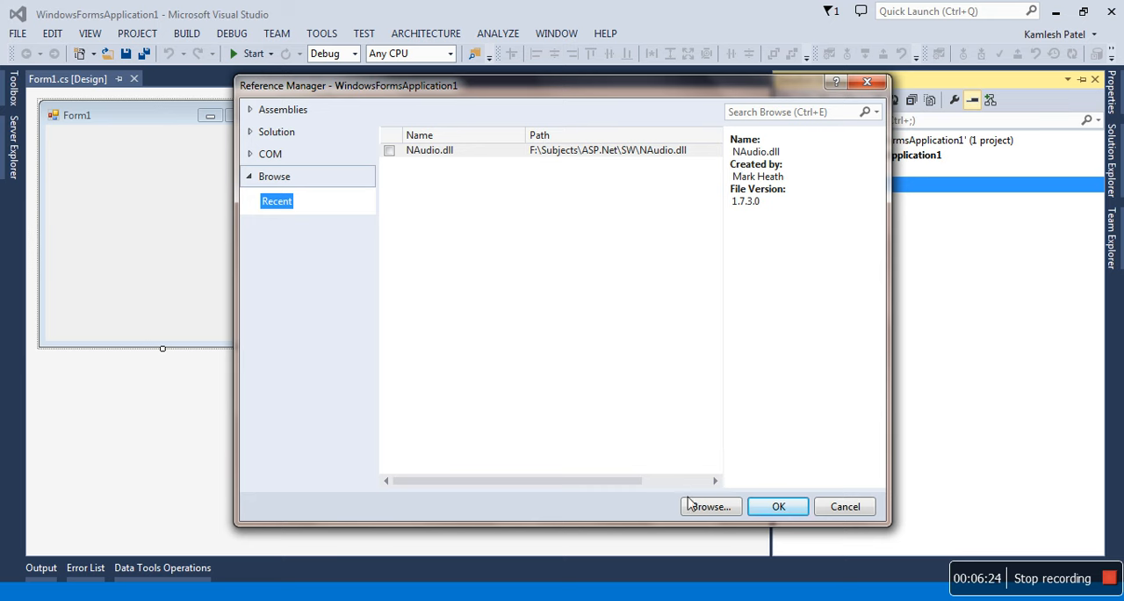
pyautogui.click(710, 506)
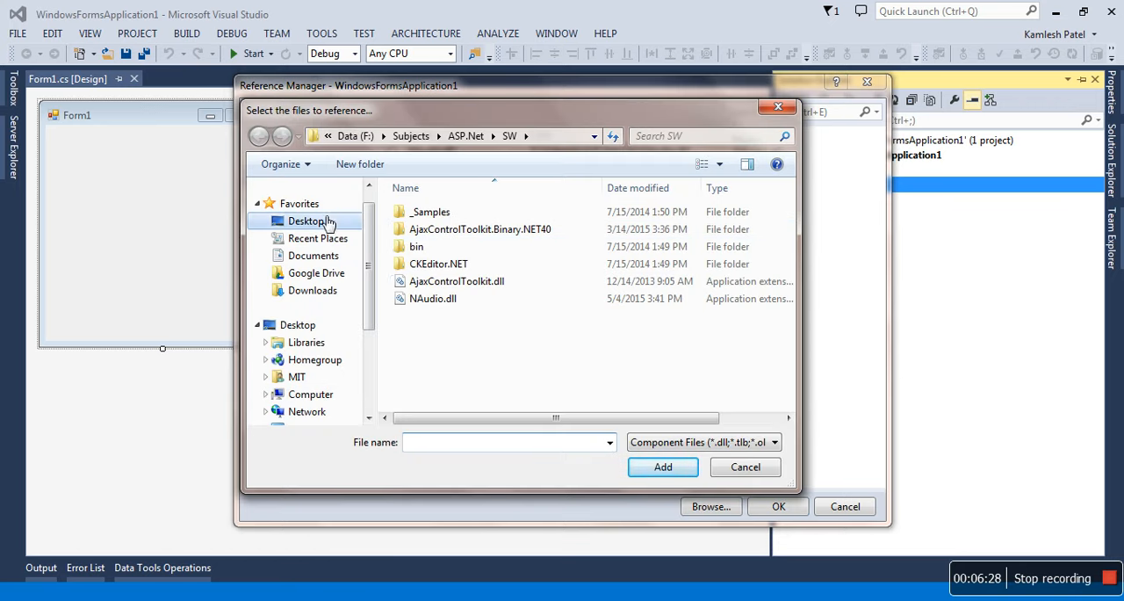
pyautogui.click(305, 222)
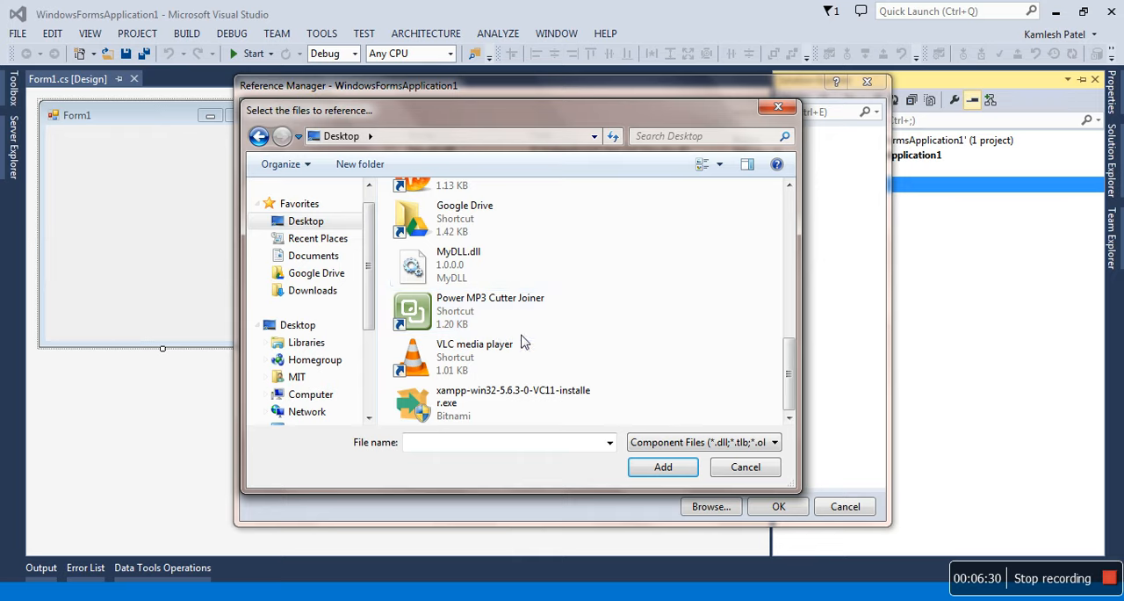
pyautogui.click(662, 468)
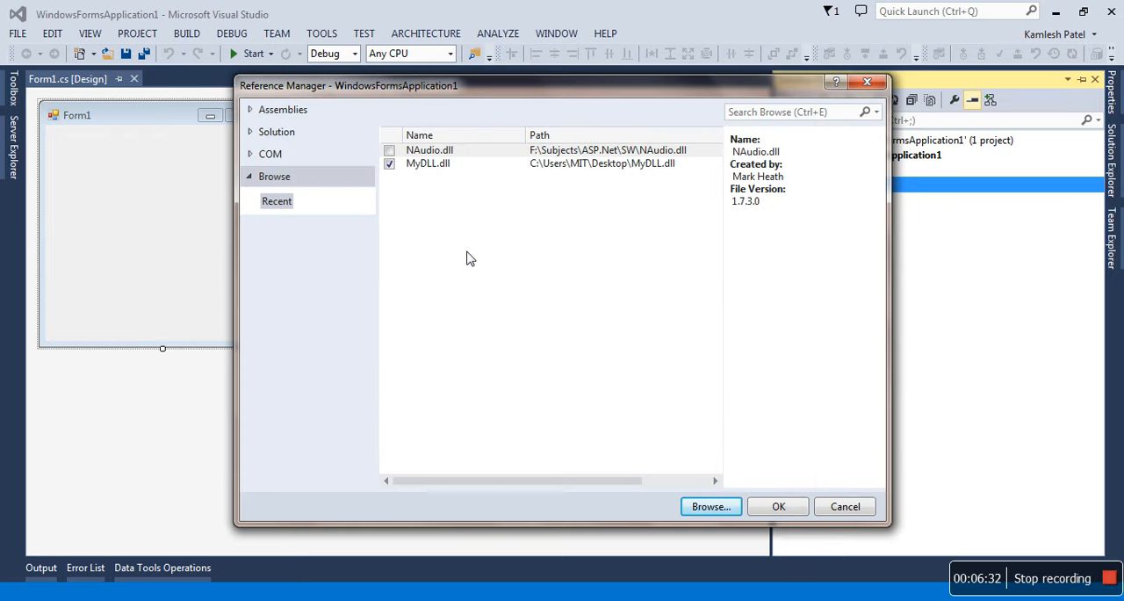
pyautogui.click(429, 163)
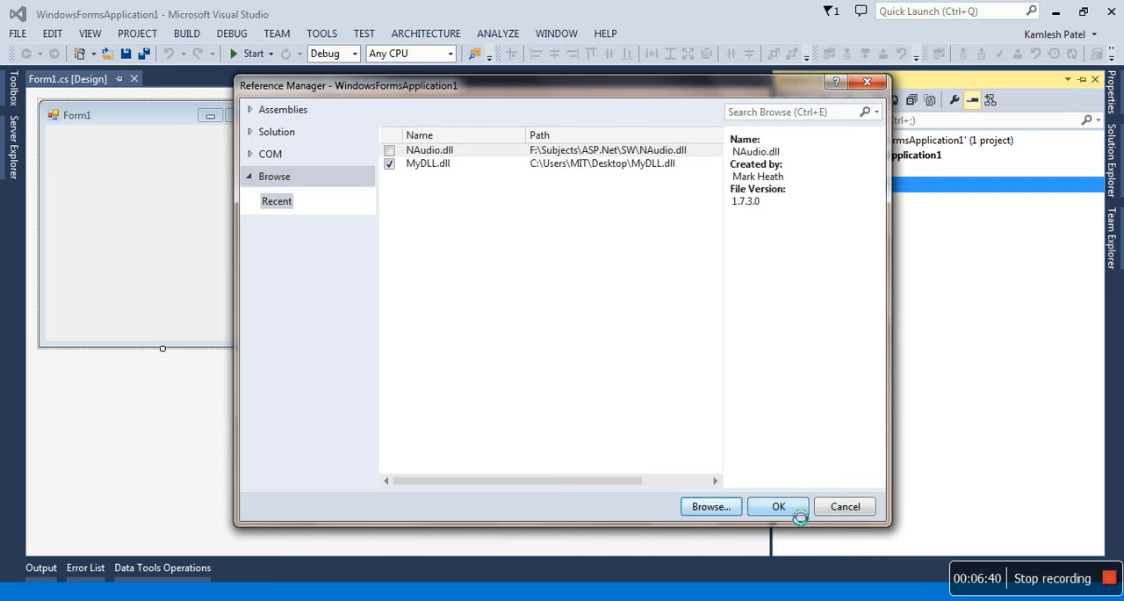
pyautogui.click(776, 506)
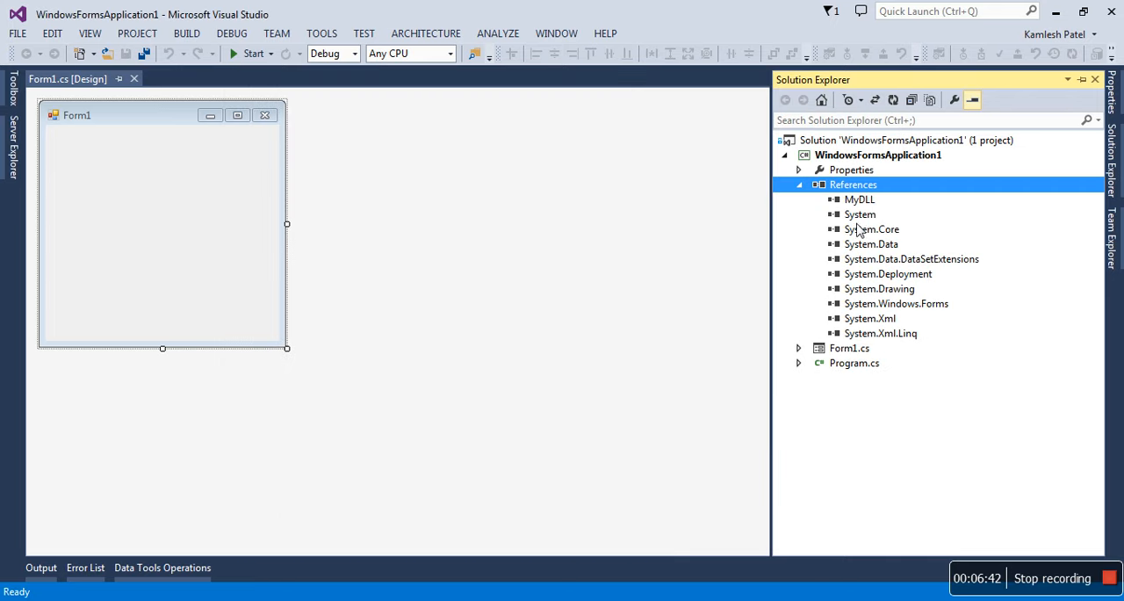
pyautogui.click(859, 201)
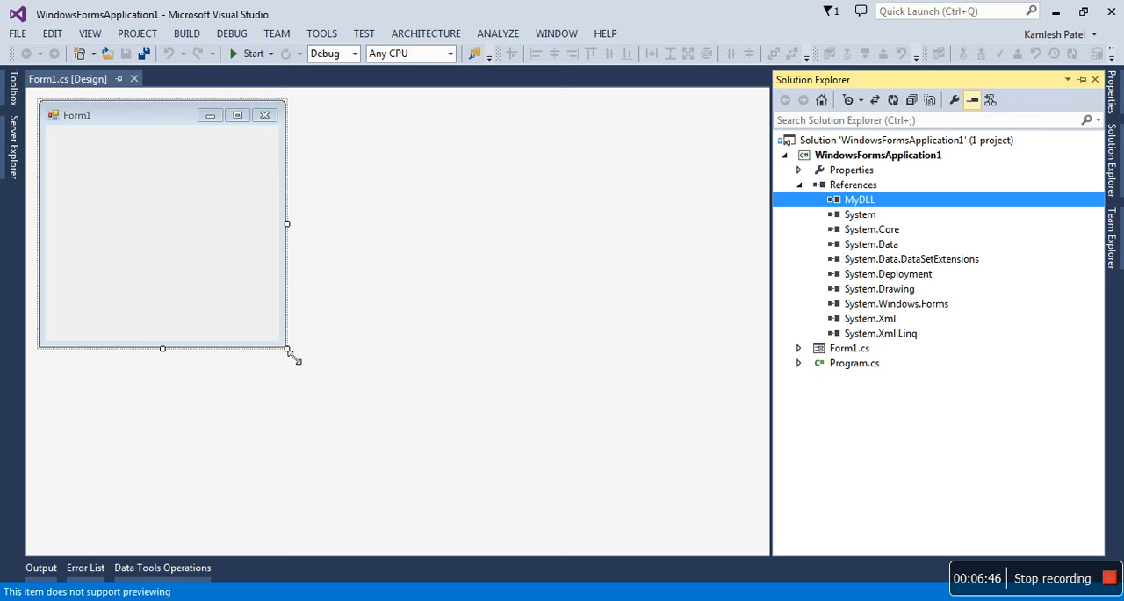
# Enlarge Form1, drop a Button onto it, and generate the button1_Click handler.
pyautogui.moveTo(289, 348); pyautogui.dragTo(389, 383)
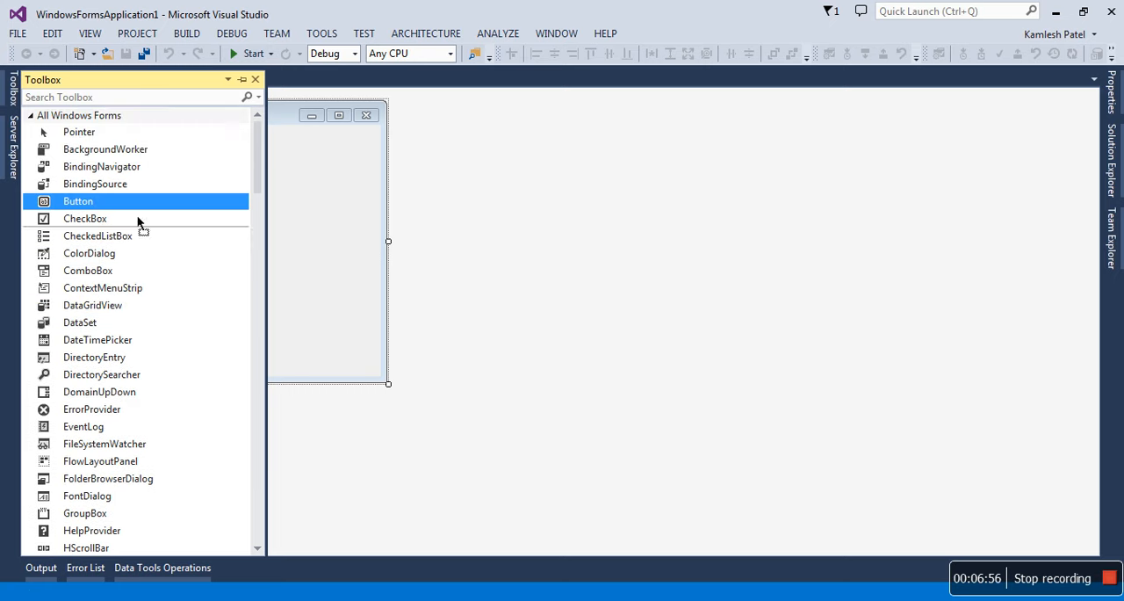
pyautogui.moveTo(78, 202); pyautogui.dragTo(208, 225)
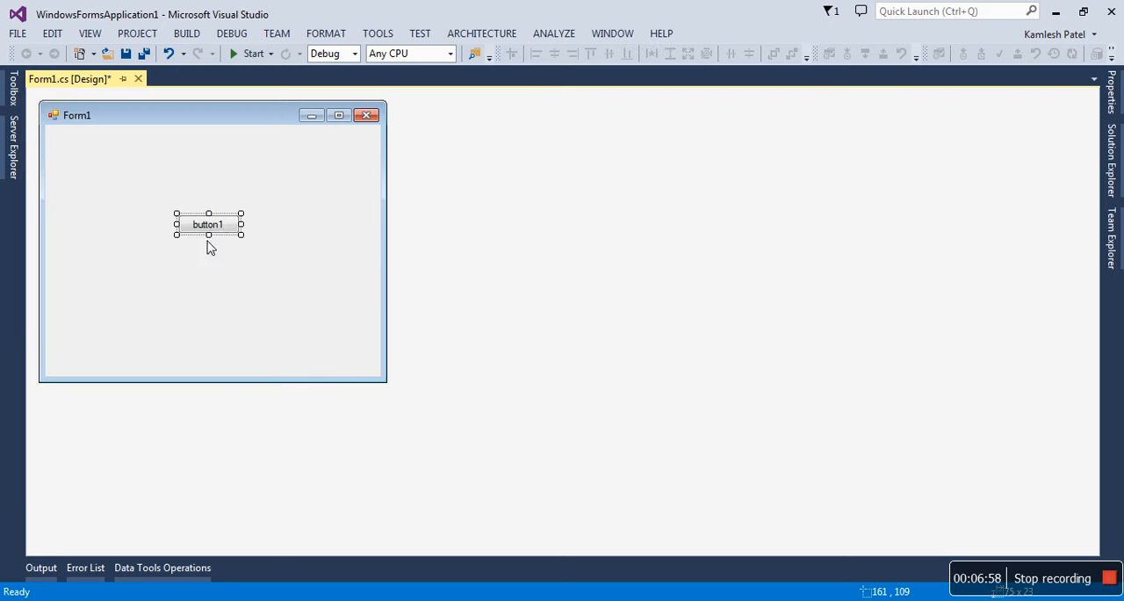
pyautogui.doubleClick(207, 225)
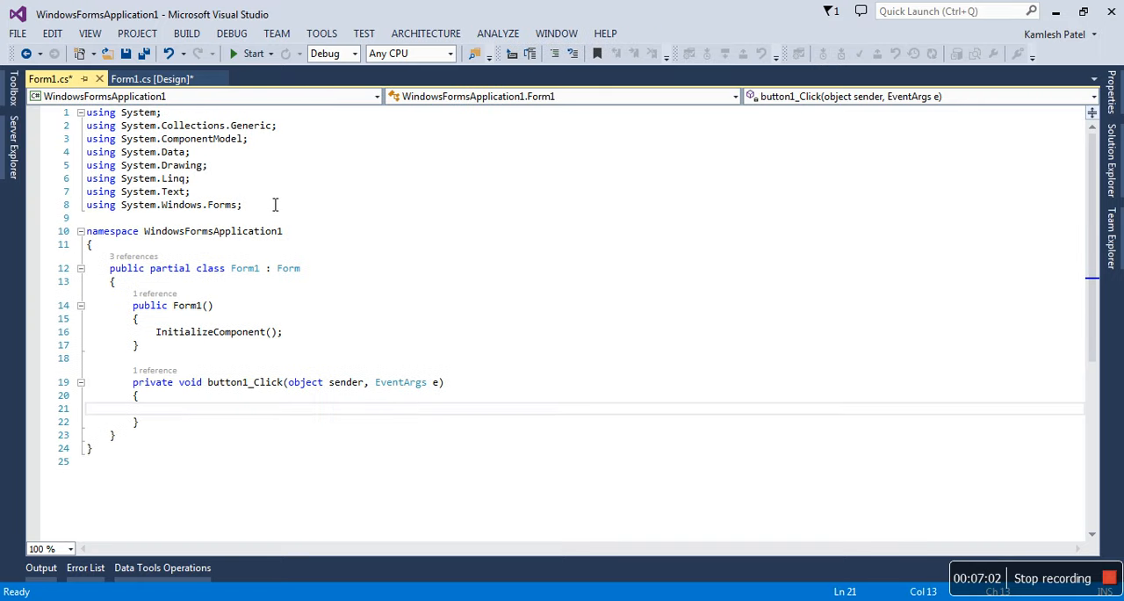
# Add a 'using MyDLL;' directive on a new line after the existing usings.
pyautogui.press('Enter')
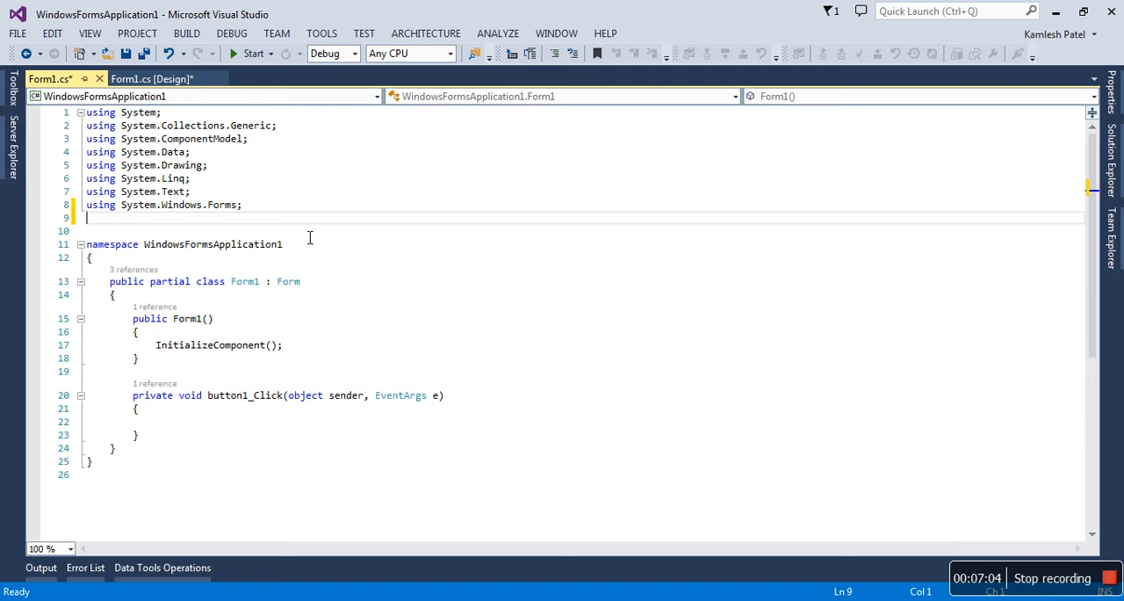
pyautogui.write('usin')
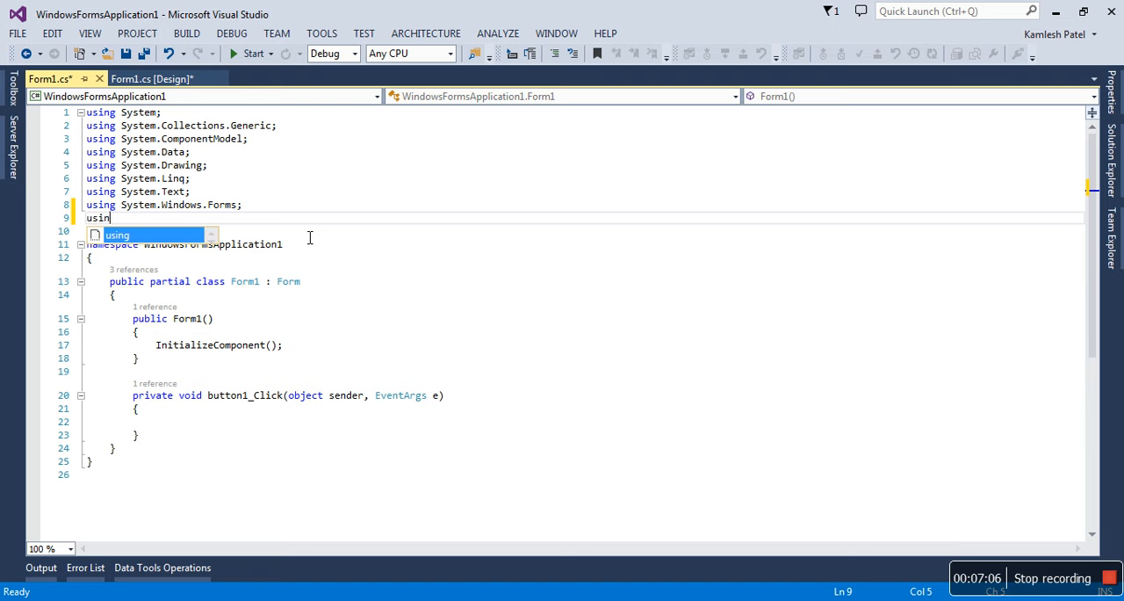
pyautogui.write('System')
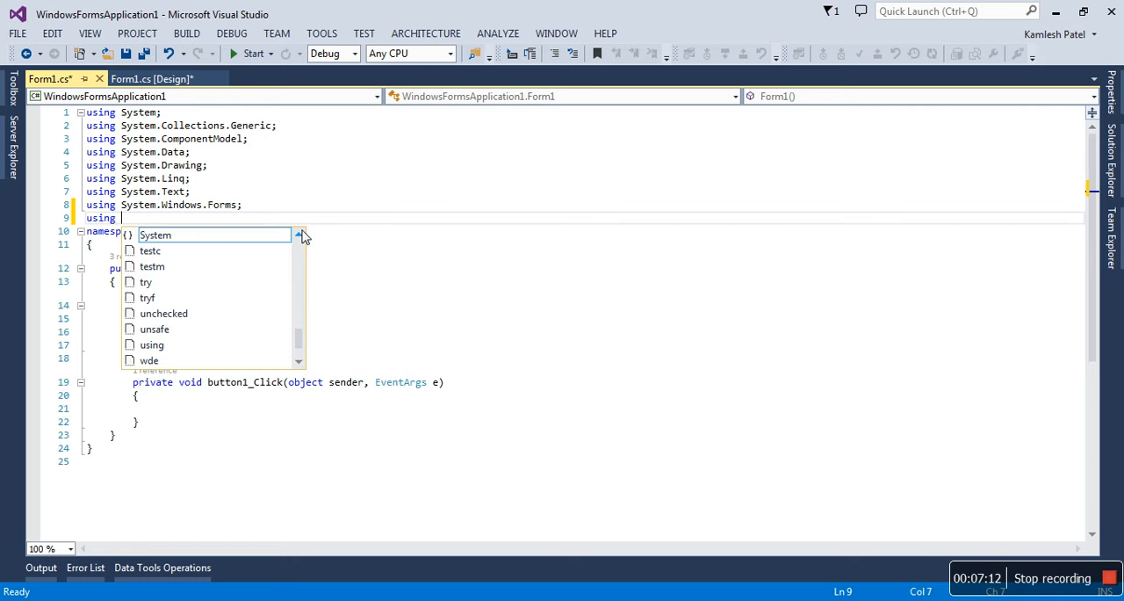
pyautogui.write('MyDLL')
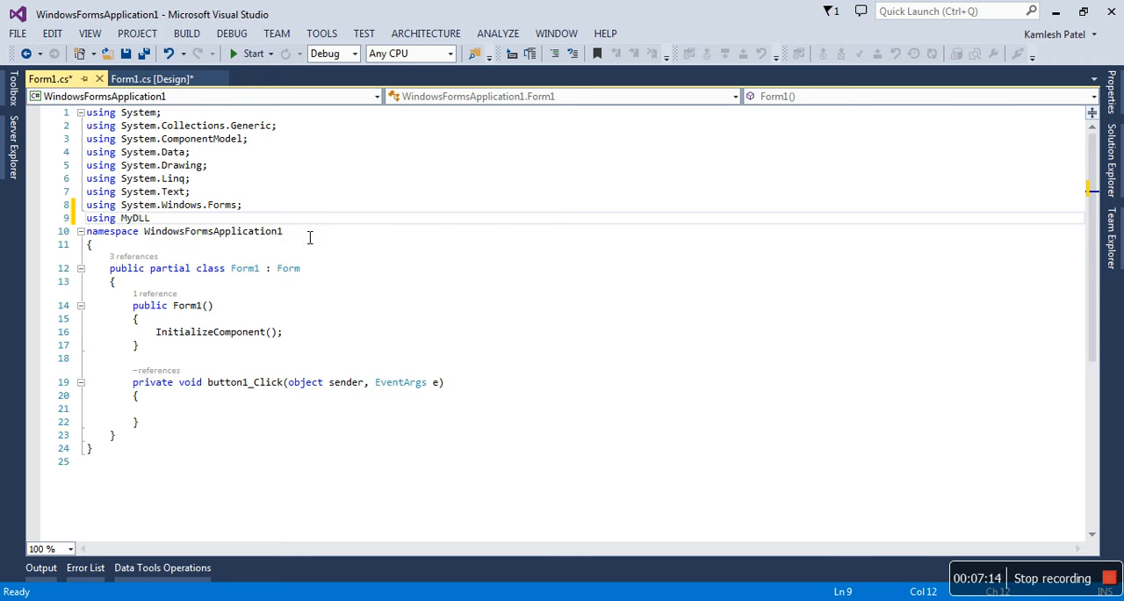
pyautogui.write(';')
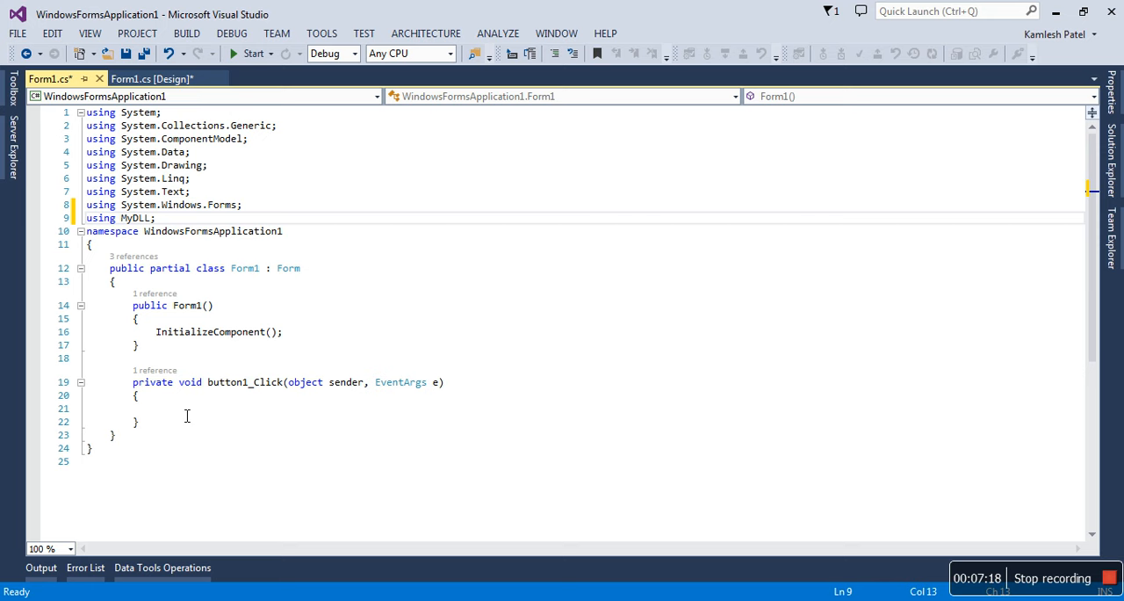
# Write MyLib.max(10, 30).ToString(); inside button1_Click using IntelliSense.
pyautogui.write('myli')
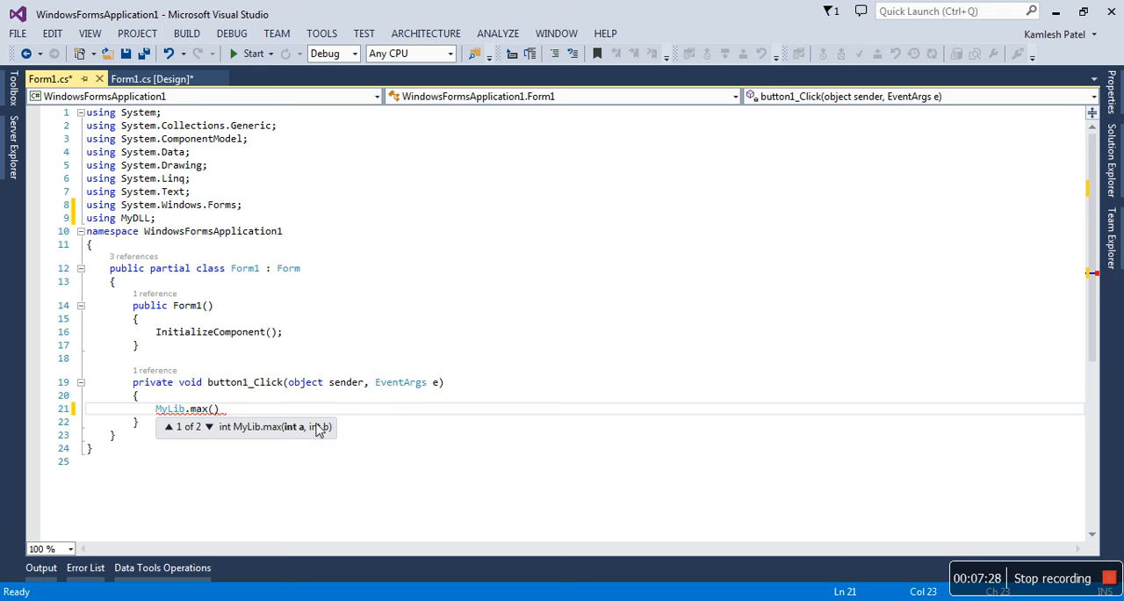
pyautogui.click(209, 425)
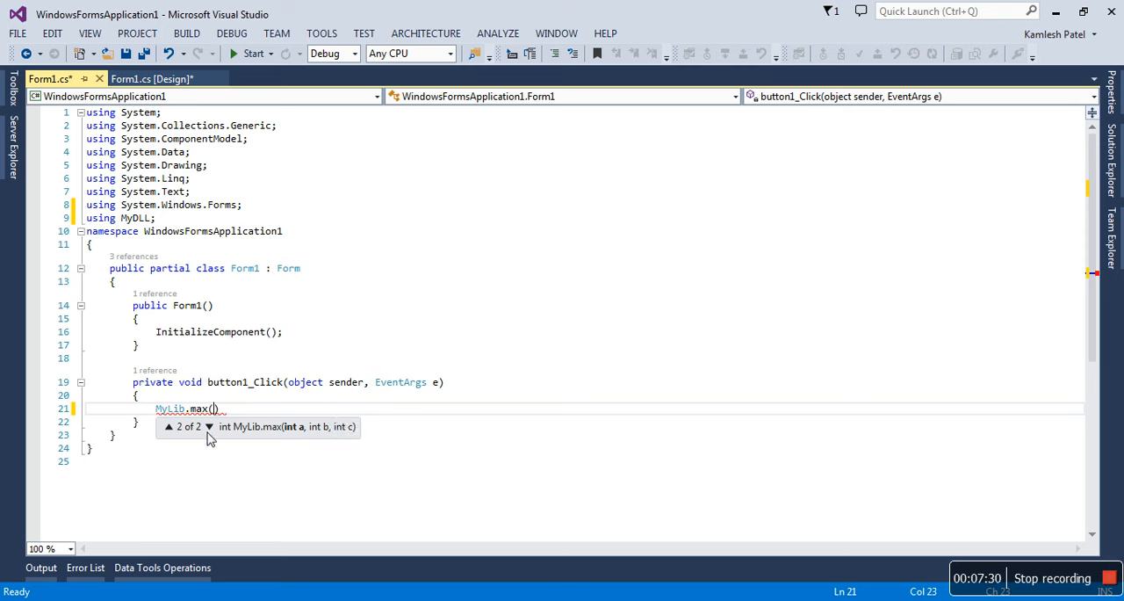
pyautogui.moveTo(263, 436)
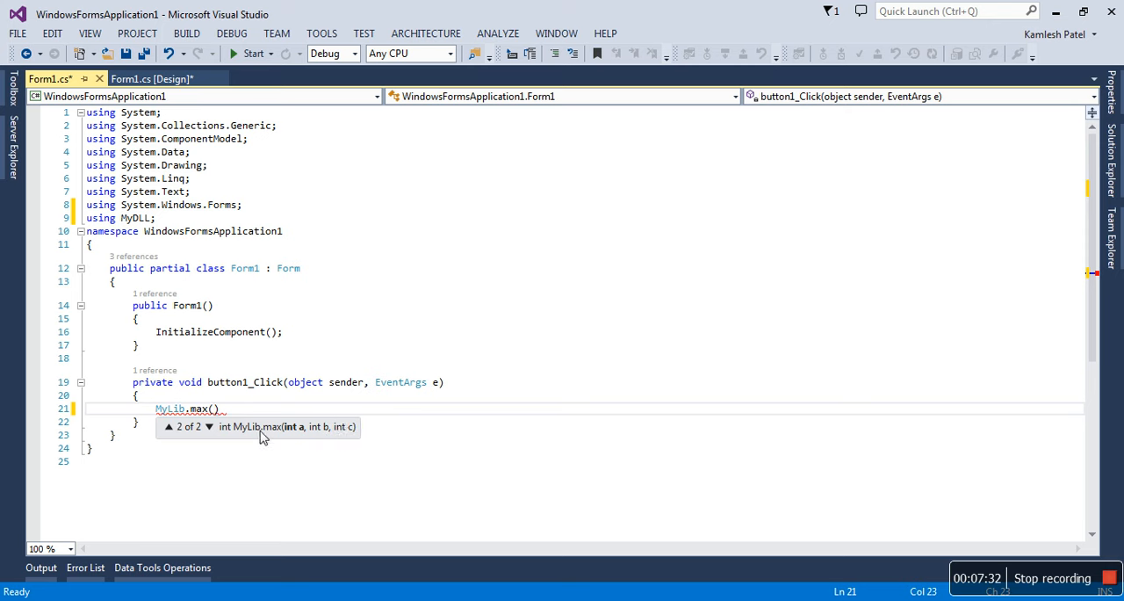
pyautogui.write('10,')
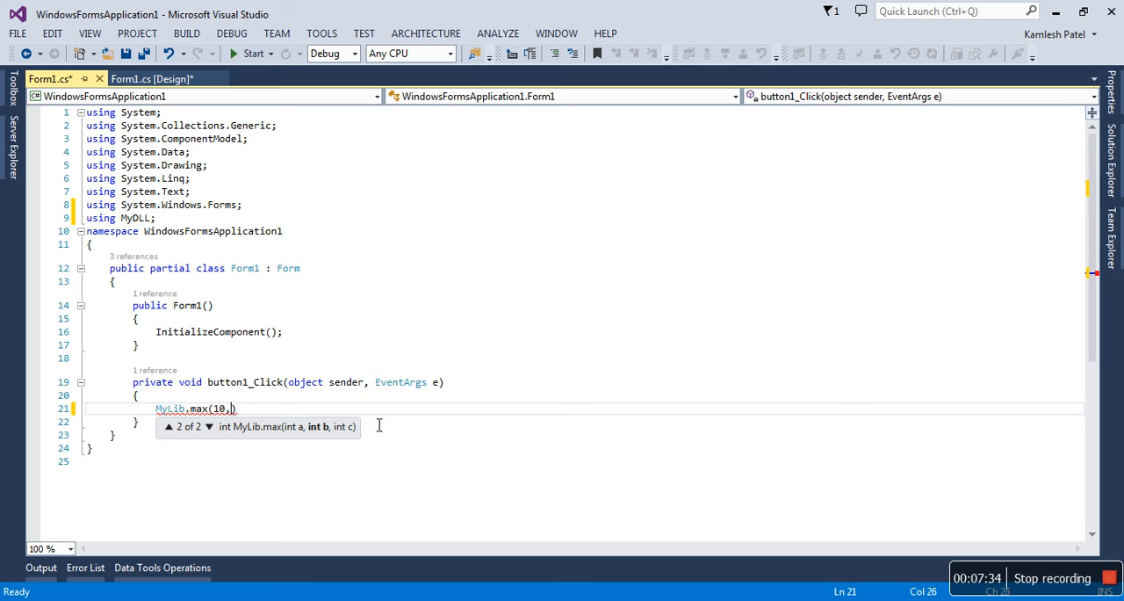
pyautogui.write('30')
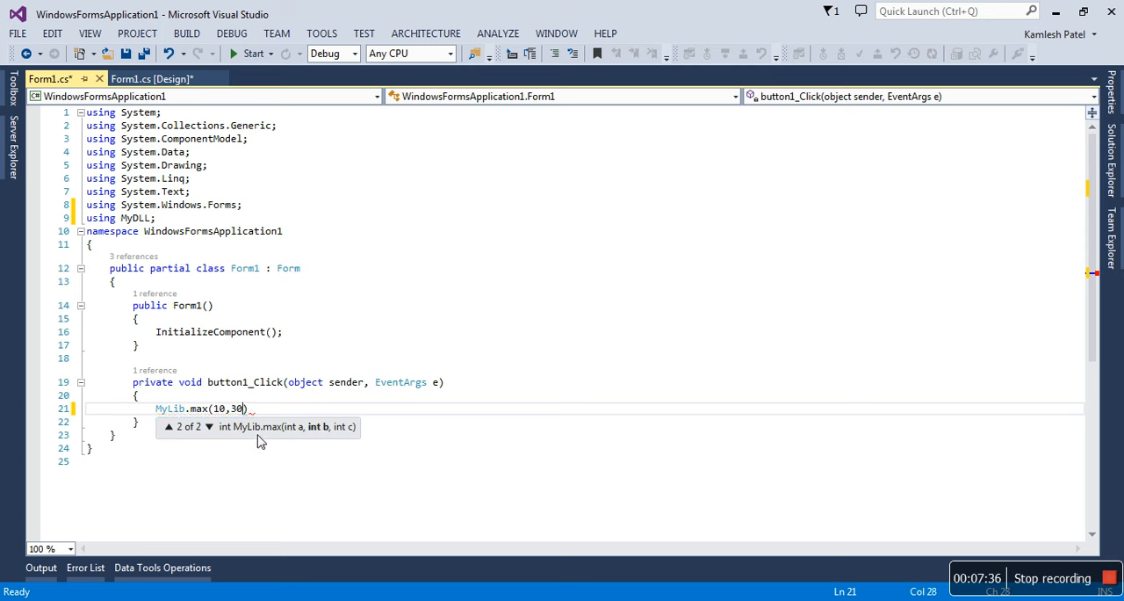
pyautogui.click(167, 408)
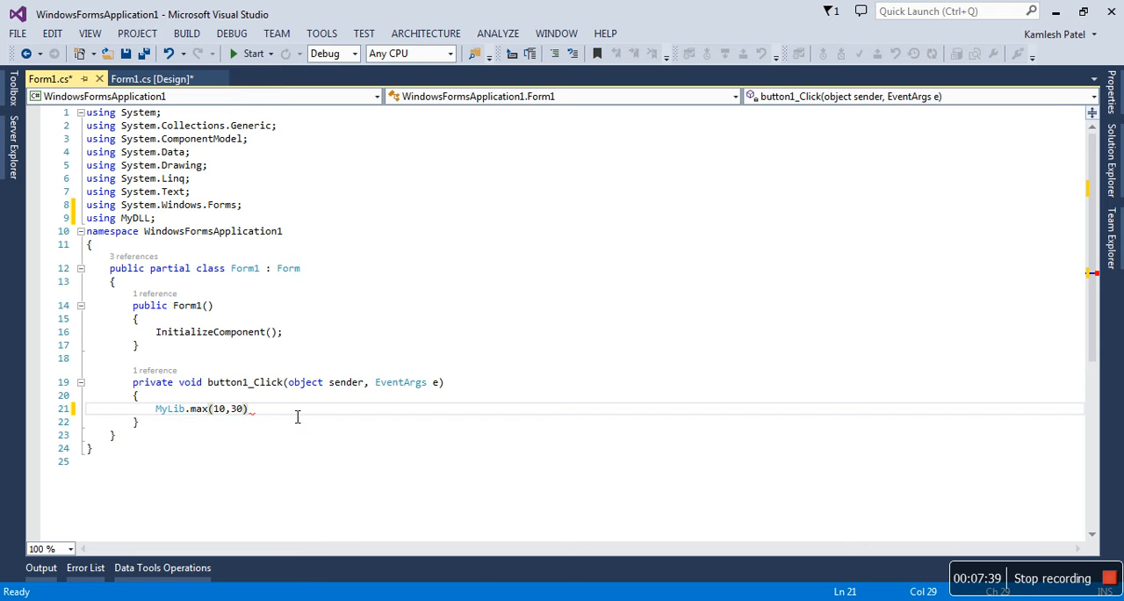
pyautogui.write('.ToString()')
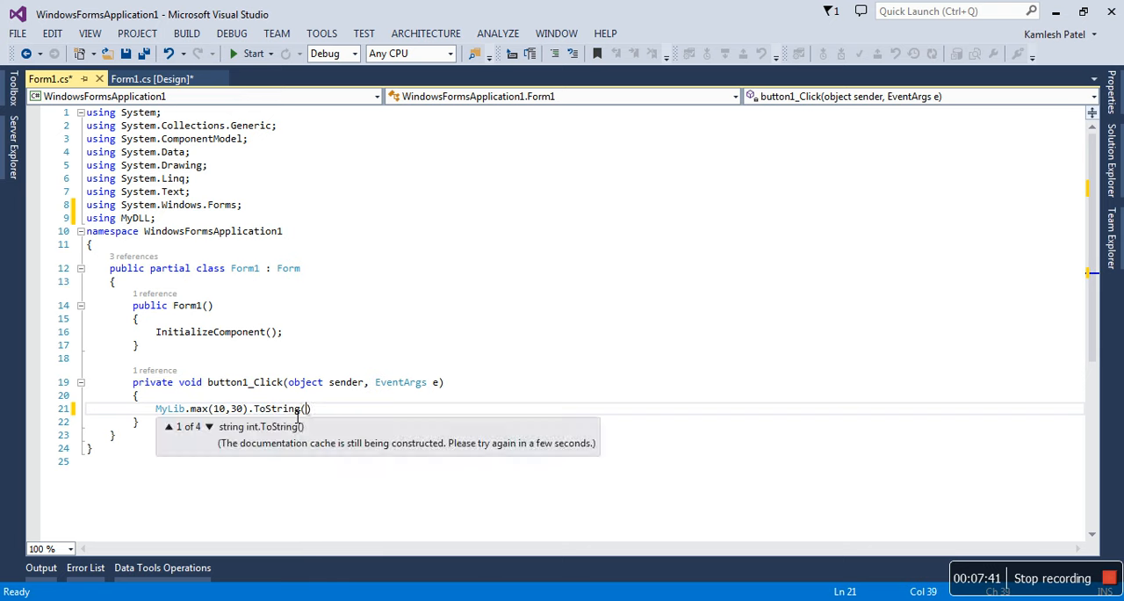
pyautogui.write(';')
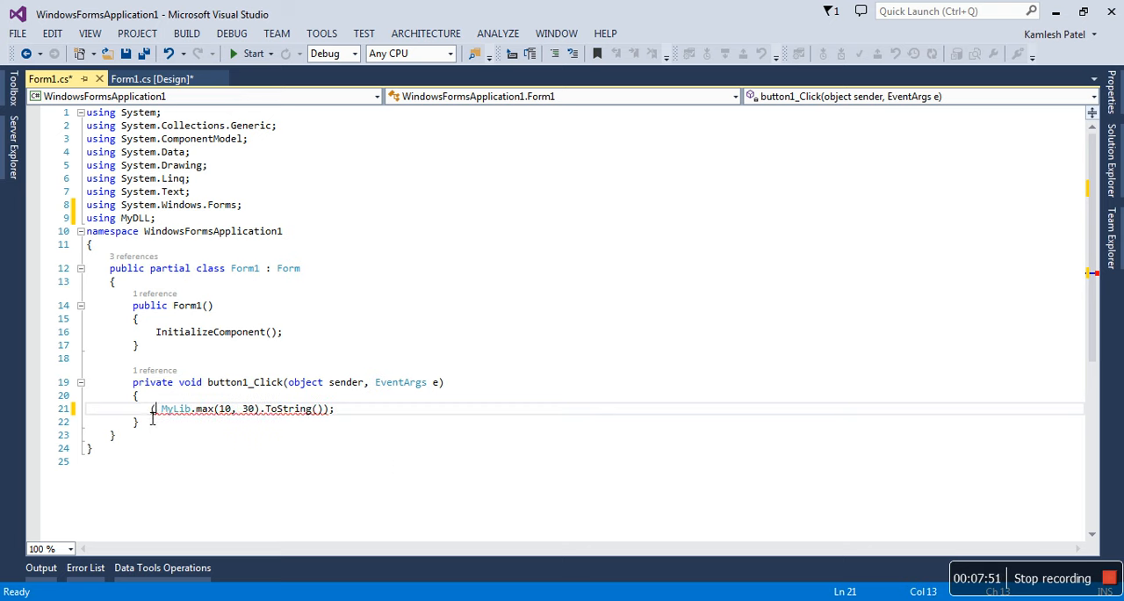
# Wrap the call in MessageBox.Show(...) and save Form1.cs.
pyautogui.write('mess')
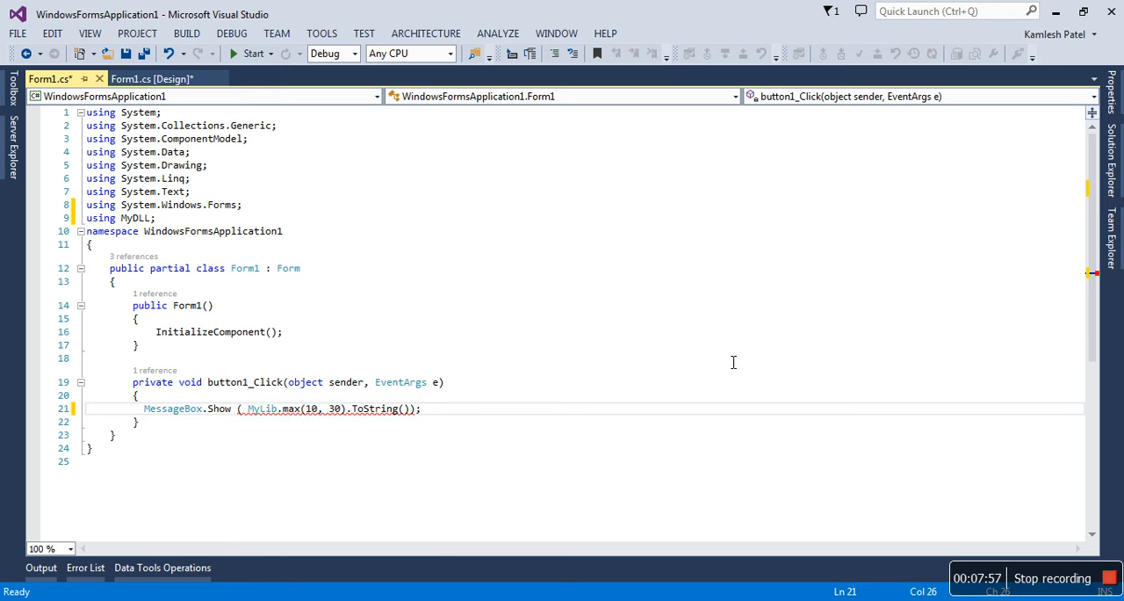
pyautogui.press('ctrl+s')
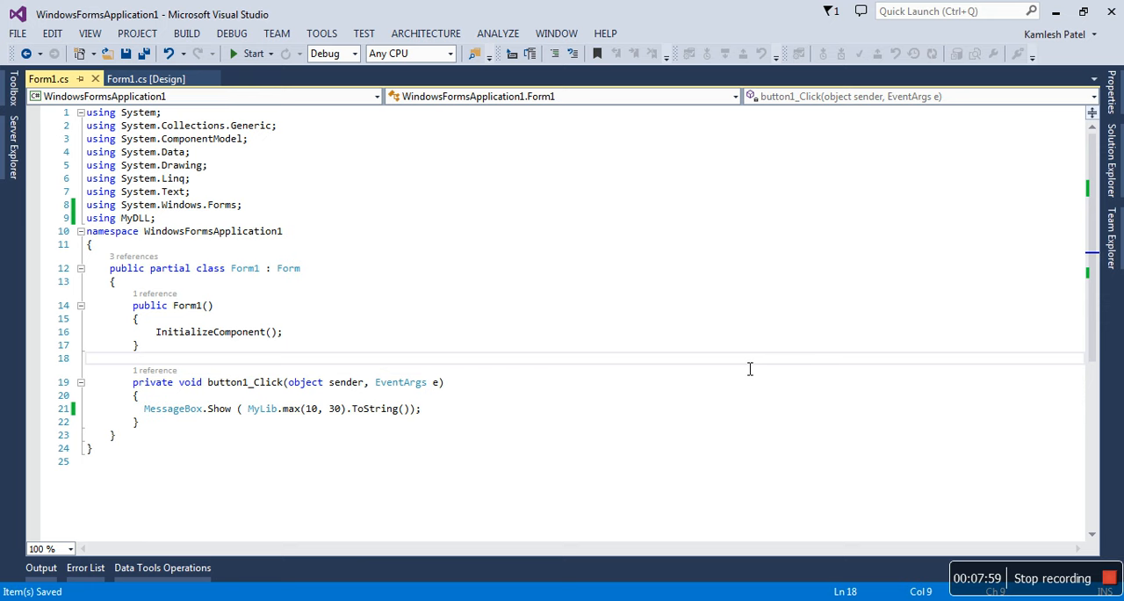
pyautogui.moveTo(259, 403)
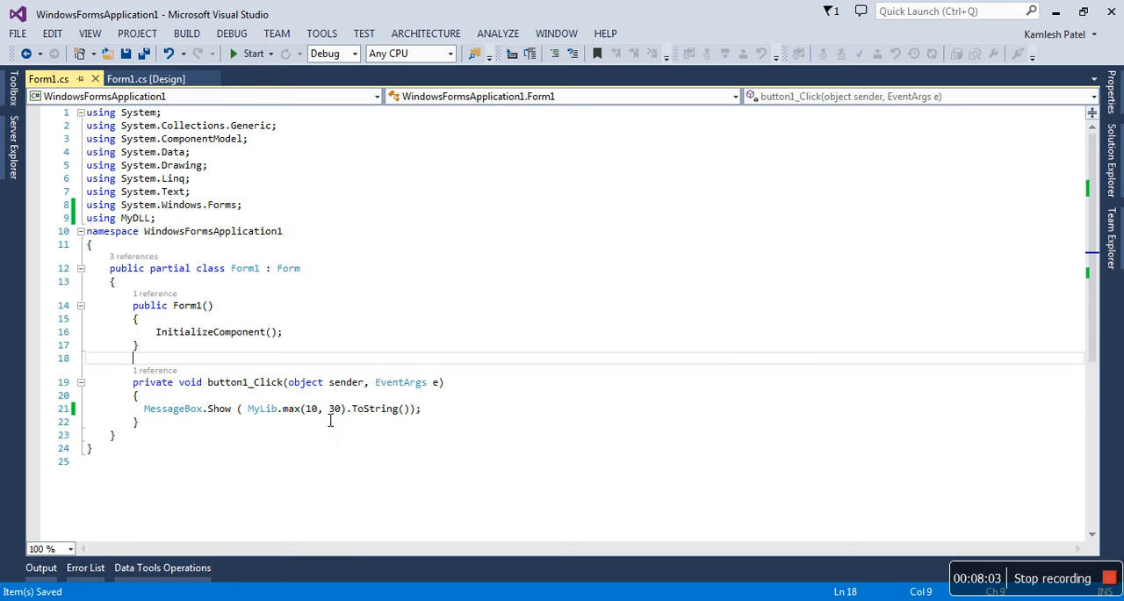
pyautogui.moveTo(313, 407)
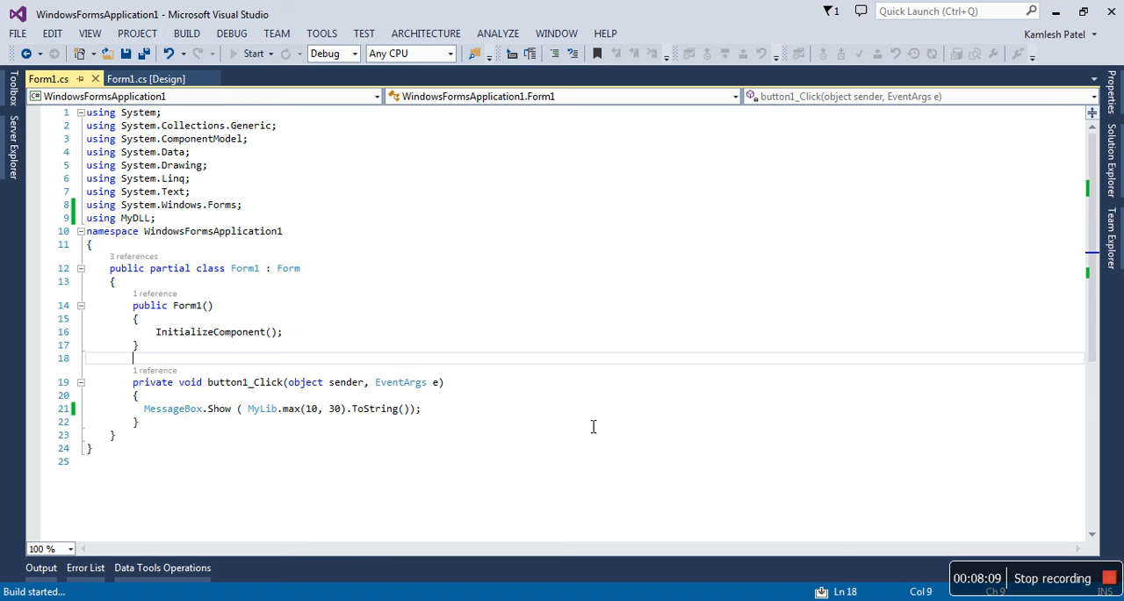
# Run the application and click button1 to show the message box displaying 30.
pyautogui.click(253, 52)
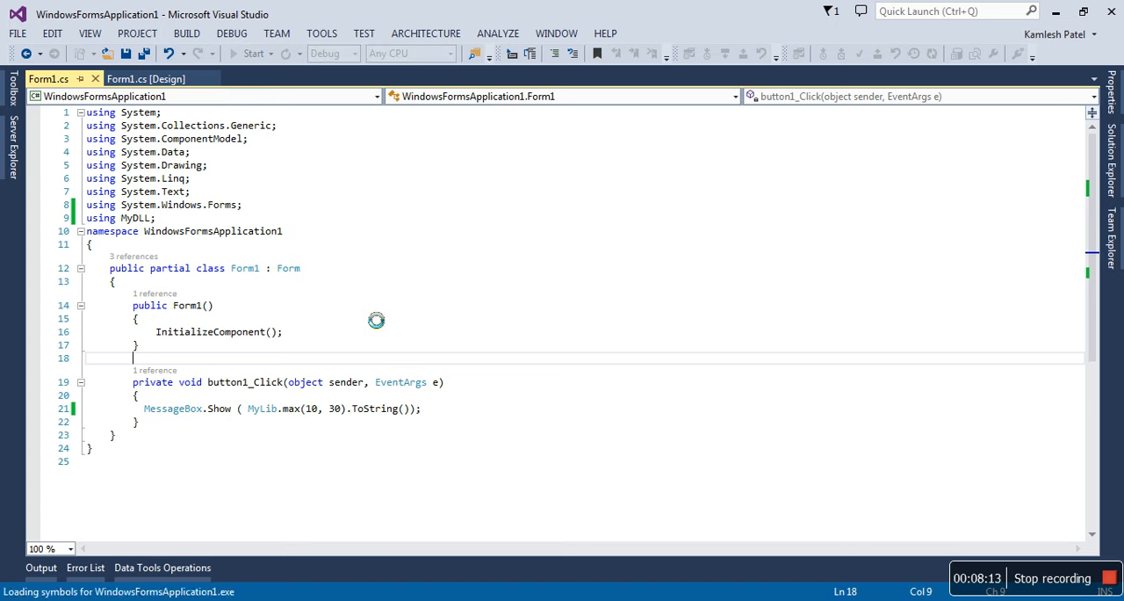
pyautogui.click(253, 53)
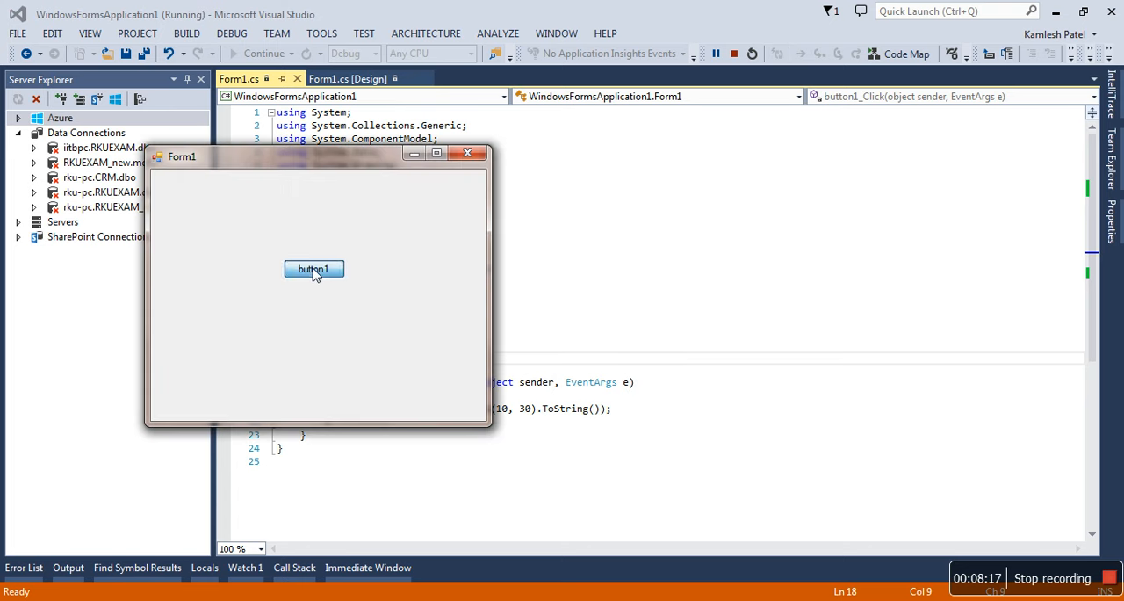
pyautogui.click(313, 268)
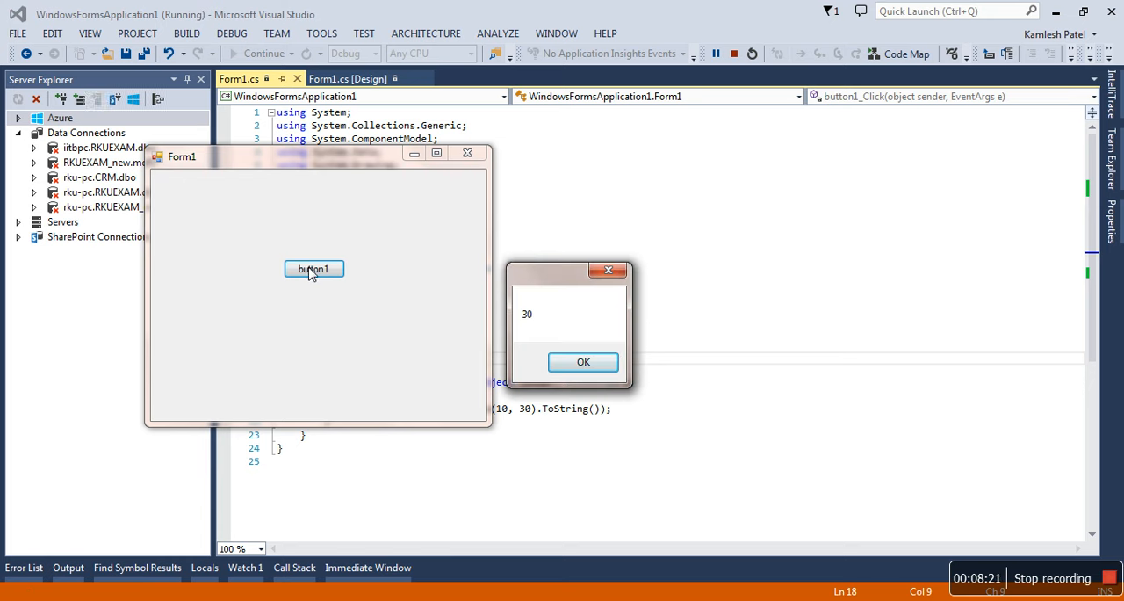
pyautogui.moveTo(994, 581)
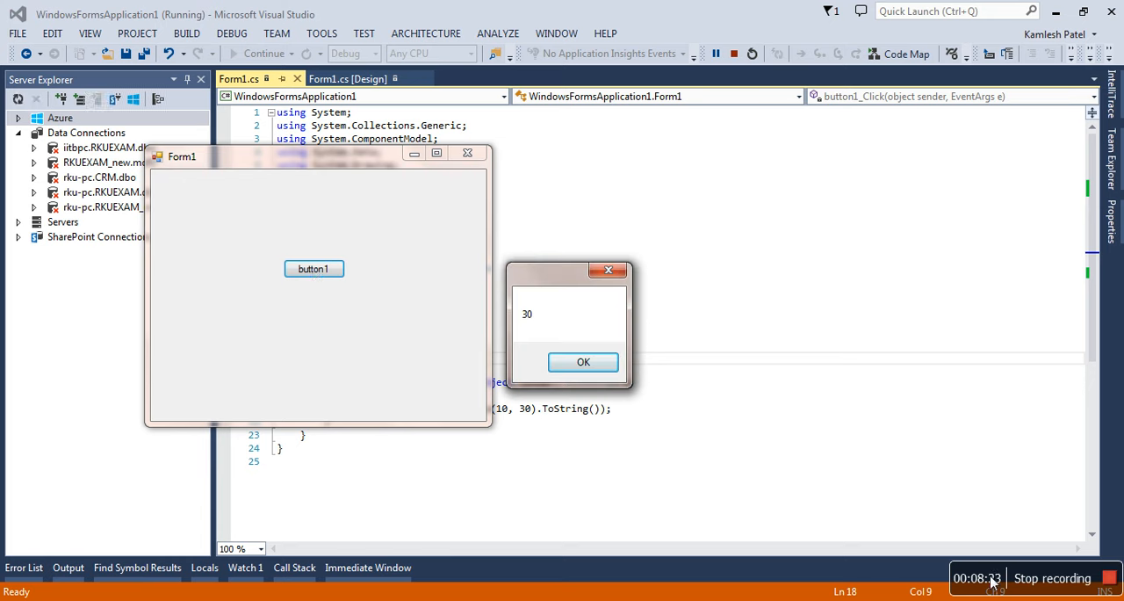